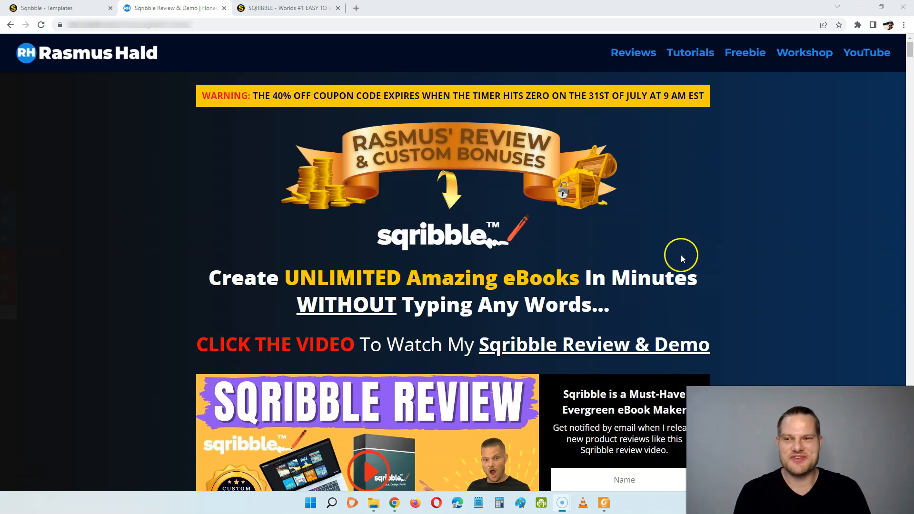
Switch to the Sqribble Templates tab and scroll through the gallery of 60 eBook covers
click(58, 7)
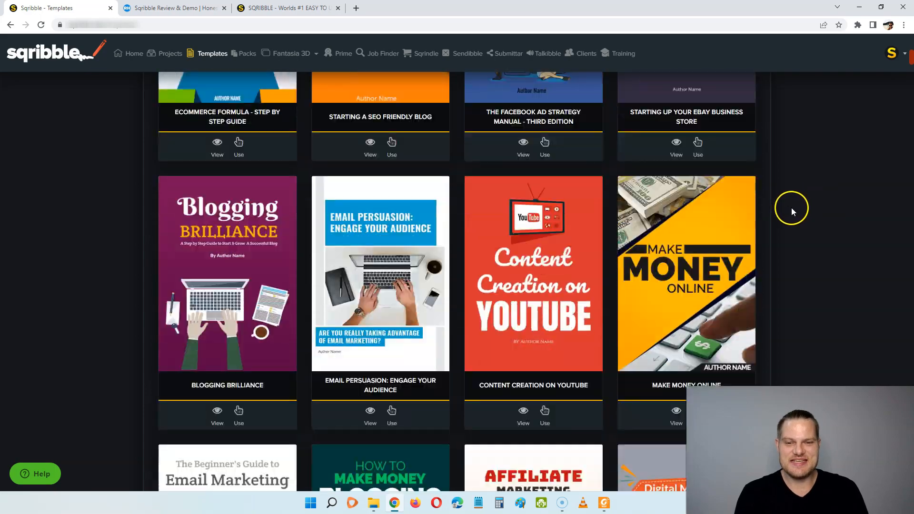
scroll(down, 3)
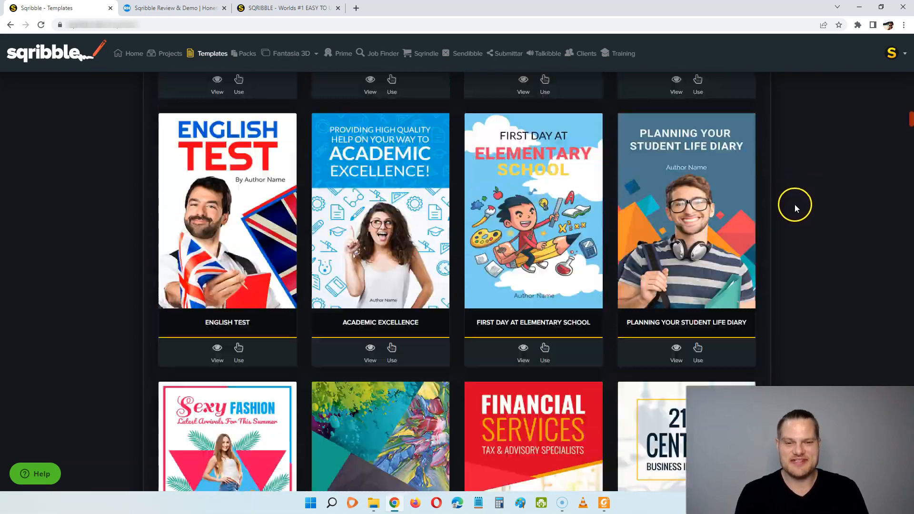
scroll(down, 3)
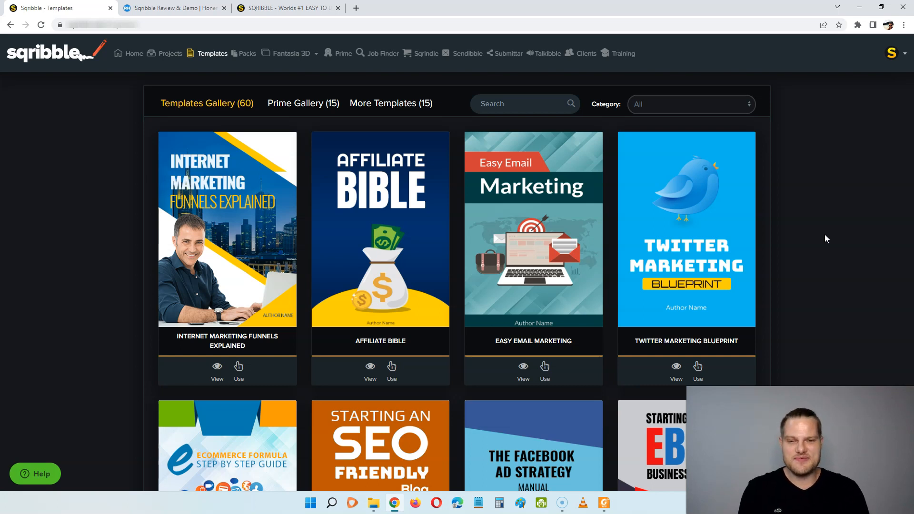
scroll(down, 3)
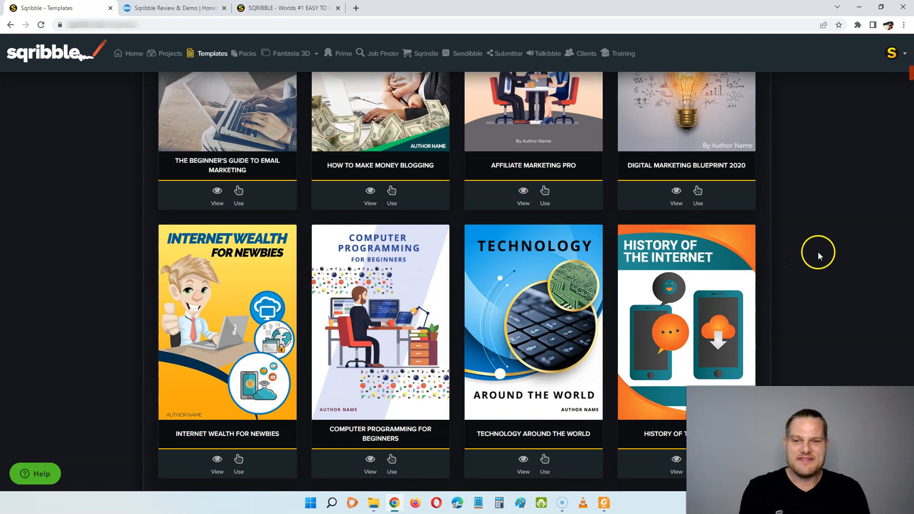
scroll(down, 3)
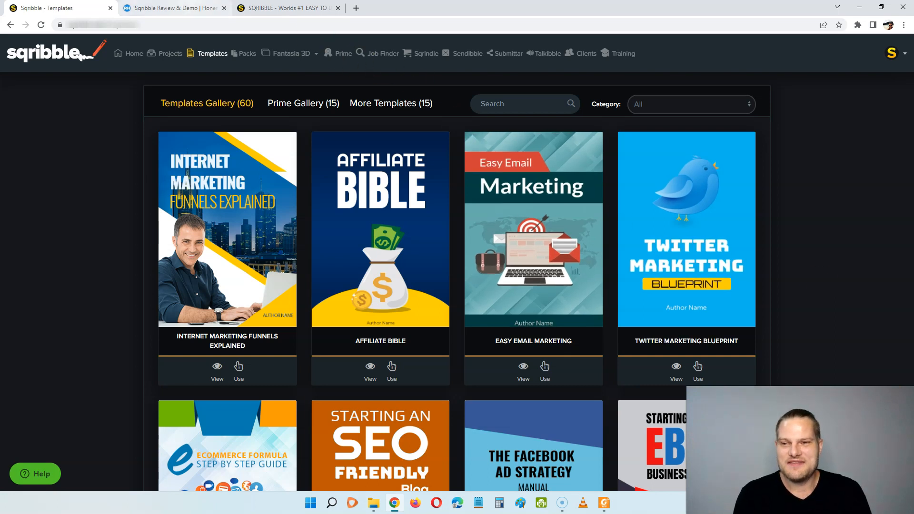
Open the $67 Sqribble sales offer from the review, scroll it, and return to the review
click(173, 8)
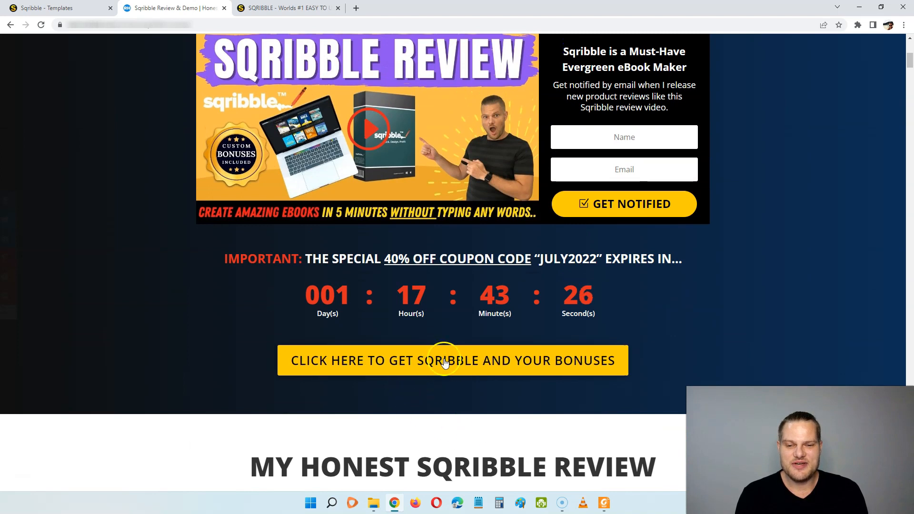
click(452, 360)
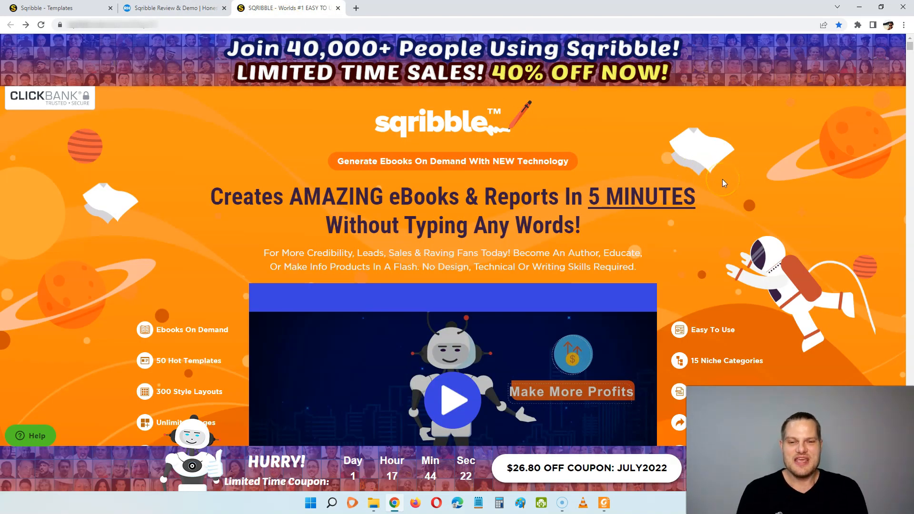
scroll(down, 3)
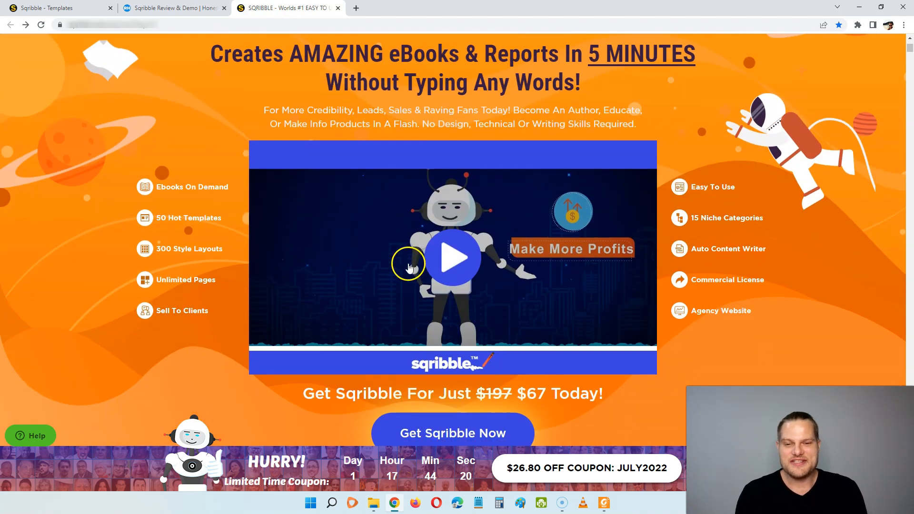
scroll(down, 3)
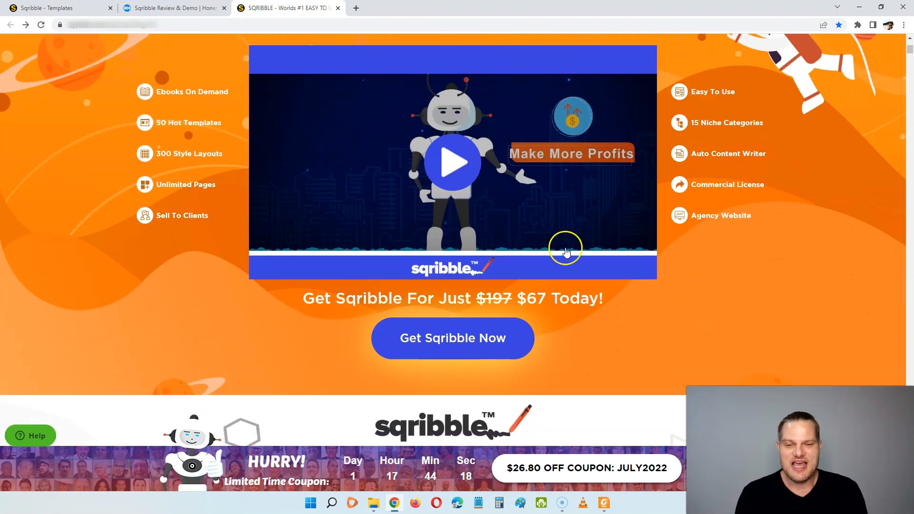
scroll(down, 3)
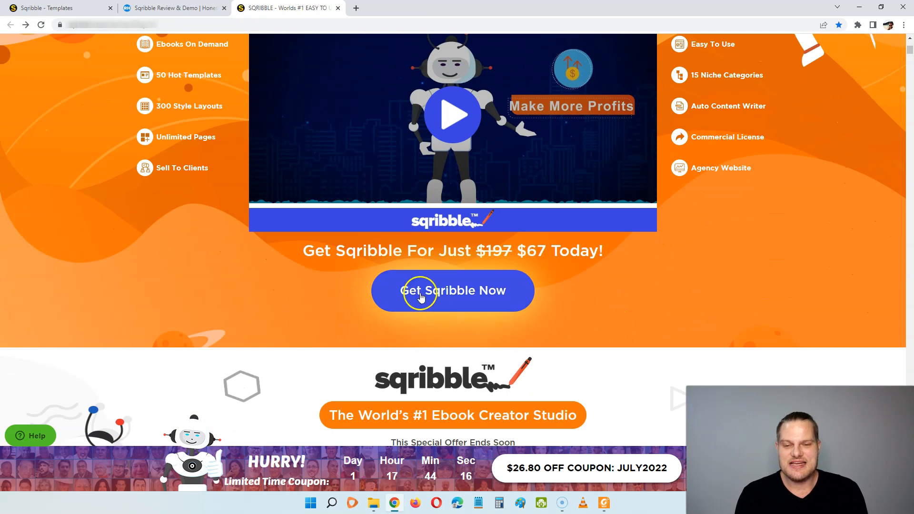
mouse_move(651, 300)
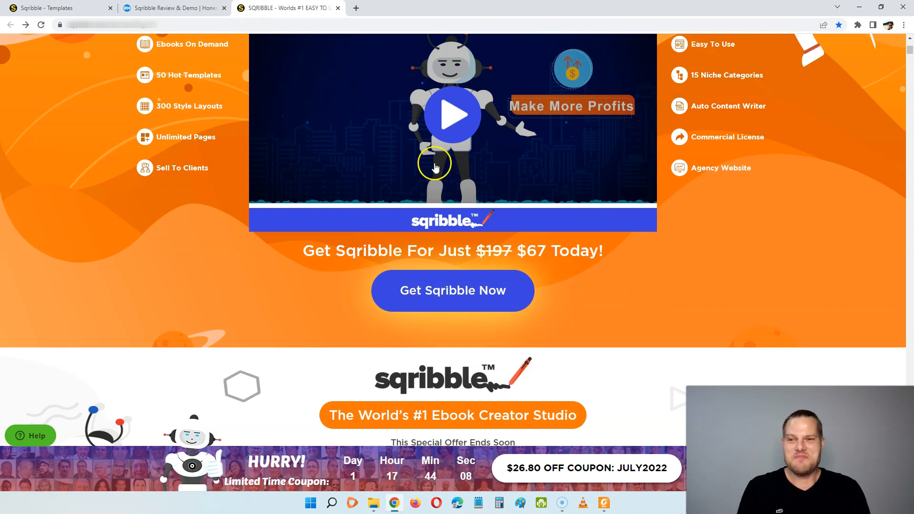
click(172, 7)
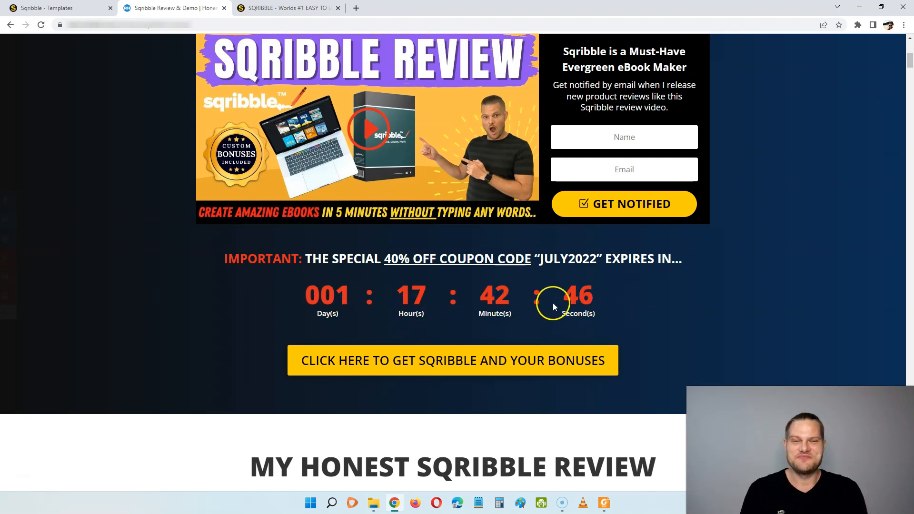
Scroll down to the 'My Honest Sqribble Review' ratings and the FAQ accordion
scroll(down, 3)
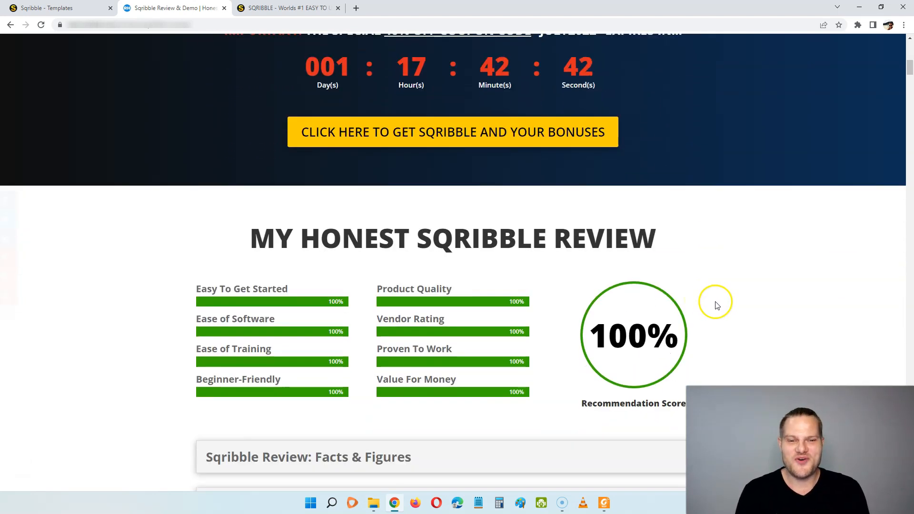
scroll(down, 3)
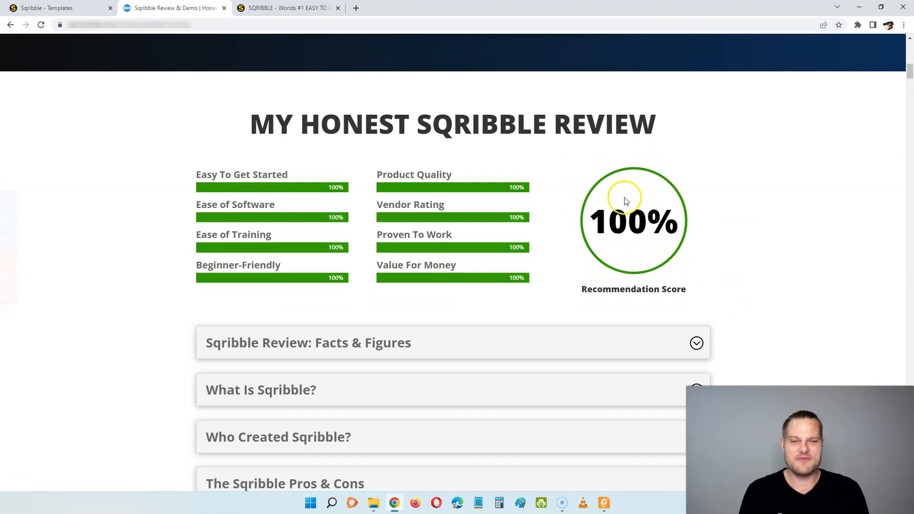
mouse_move(263, 263)
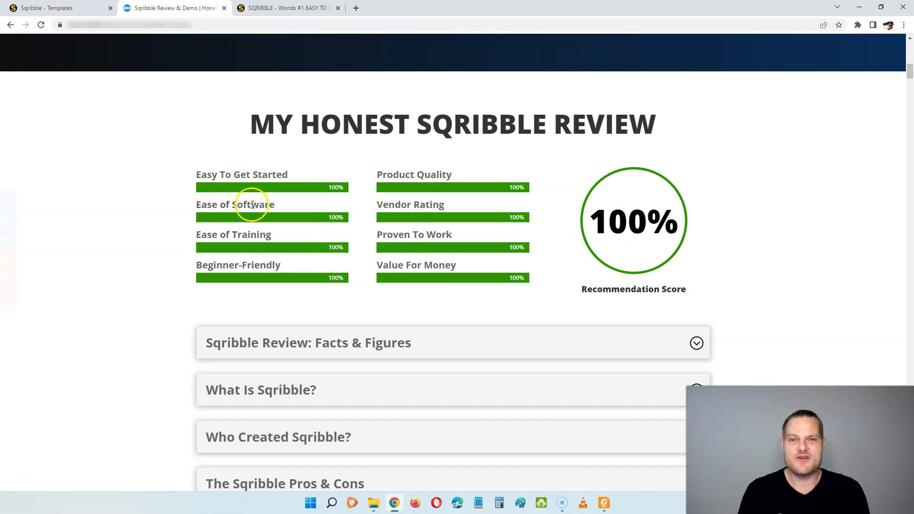
mouse_move(254, 232)
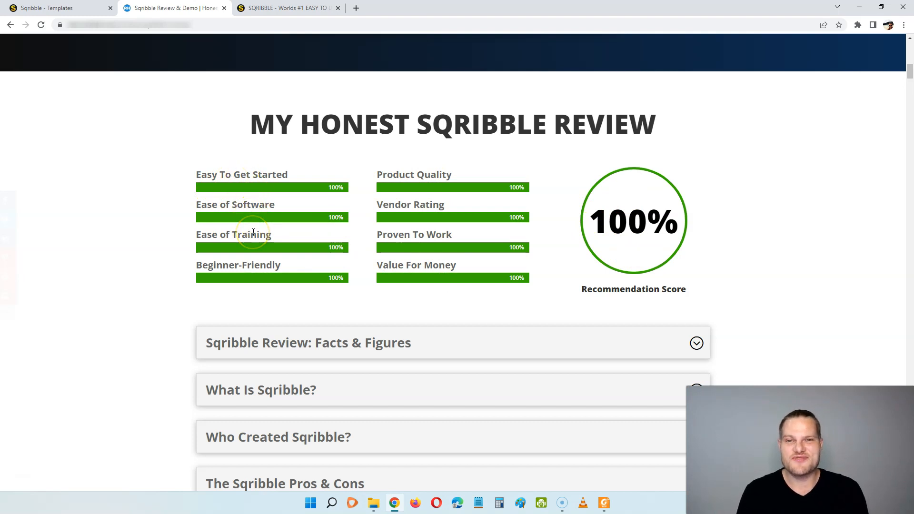
mouse_move(262, 278)
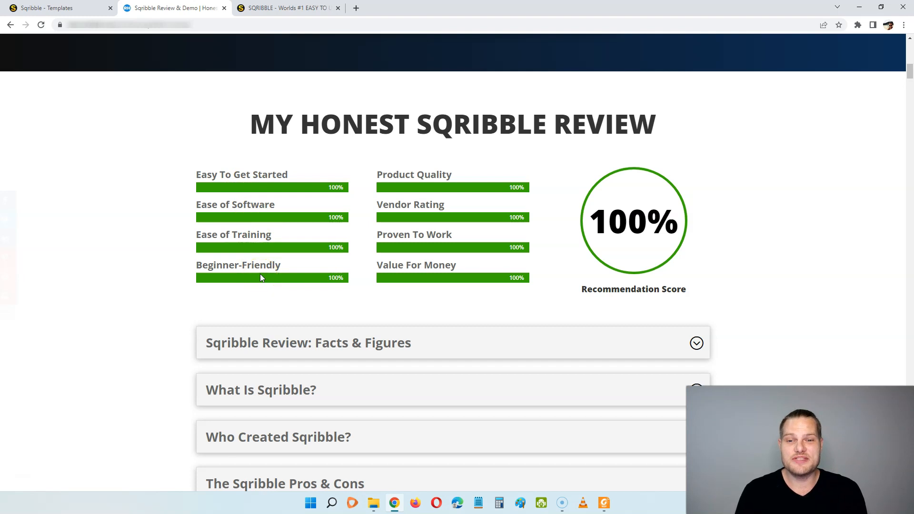
mouse_move(421, 179)
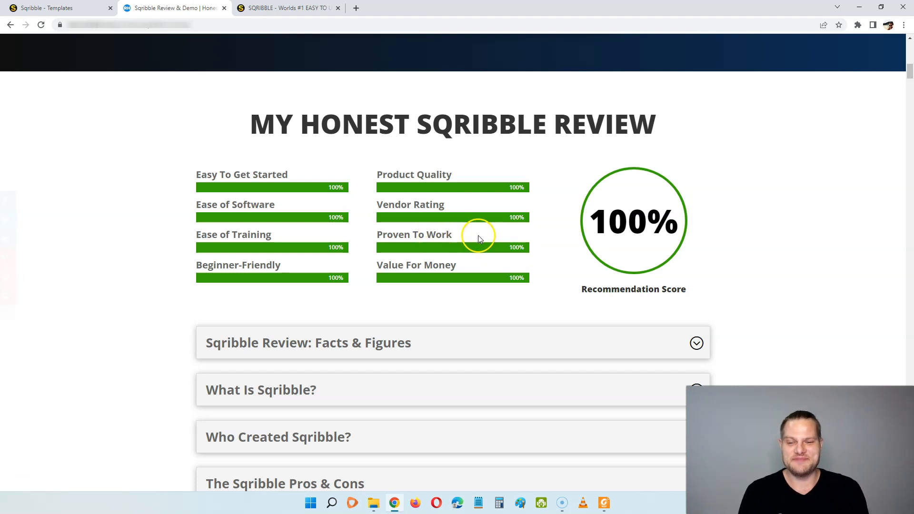
scroll(down, 3)
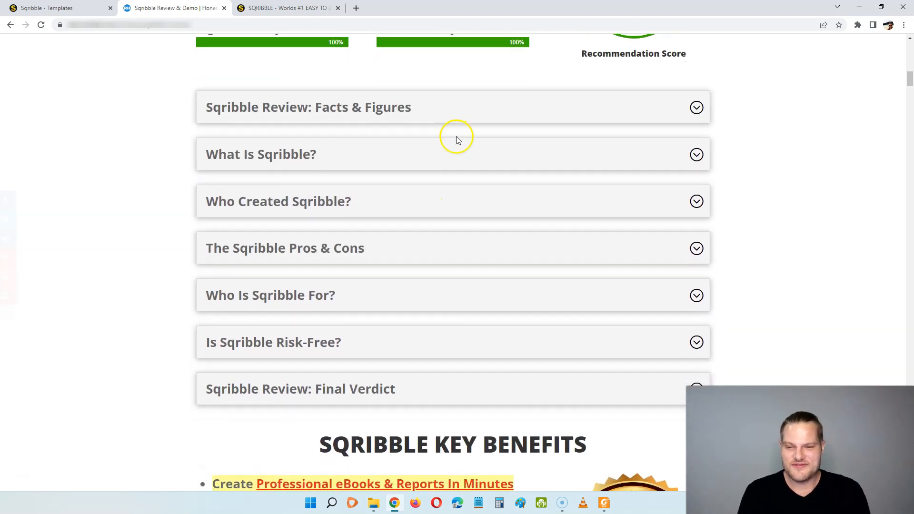
Expand 'The Sqribble Pros & Cons' to show its ten pros and two cons
click(285, 248)
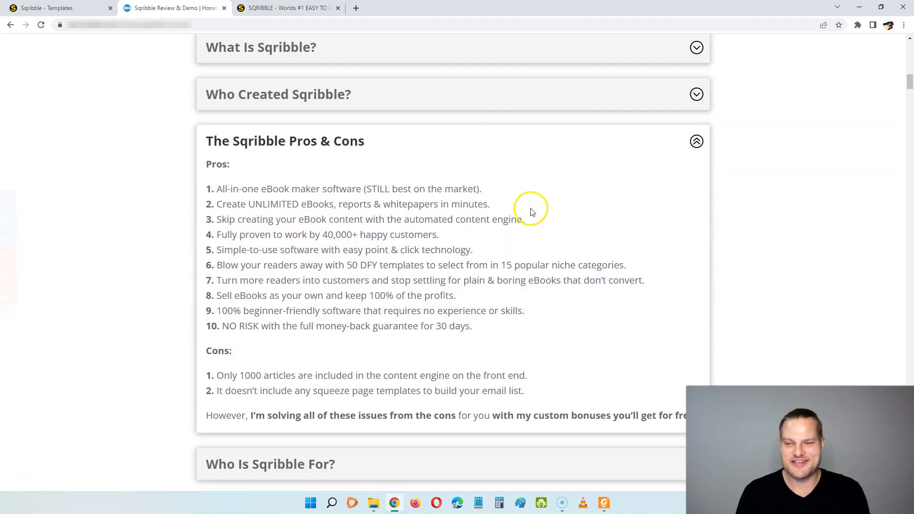
mouse_move(354, 217)
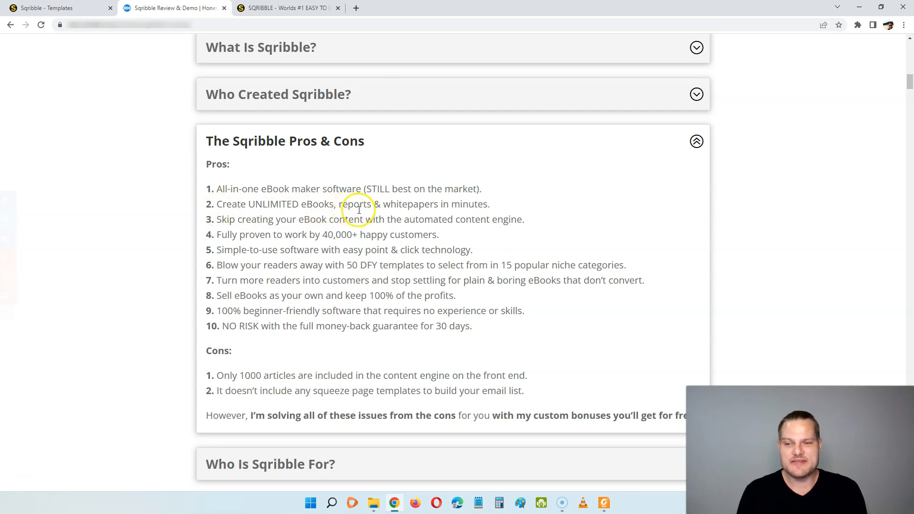
mouse_move(376, 230)
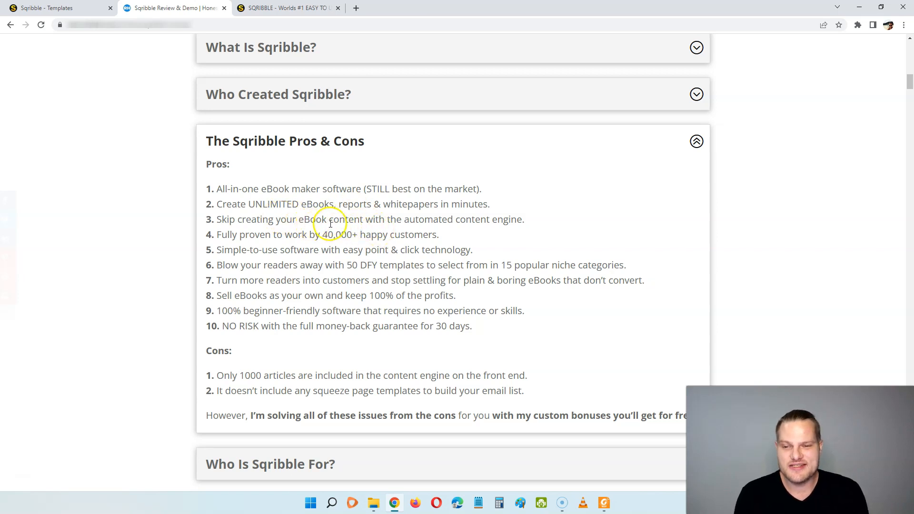
mouse_move(494, 241)
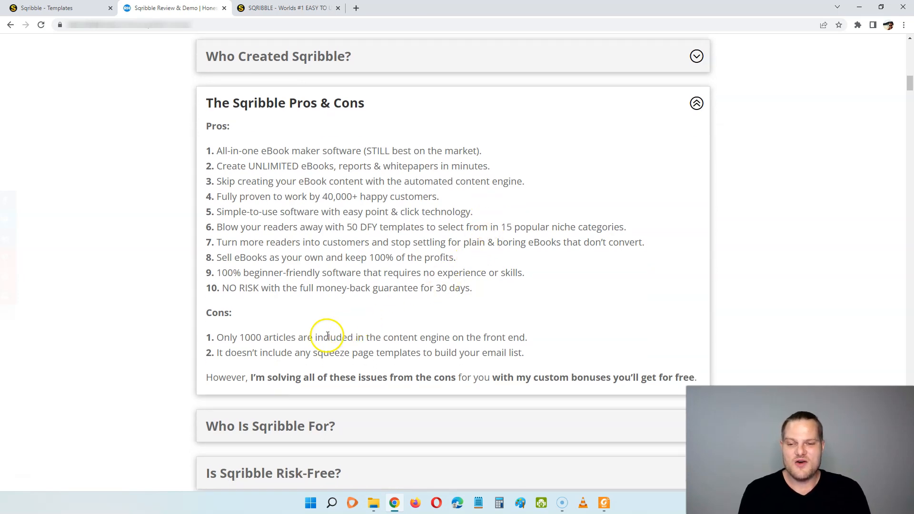
mouse_move(360, 343)
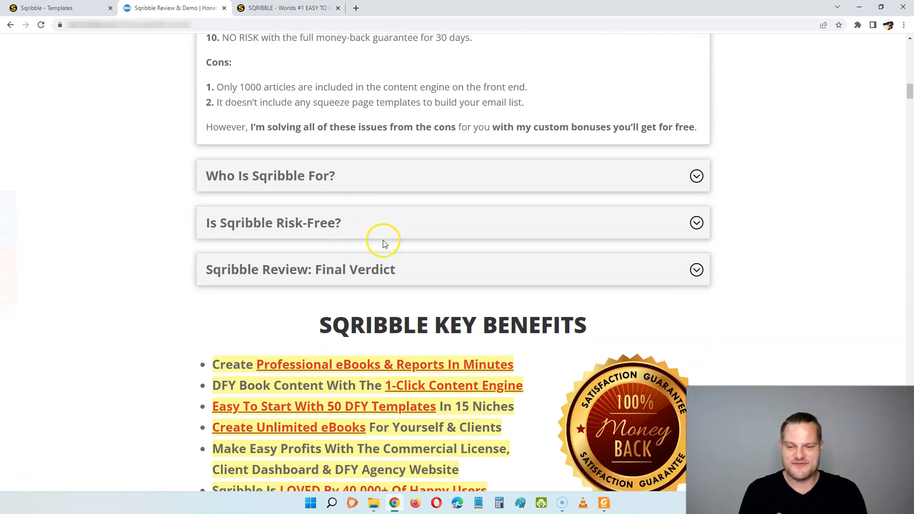
Read through the 'Here's The PROOF' testimonials, then go back to the templates gallery tab
scroll(down, 3)
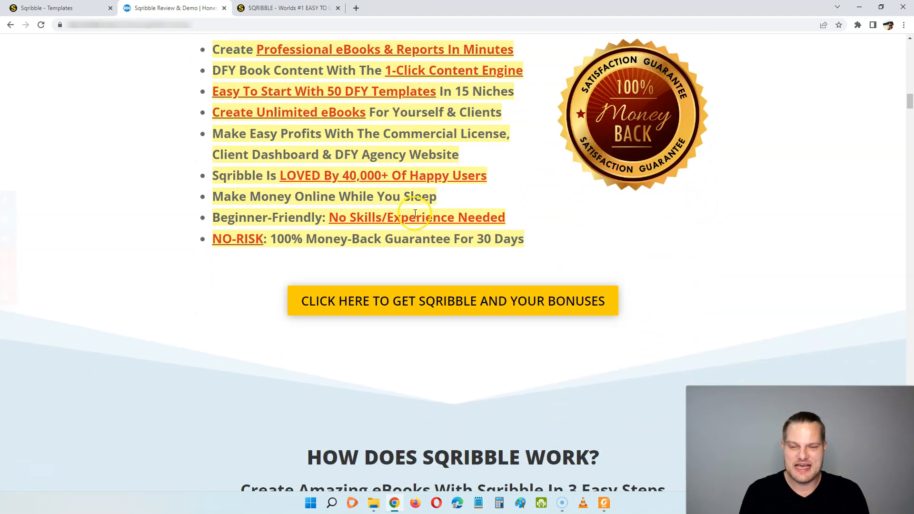
scroll(down, 3)
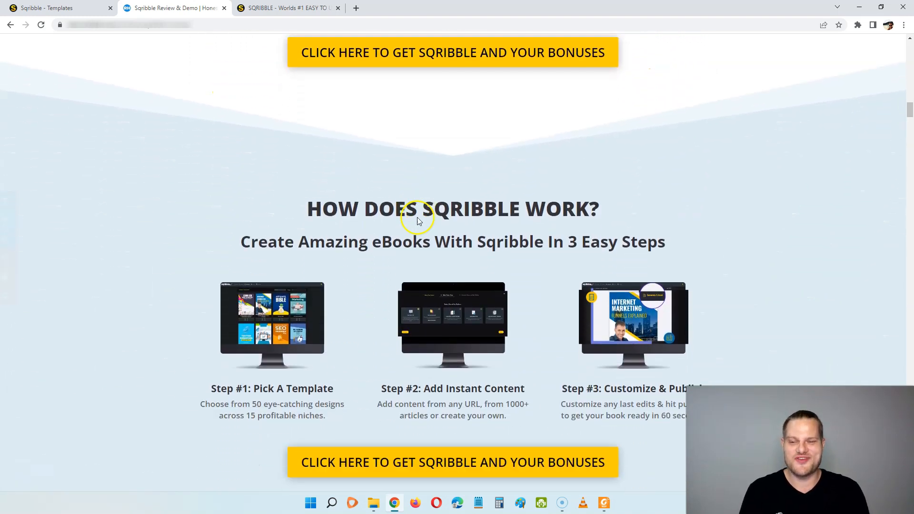
scroll(down, 3)
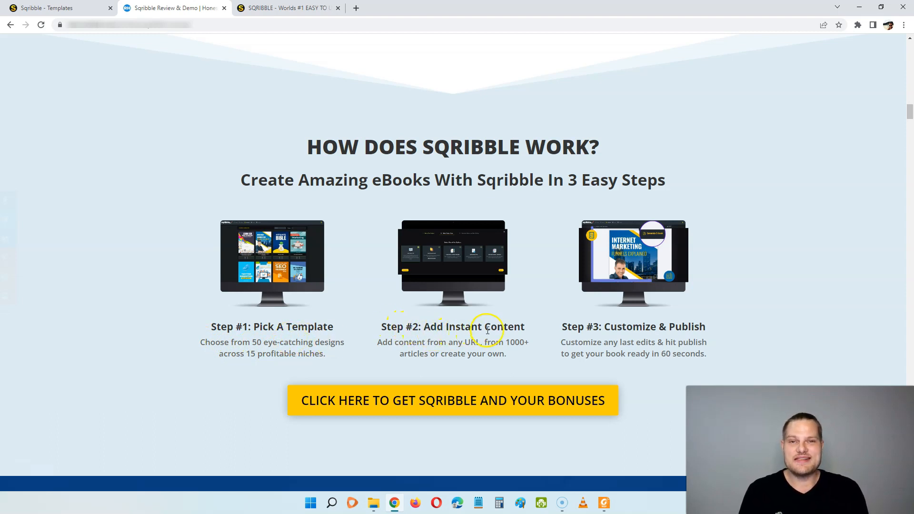
mouse_move(444, 345)
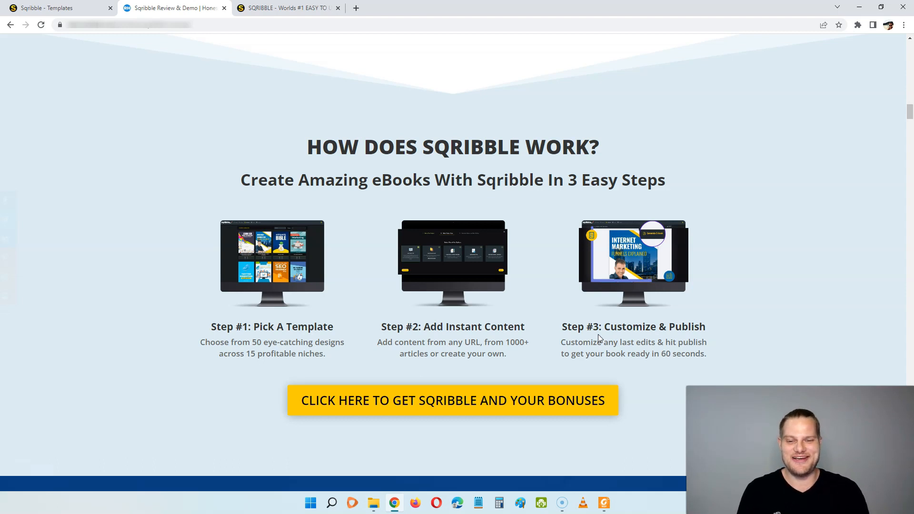
scroll(down, 3)
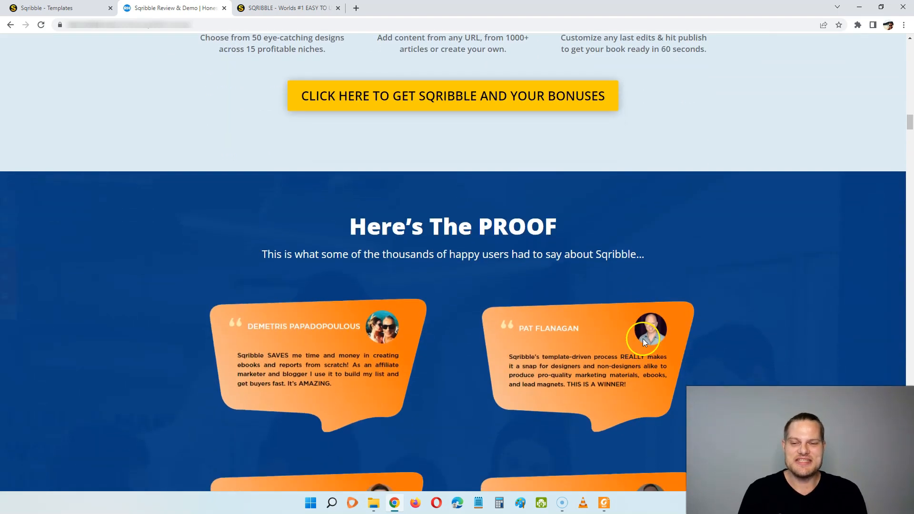
scroll(down, 3)
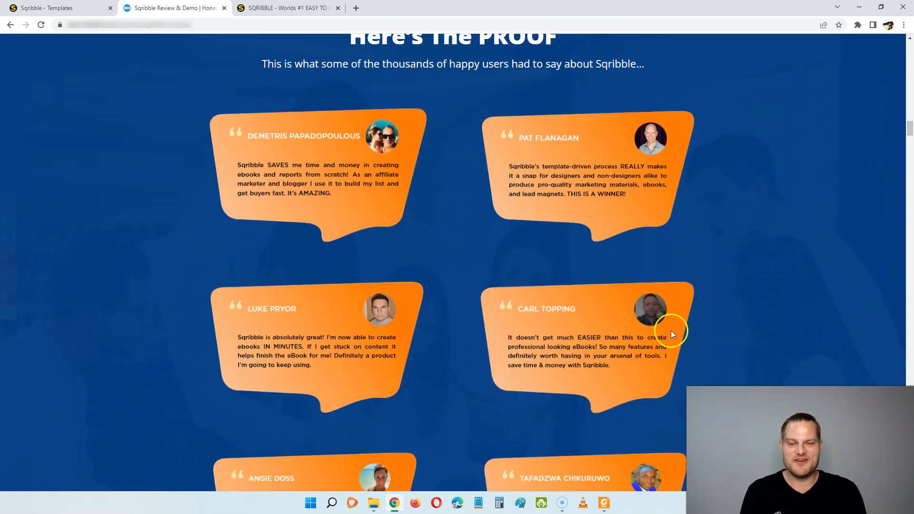
scroll(down, 3)
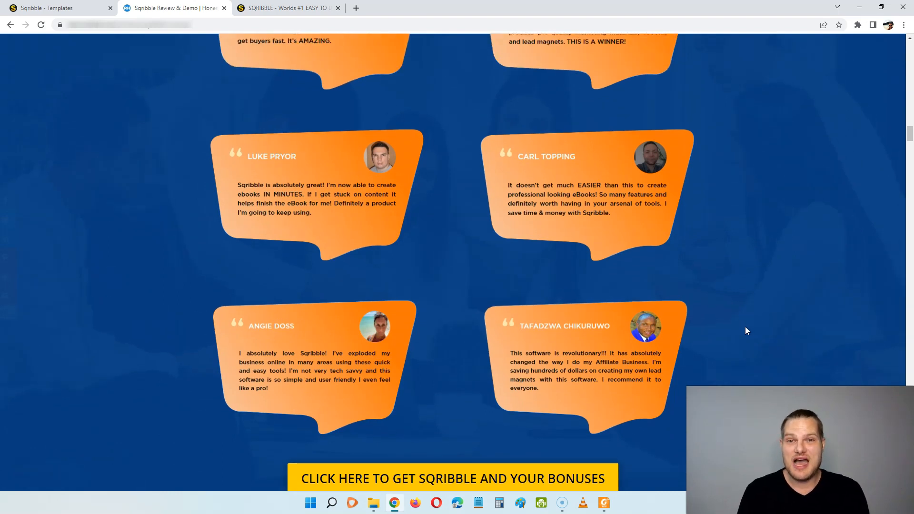
scroll(down, 3)
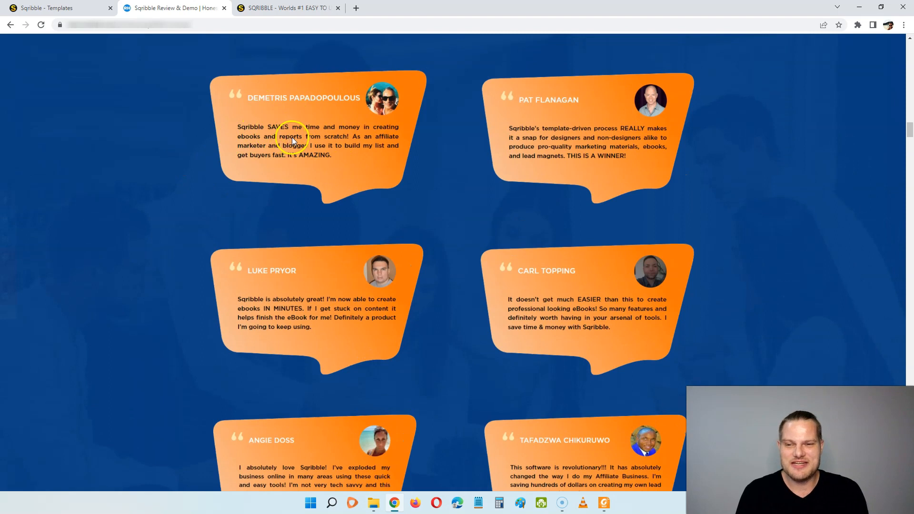
mouse_move(285, 137)
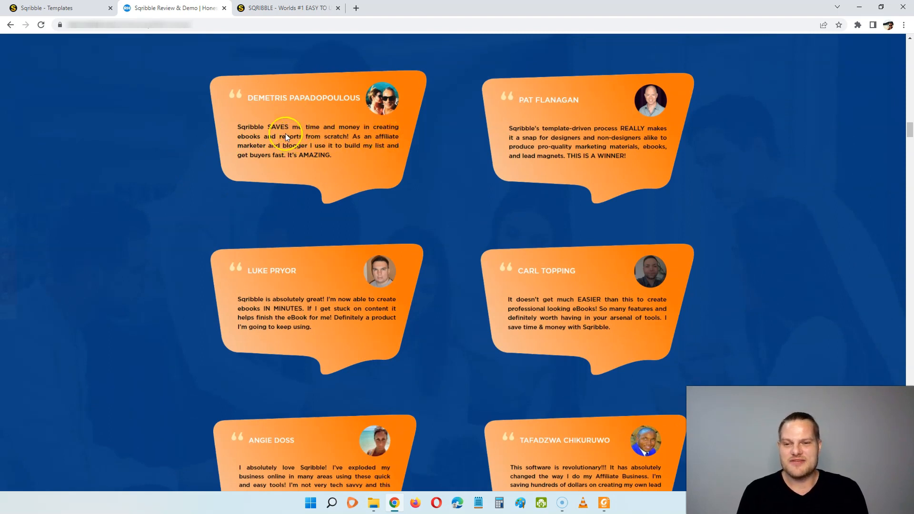
mouse_move(367, 143)
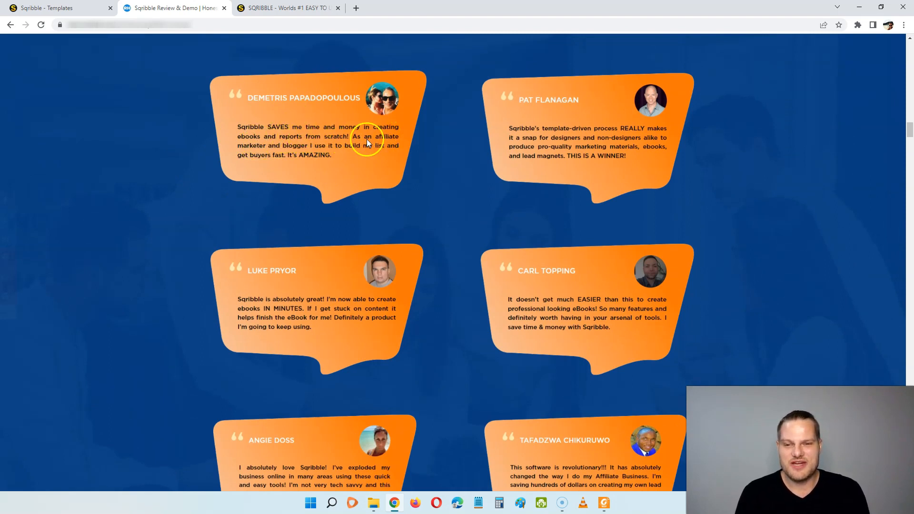
mouse_move(317, 152)
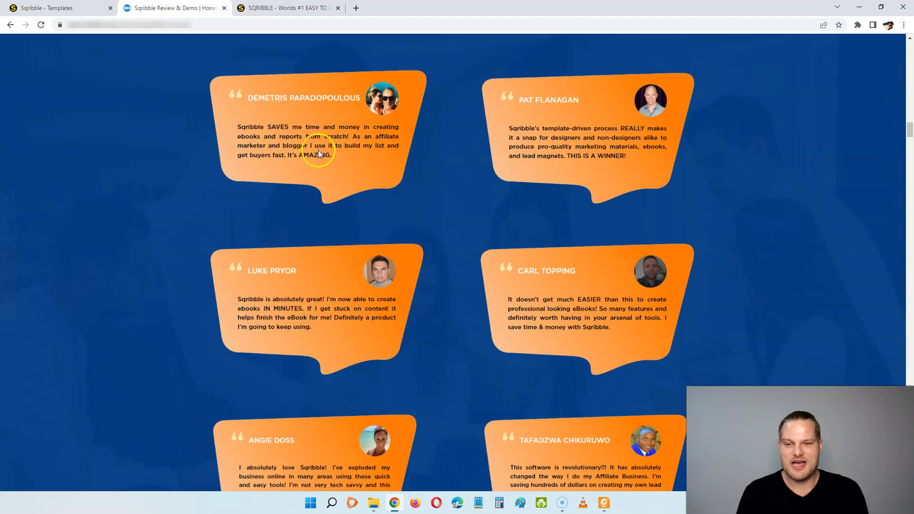
mouse_move(438, 189)
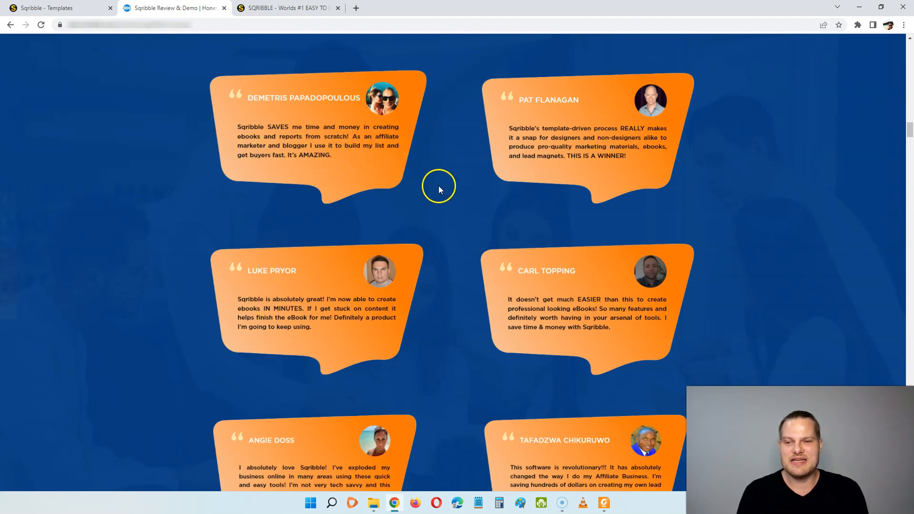
mouse_move(432, 196)
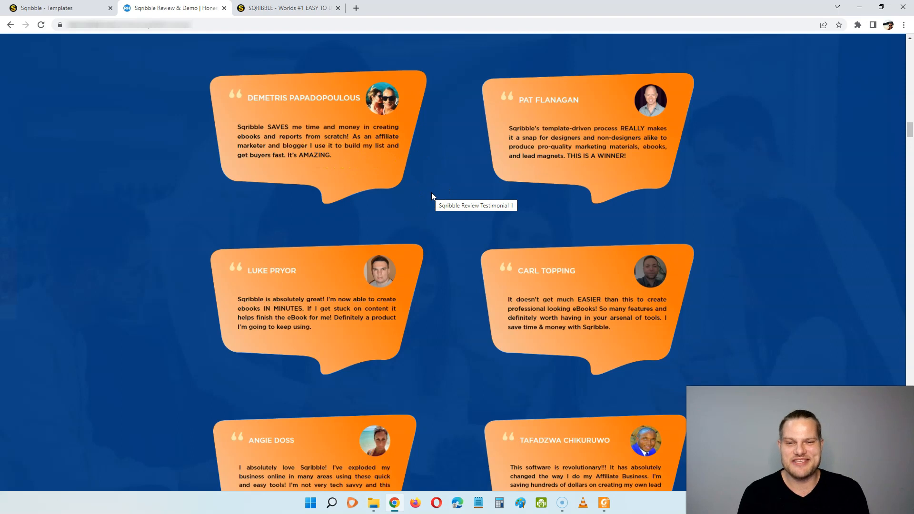
mouse_move(469, 268)
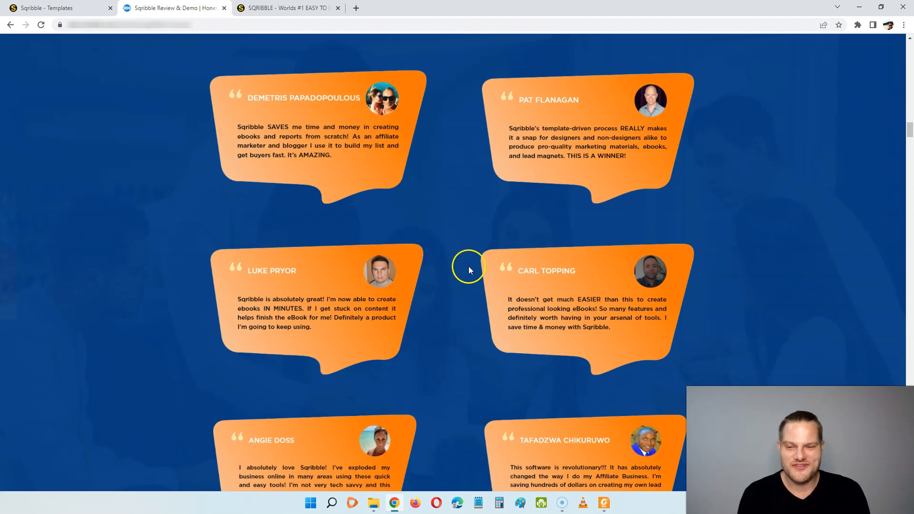
scroll(down, 3)
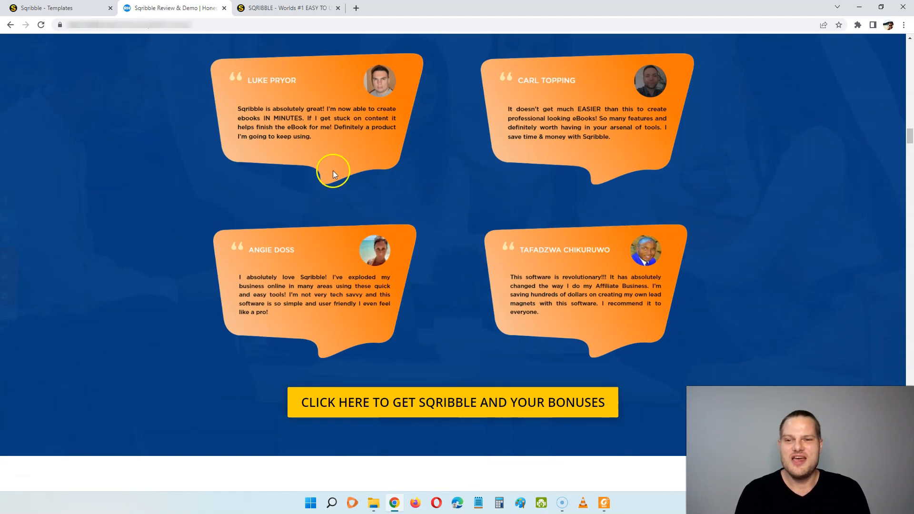
mouse_move(118, 81)
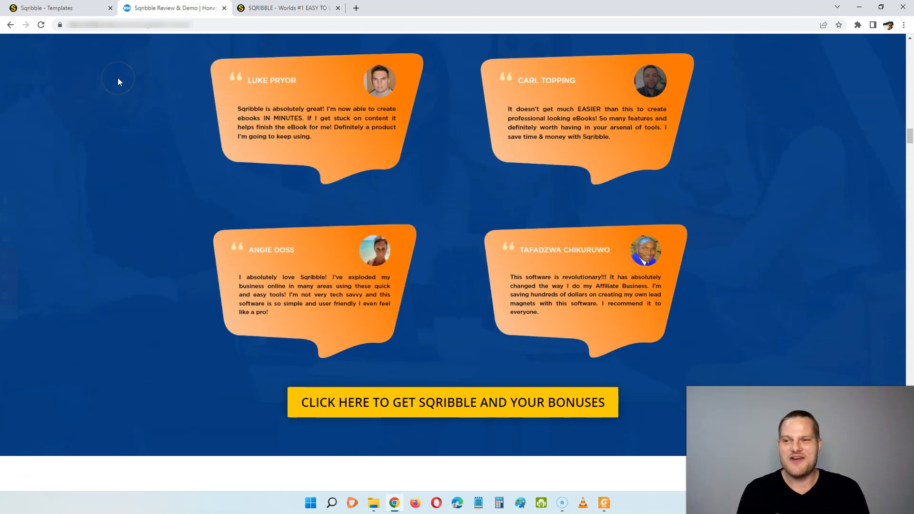
click(55, 8)
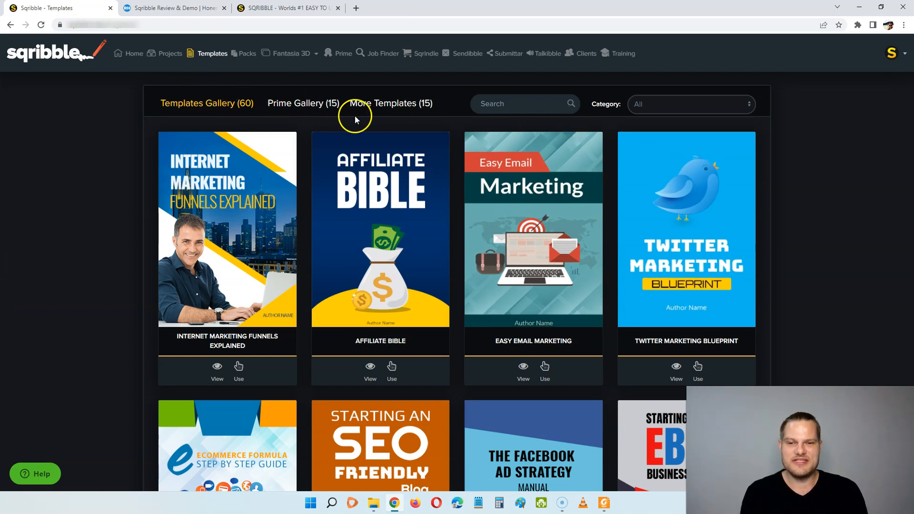
mouse_move(790, 140)
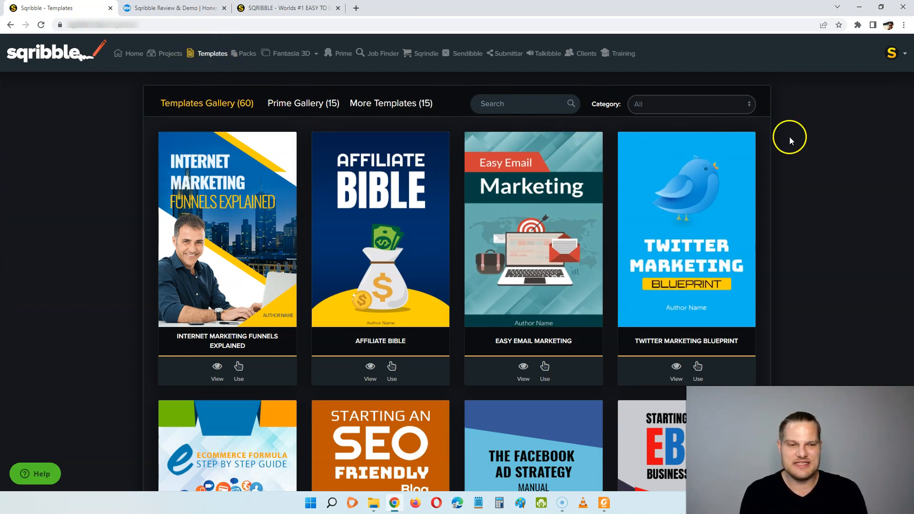
Scroll the gallery down to the English Test and Academic Excellence covers
scroll(down, 3)
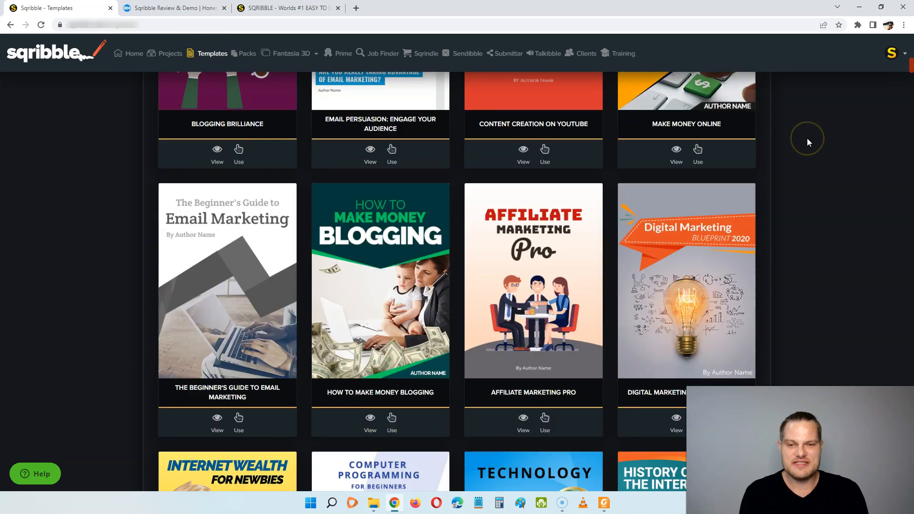
scroll(down, 3)
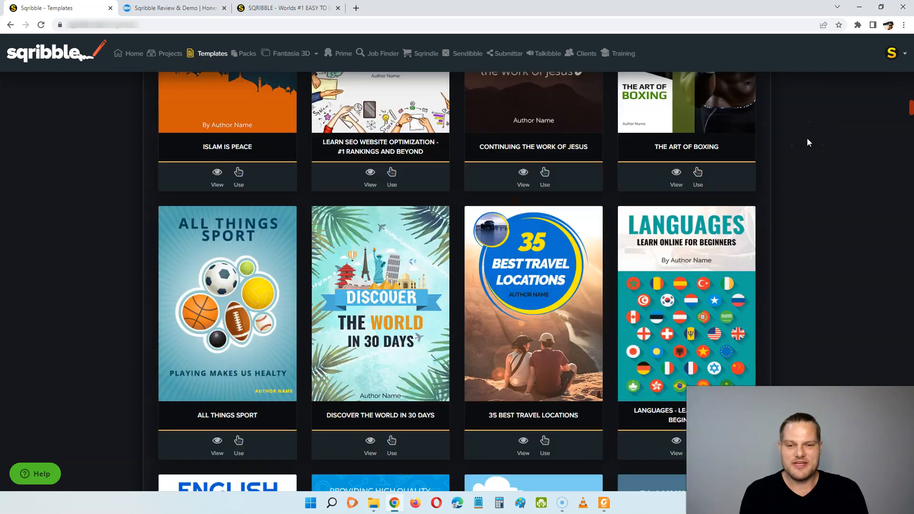
scroll(down, 3)
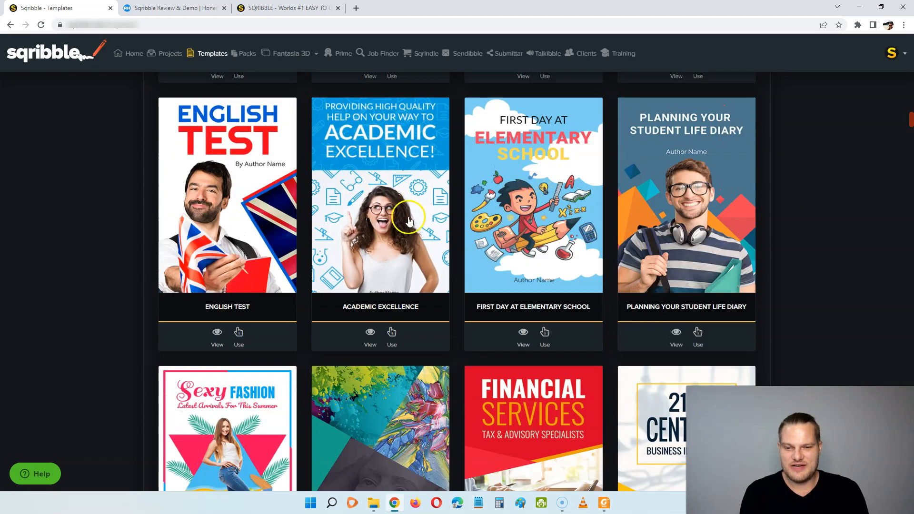
click(369, 335)
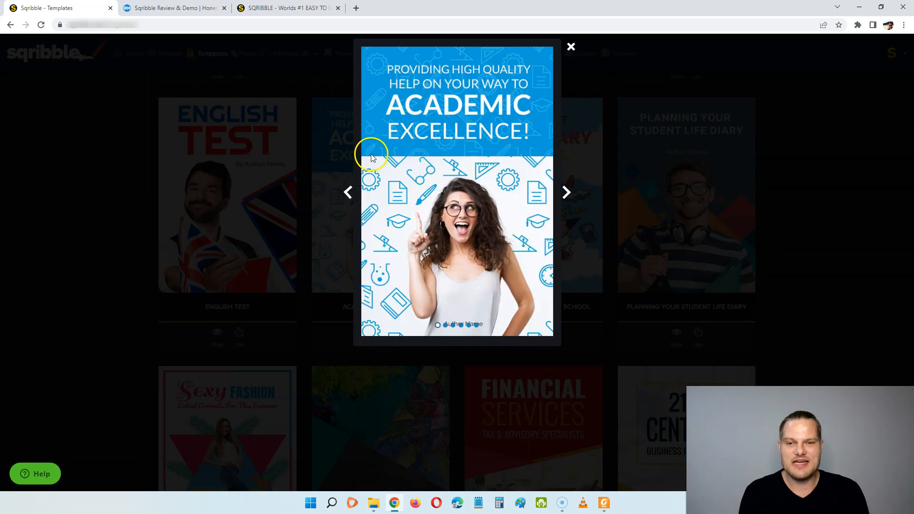
click(565, 193)
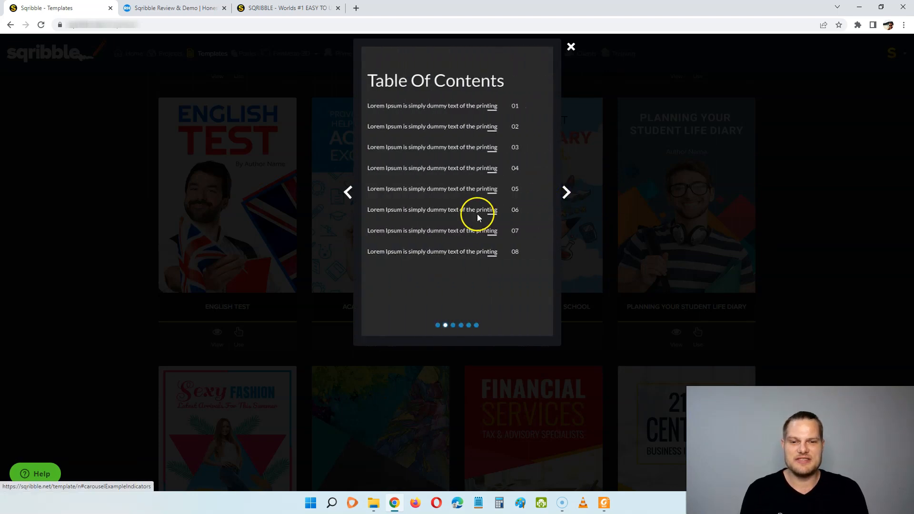
click(565, 192)
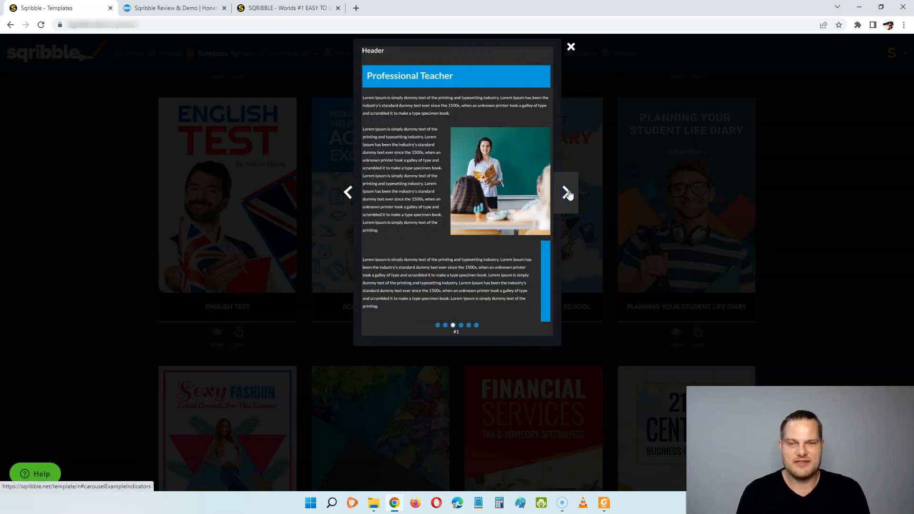
click(564, 192)
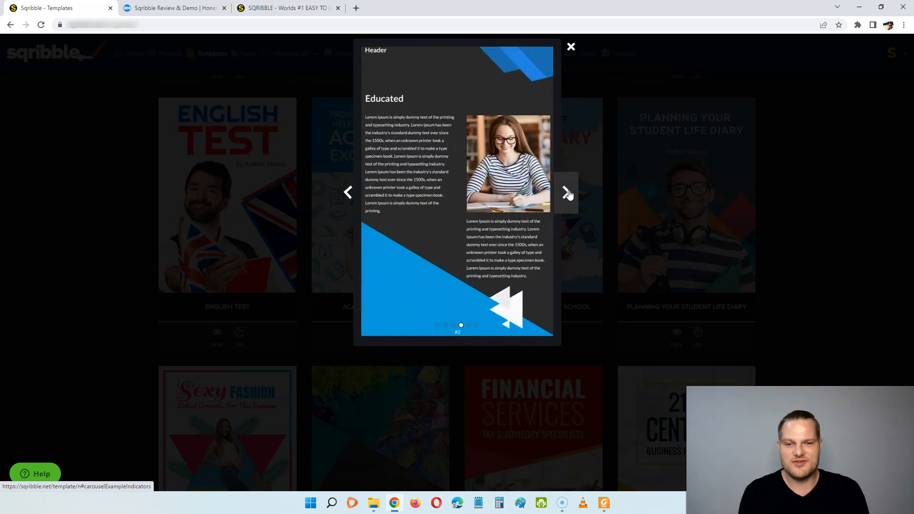
click(566, 192)
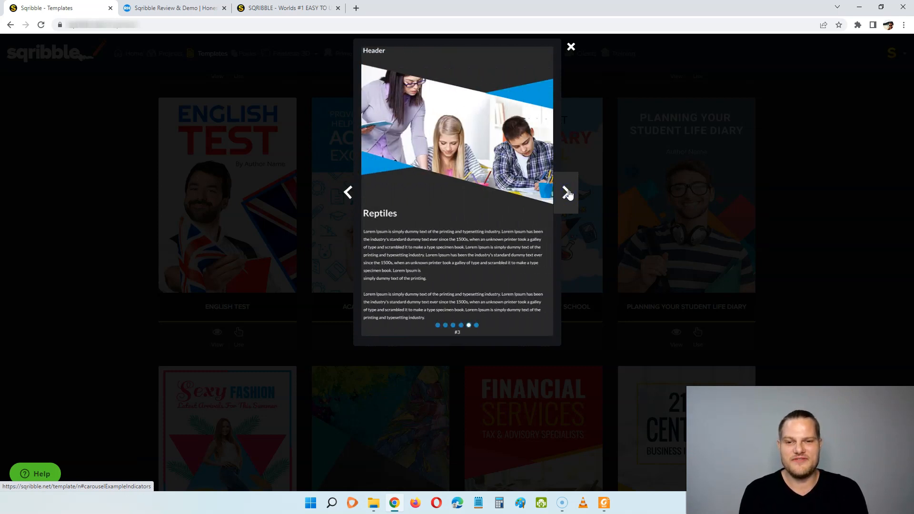
click(570, 46)
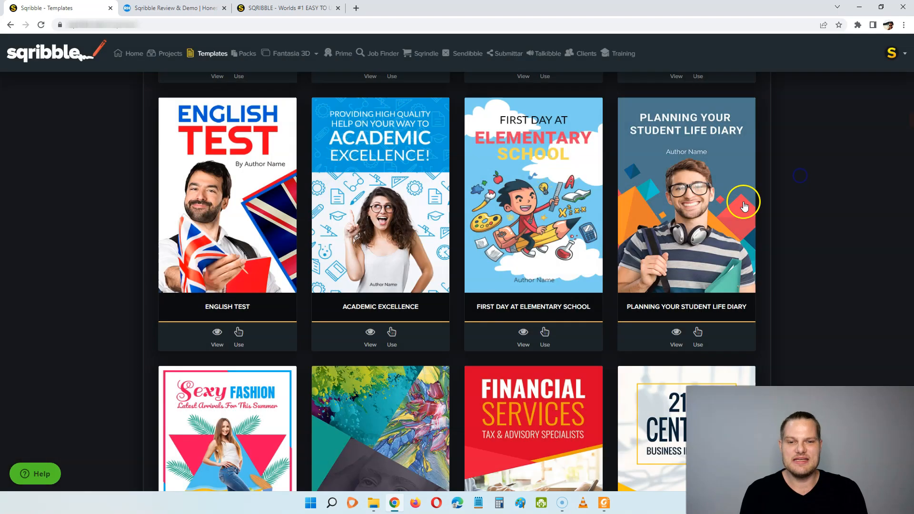
scroll(down, 3)
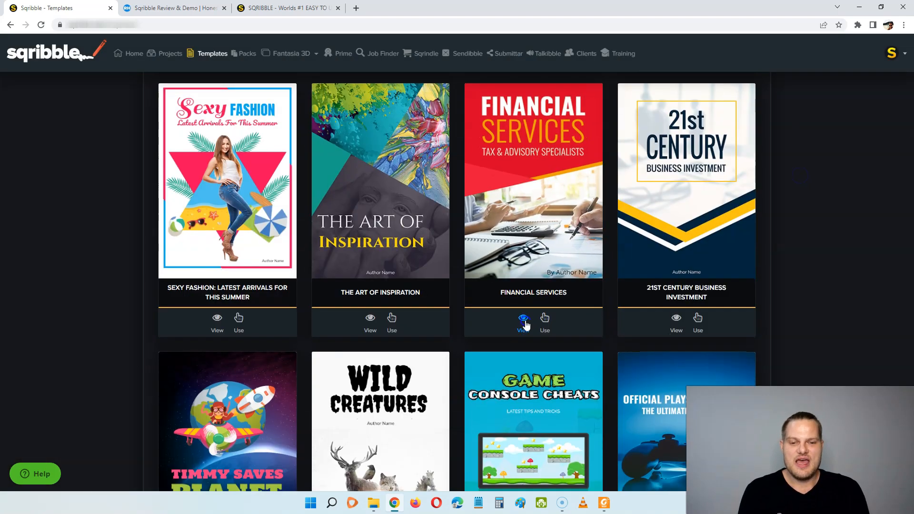
click(524, 317)
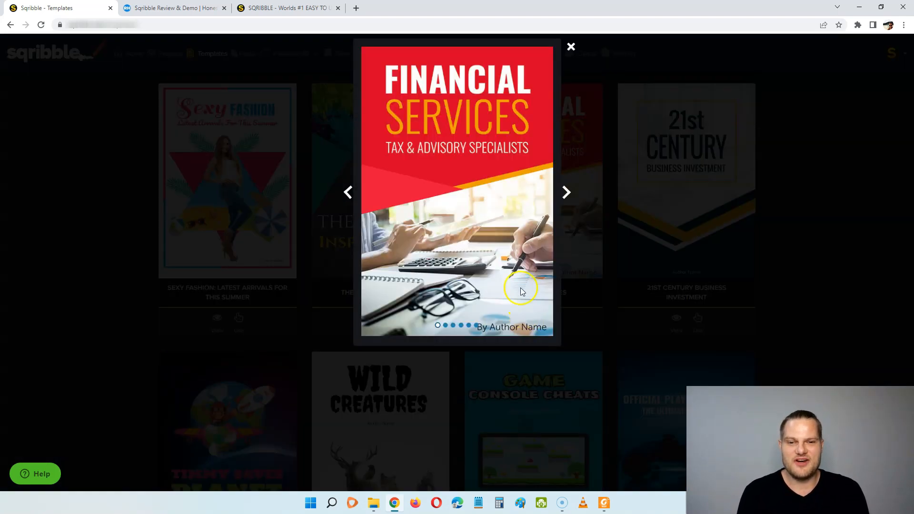
click(565, 192)
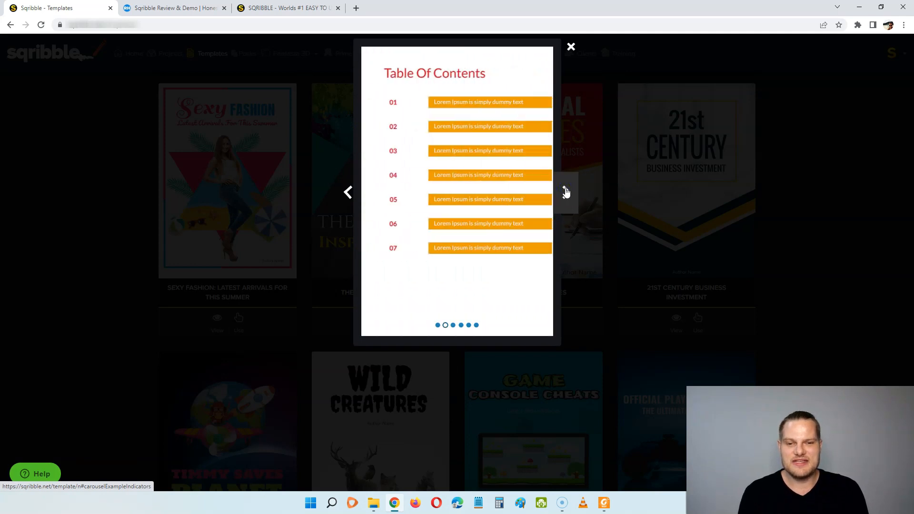
click(564, 192)
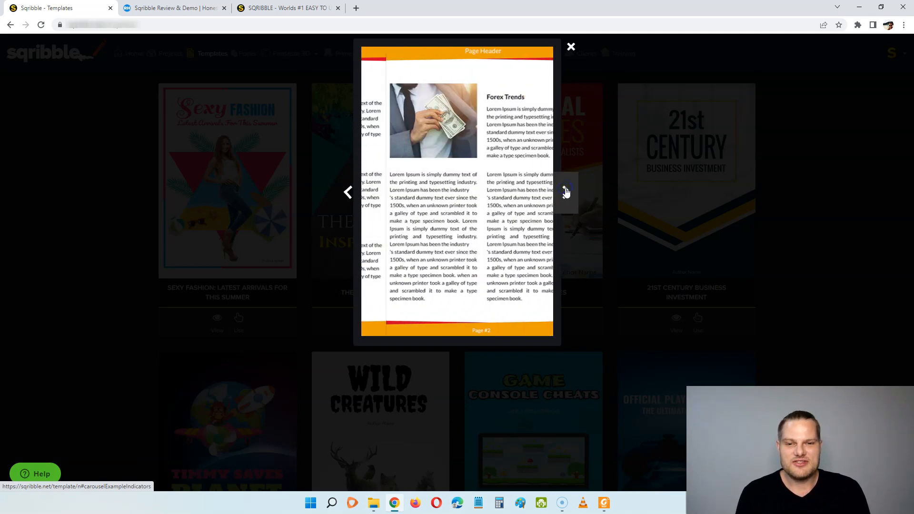
click(564, 192)
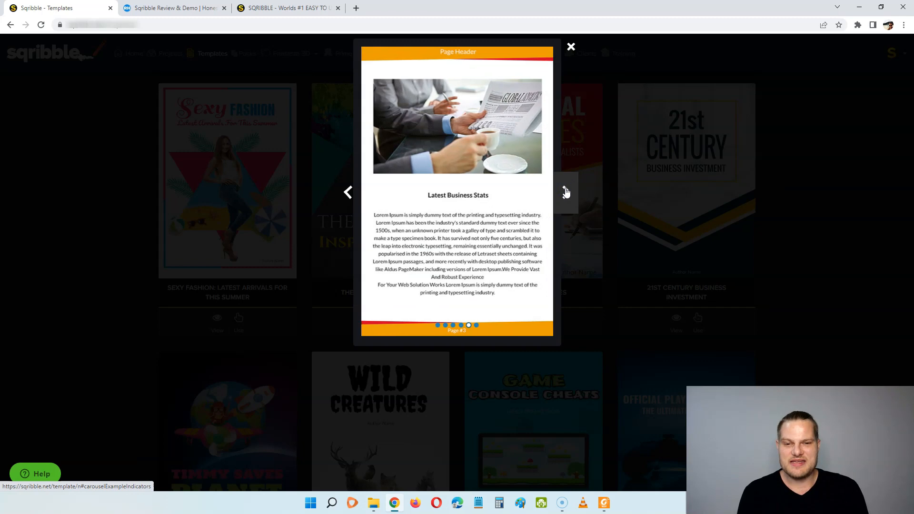
click(571, 46)
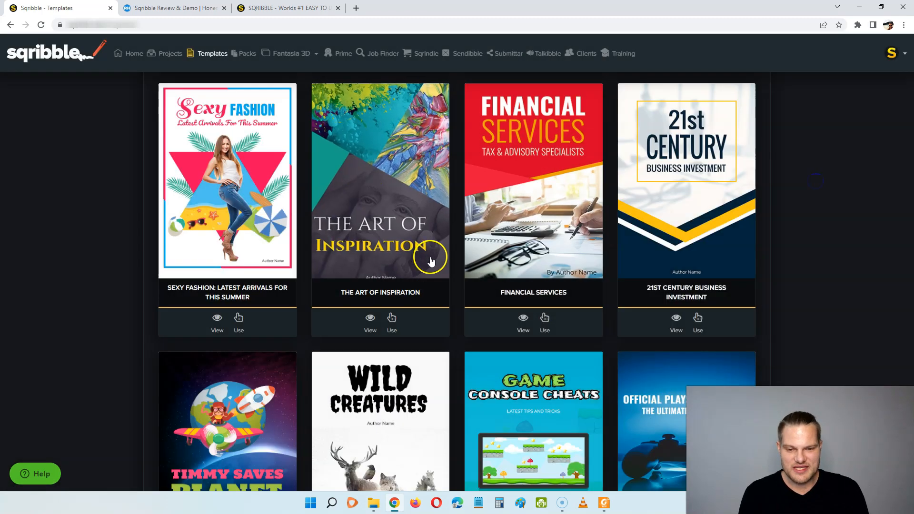
Scroll past the Bonus and locked PRO covers to the Discover the World travel template
scroll(down, 3)
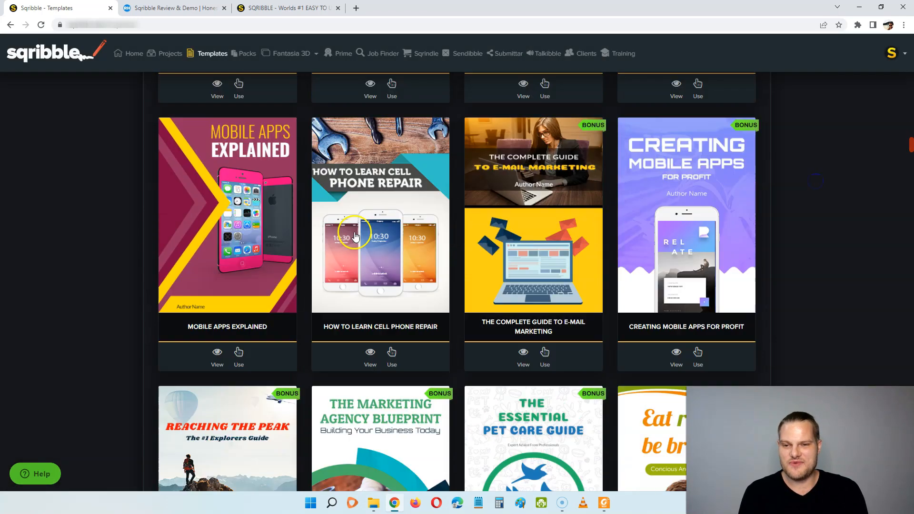
scroll(down, 3)
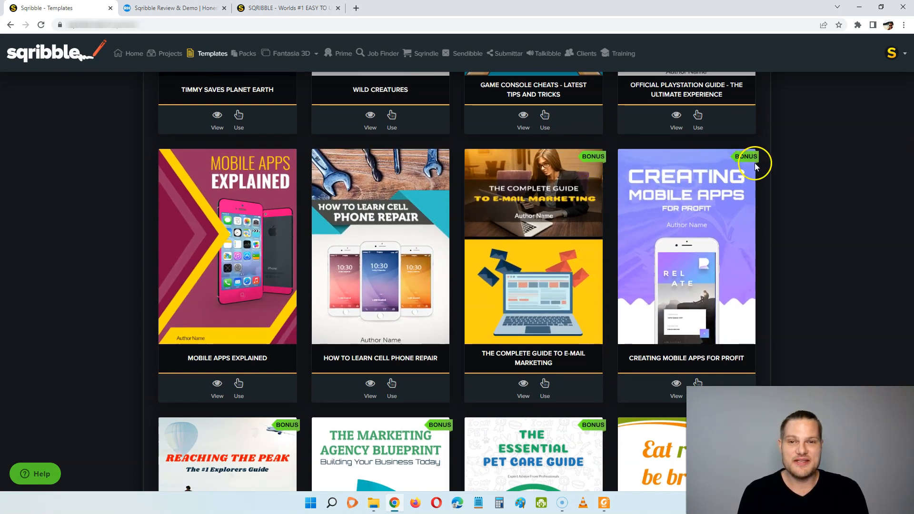
scroll(down, 3)
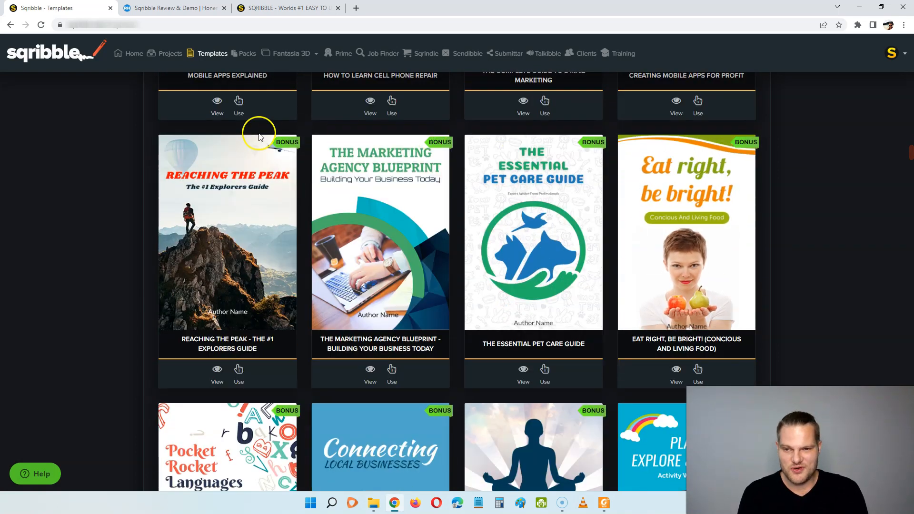
scroll(down, 3)
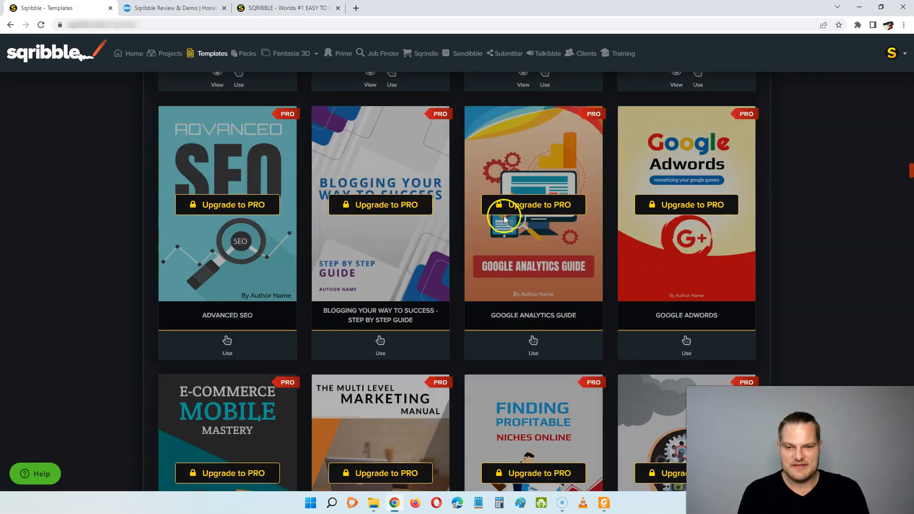
mouse_move(647, 156)
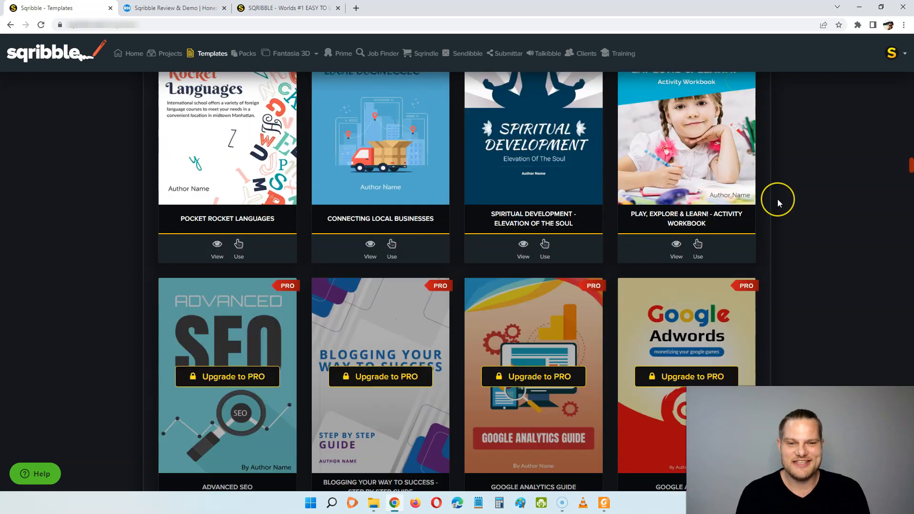
scroll(down, 3)
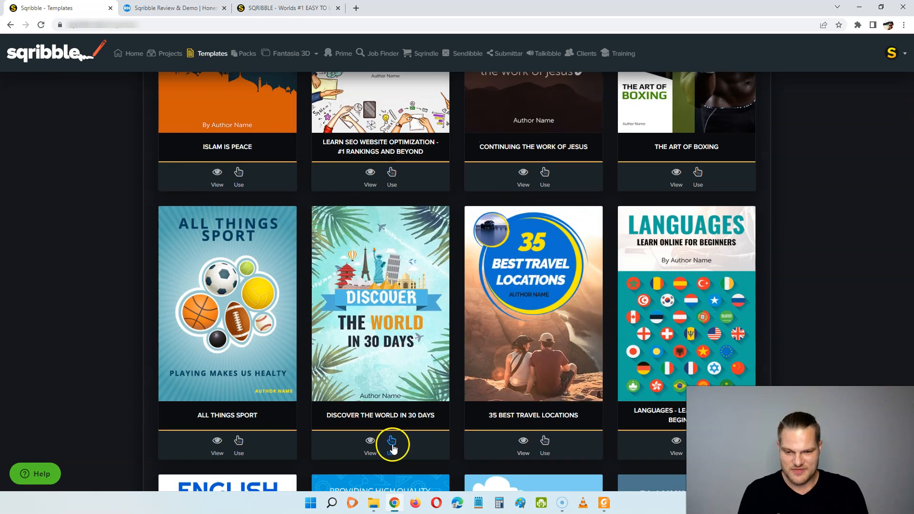
Create an eBook named 'Travel' from the Discover the World in 30 Days template
click(392, 440)
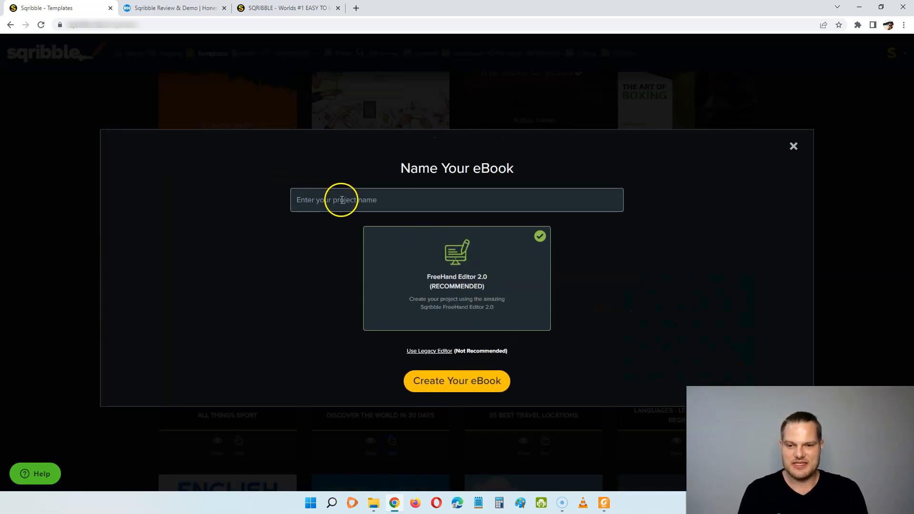
text(Travel)
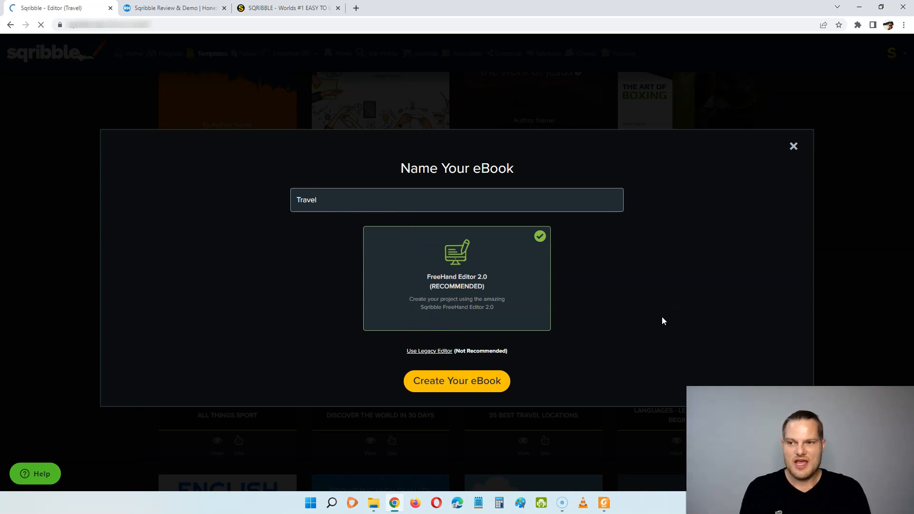
click(457, 381)
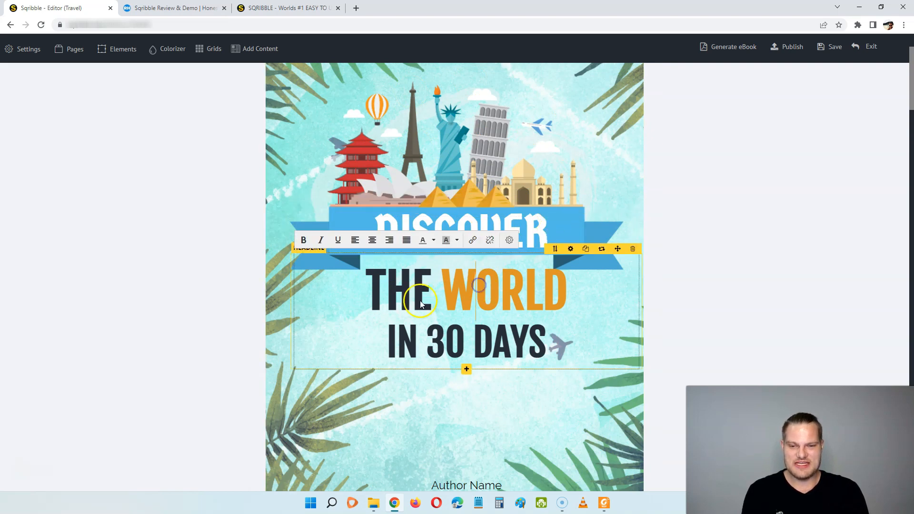
Change the cover title to 'The Denmark in 30 Days' and the author to Rasmus Hald
text(DENMARK)
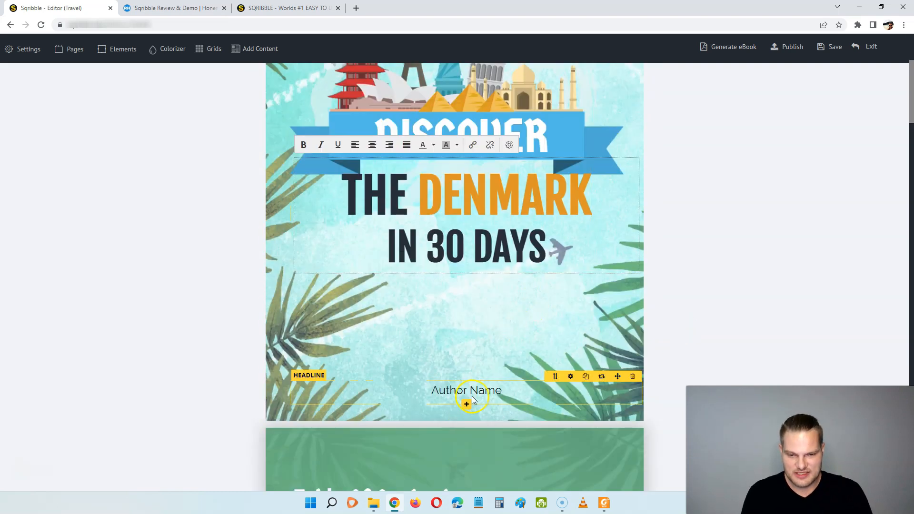
text(RASMU)
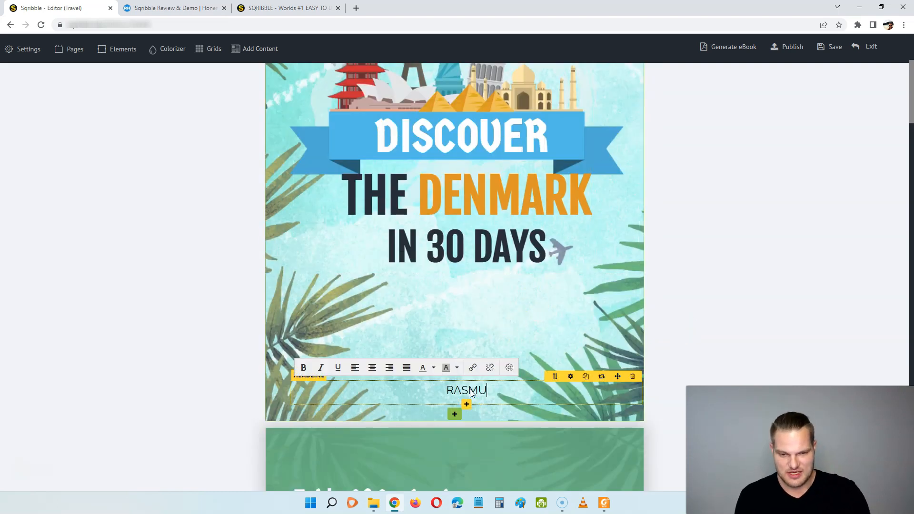
text(S HALD)
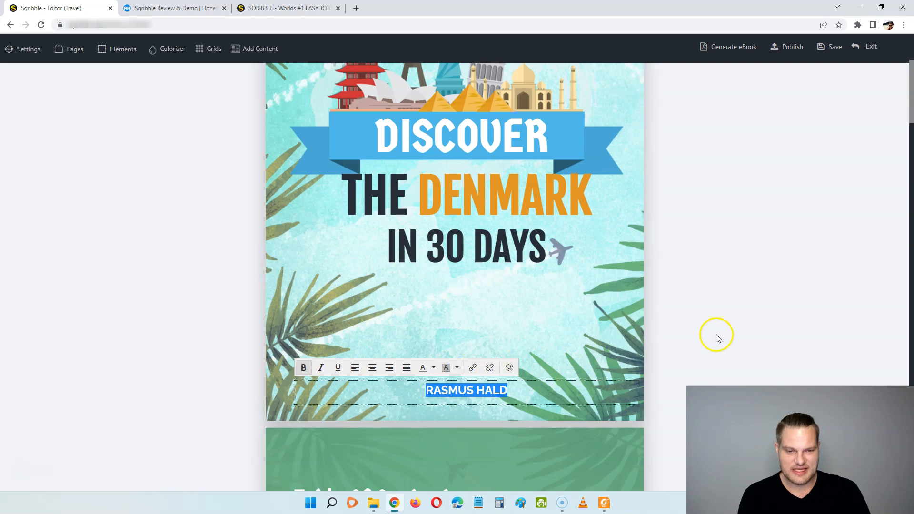
Duplicate the fifth table of contents entry
scroll(down, 3)
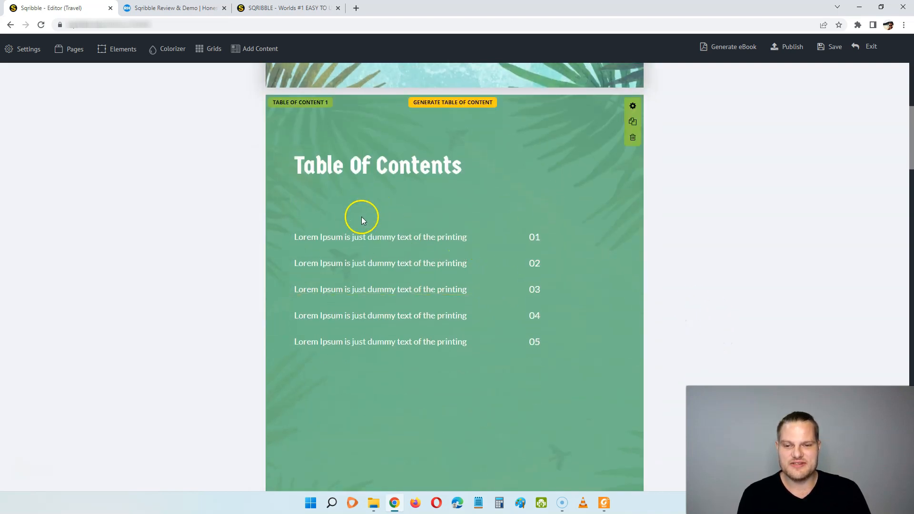
click(379, 342)
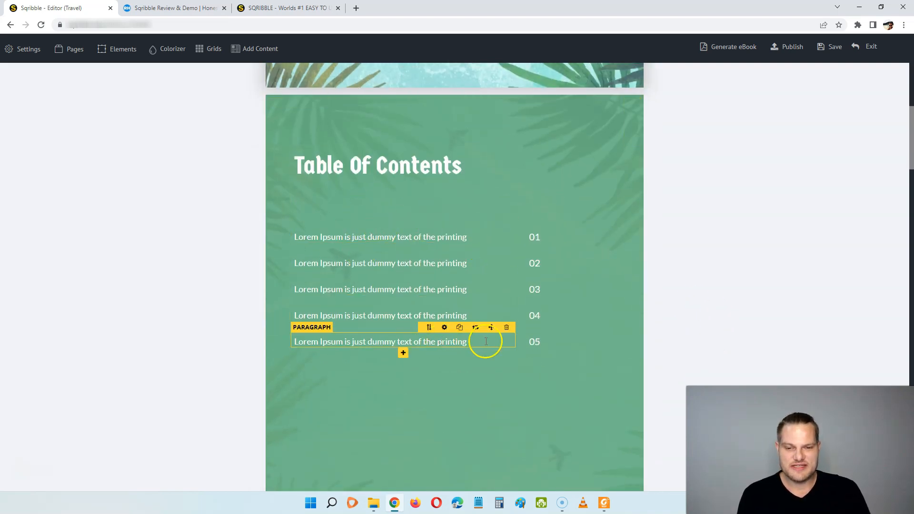
click(459, 327)
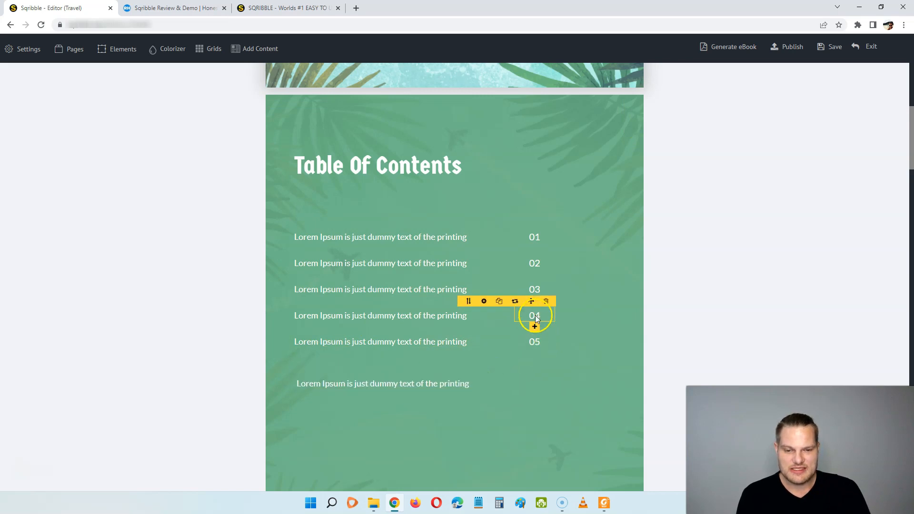
Scroll through later eBook pages such as First Class Flights and City Place
scroll(down, 3)
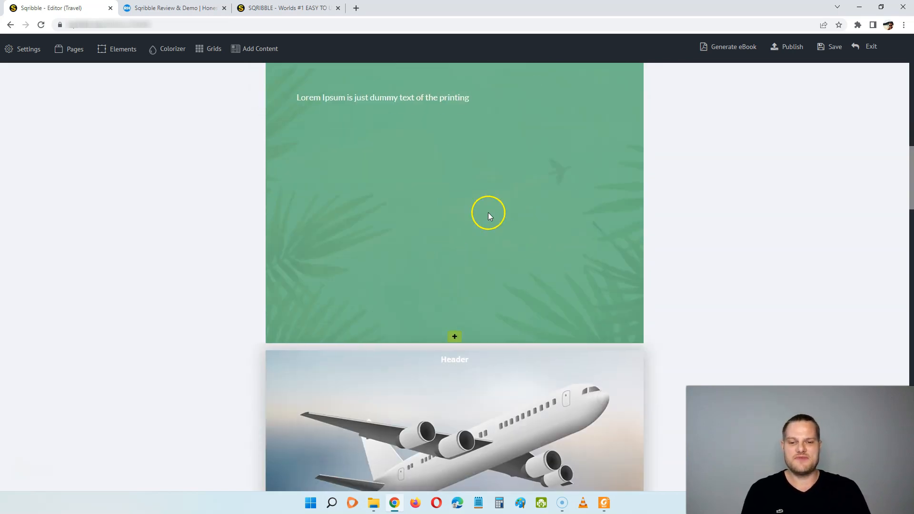
scroll(down, 3)
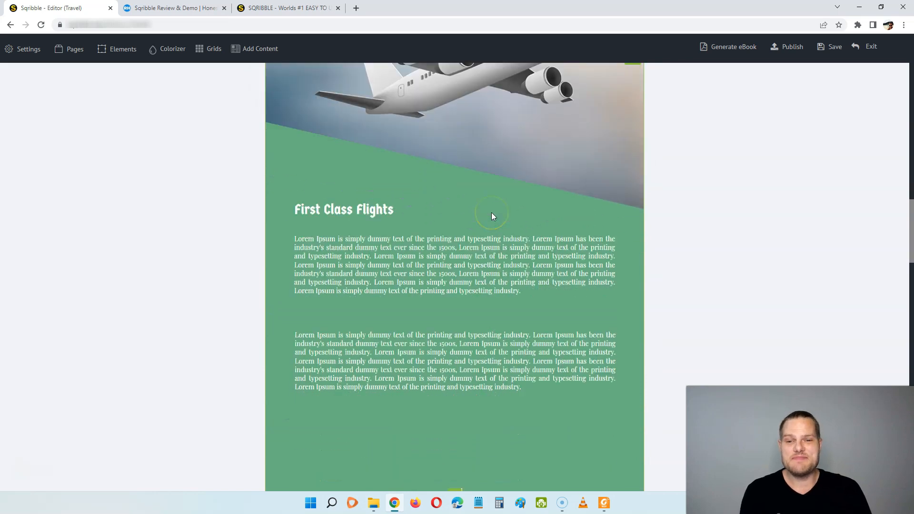
scroll(down, 3)
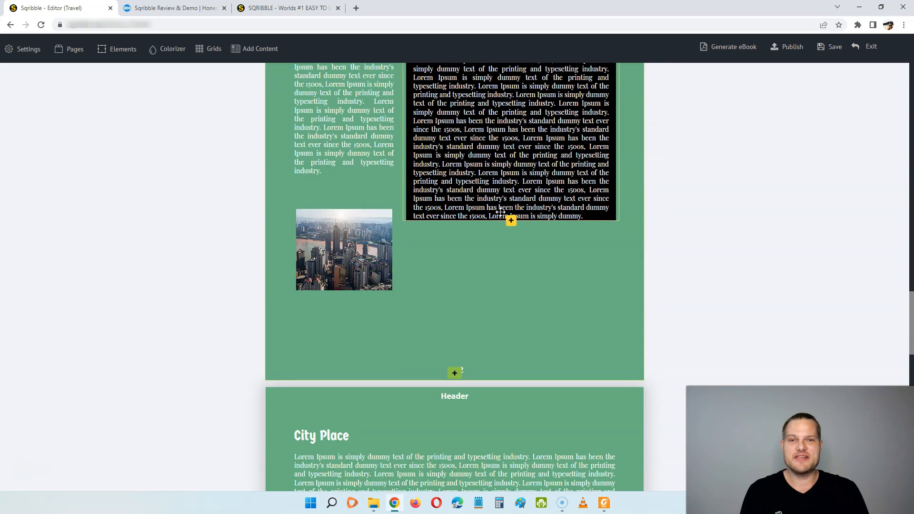
scroll(down, 3)
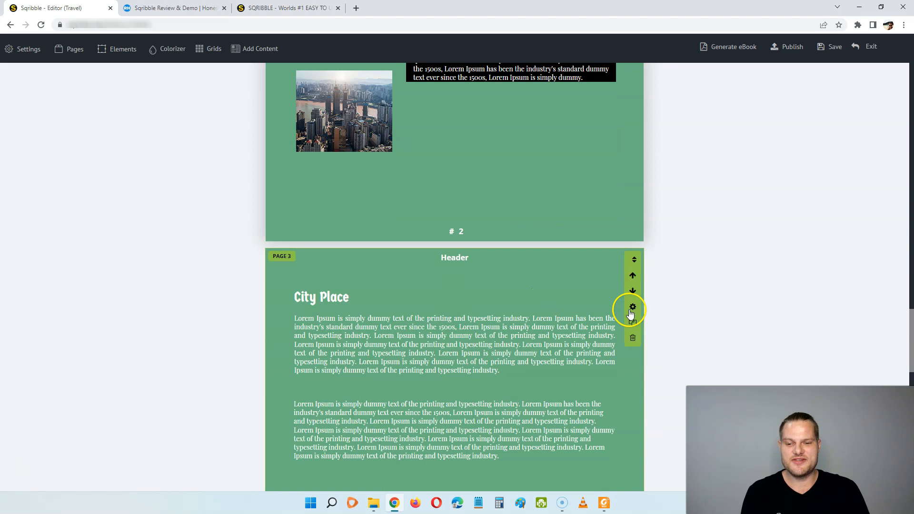
Move the First Class Flights page up to page 3 and open its first paragraph for editing
click(75, 48)
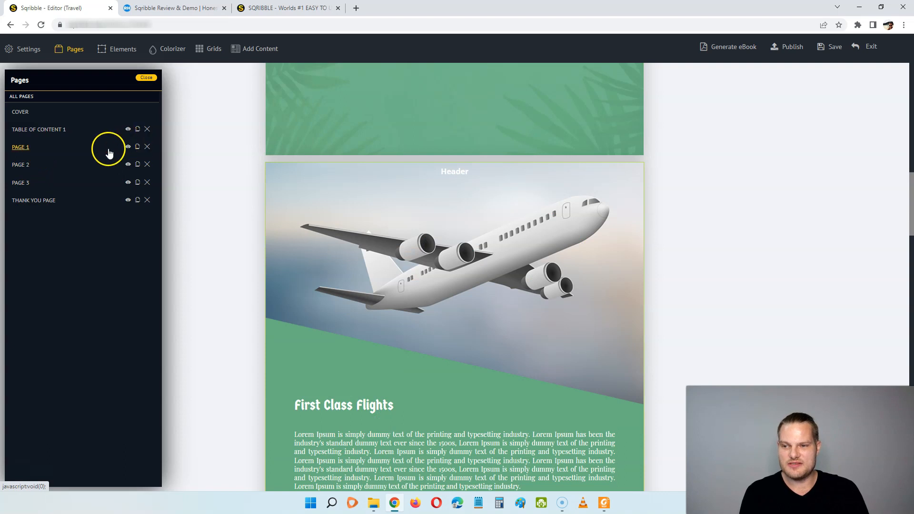
click(137, 146)
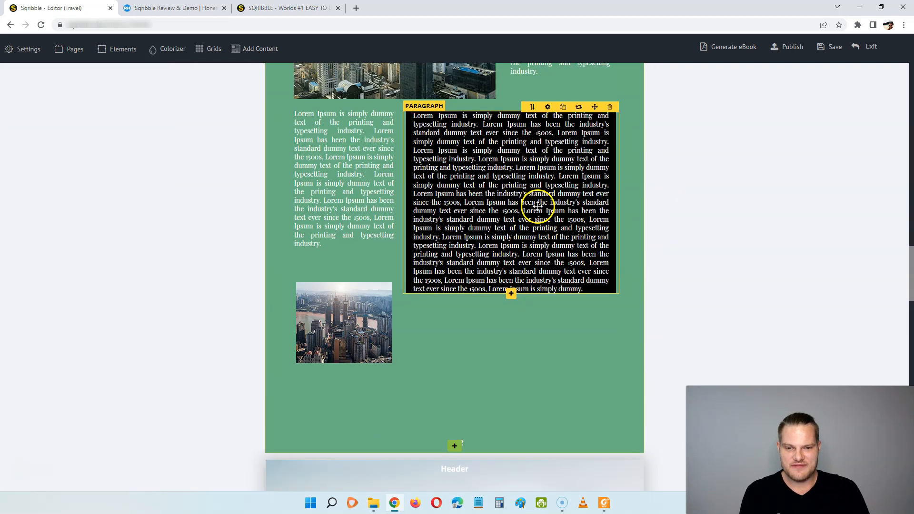
scroll(down, 3)
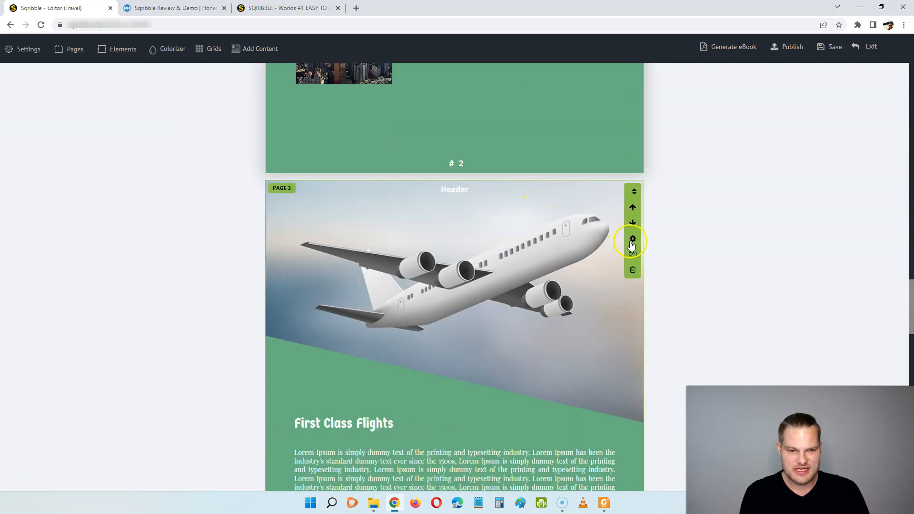
click(632, 238)
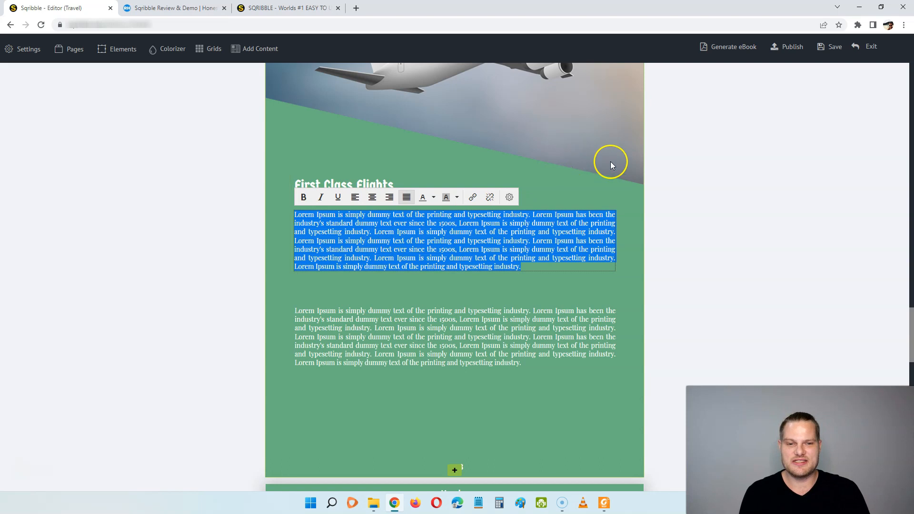
Search the ready-made article collection for 'travel' articles
click(259, 48)
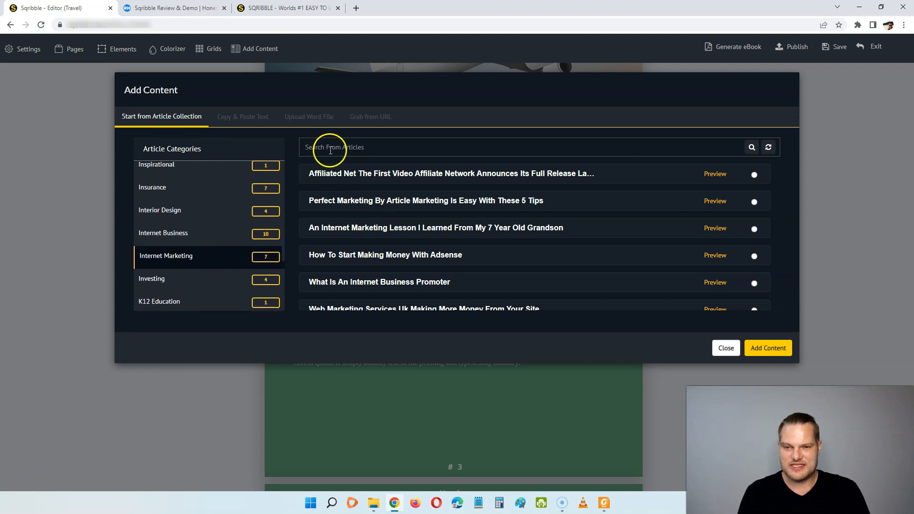
text(travel)
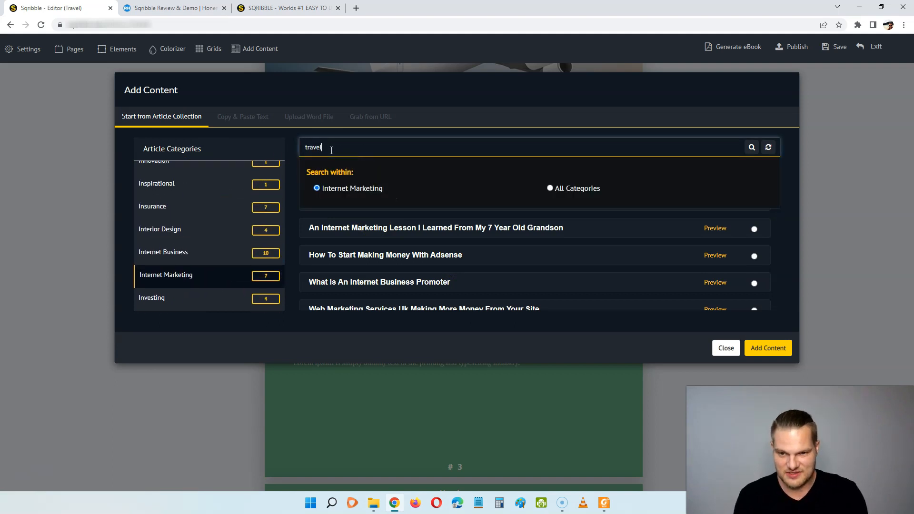
click(751, 148)
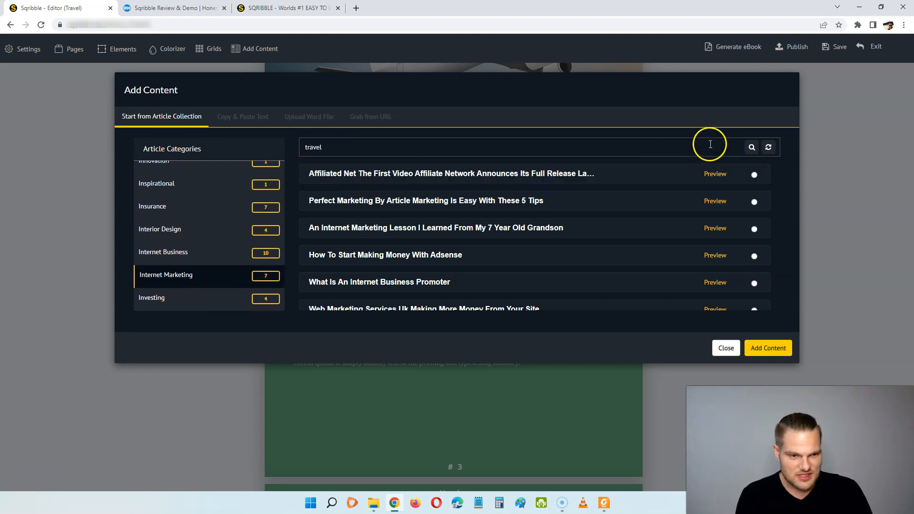
click(751, 147)
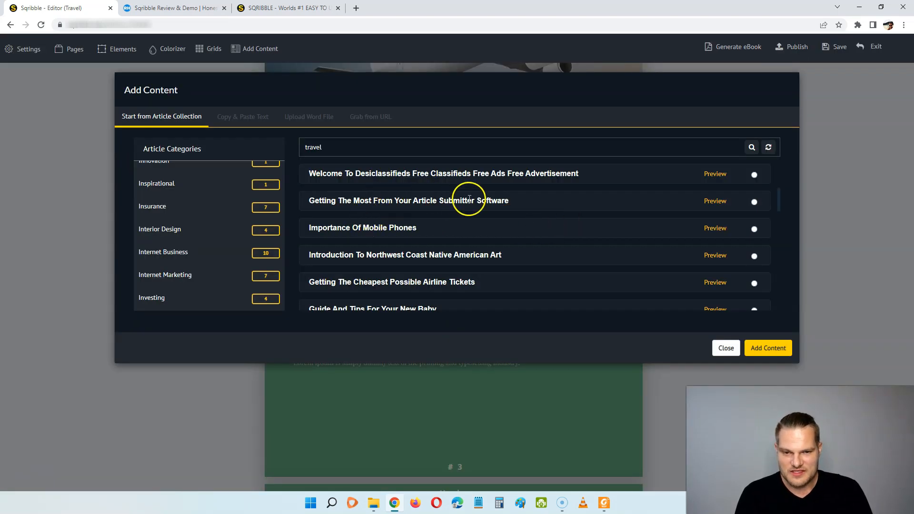
mouse_move(384, 215)
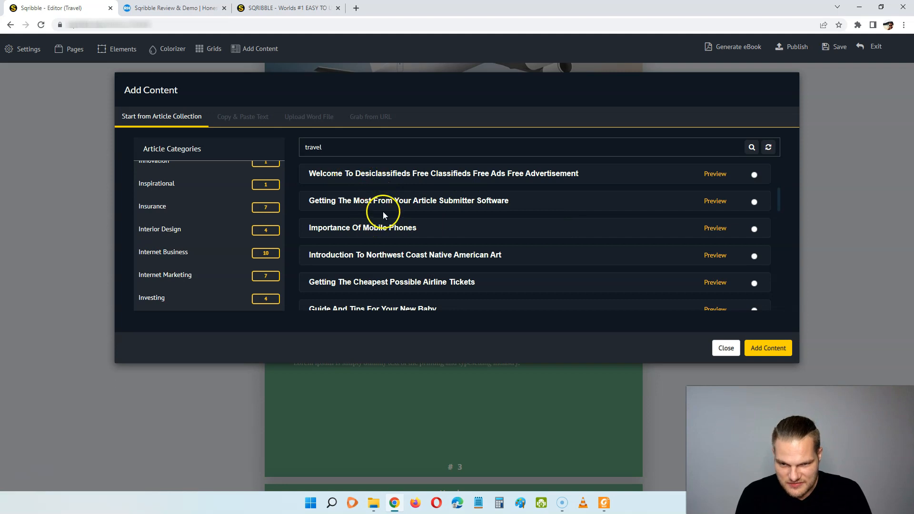
Open one travel article's preview in a new tab, then close the collection without adding content
scroll(down, 3)
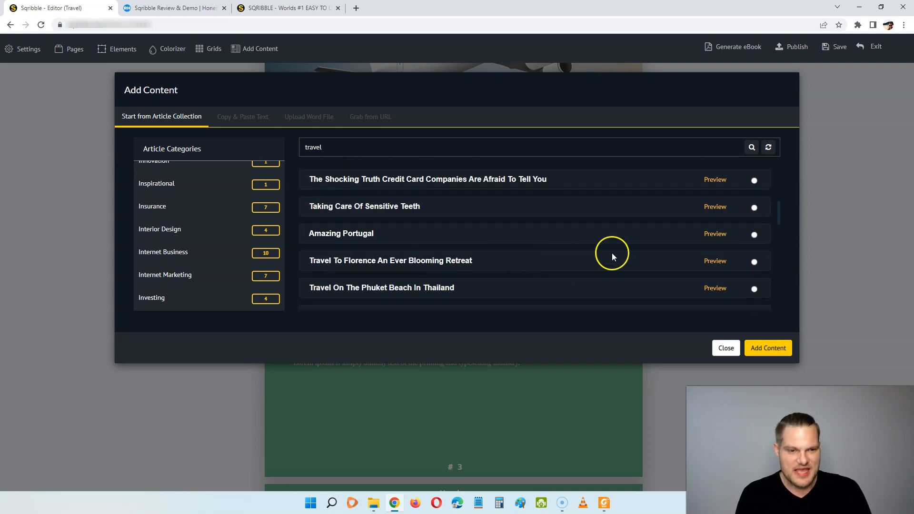
right_click(714, 193)
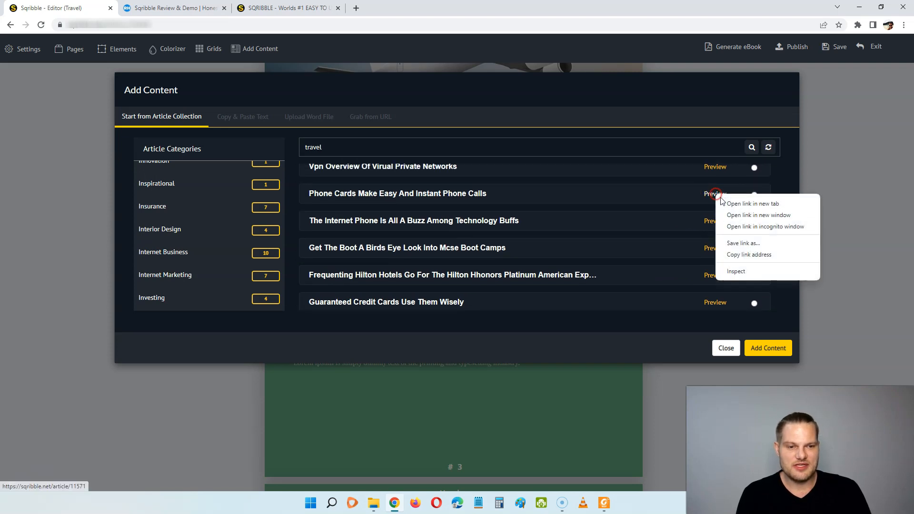
click(752, 204)
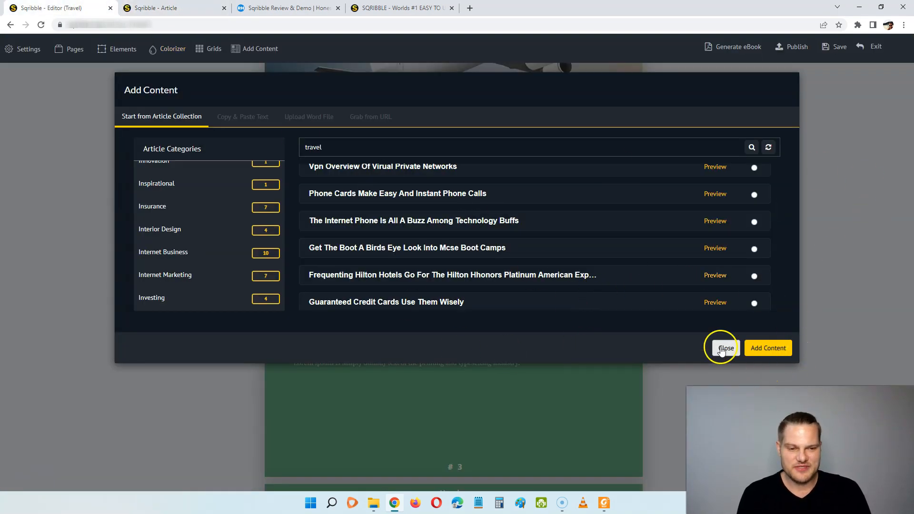
click(725, 347)
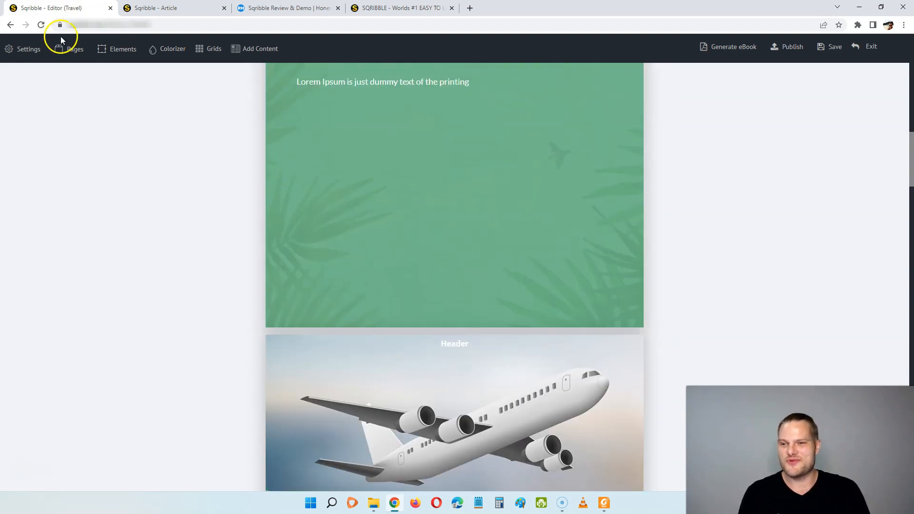
Show the pages list, then each page's elements: headers, headlines, paragraphs, footers, buttons
click(75, 48)
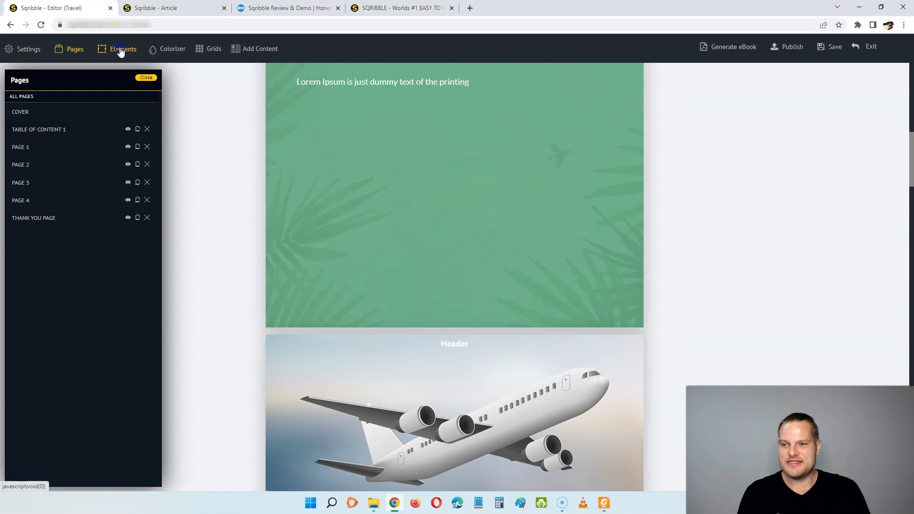
click(122, 49)
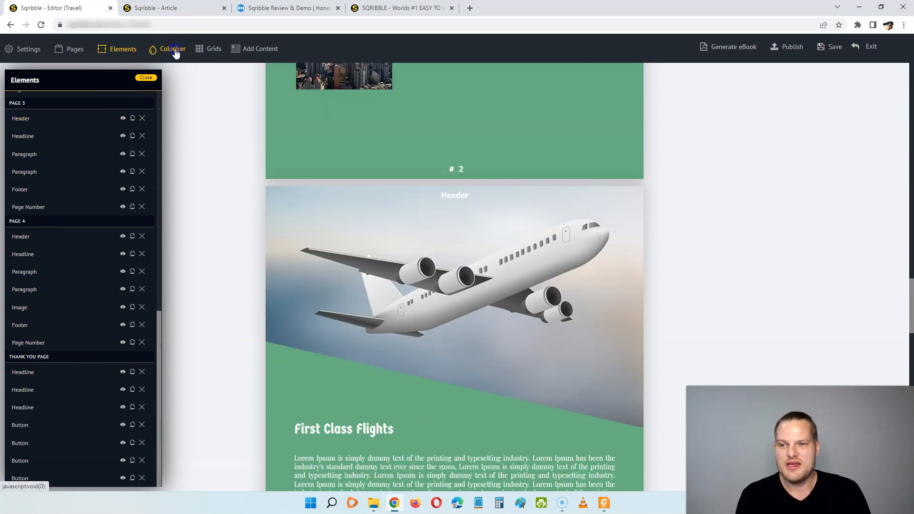
Open the Colorizer, try Freezing and Farmacia, and apply the Berry Soft palette
click(172, 49)
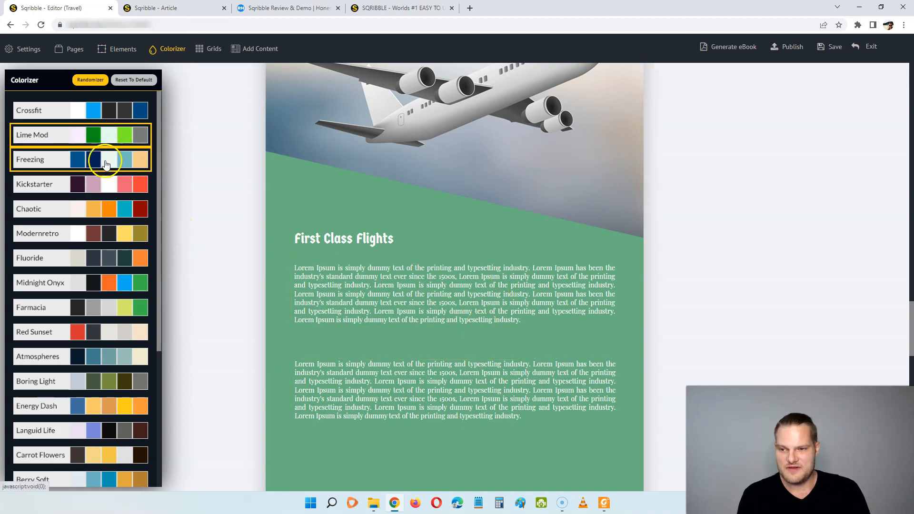
scroll(down, 3)
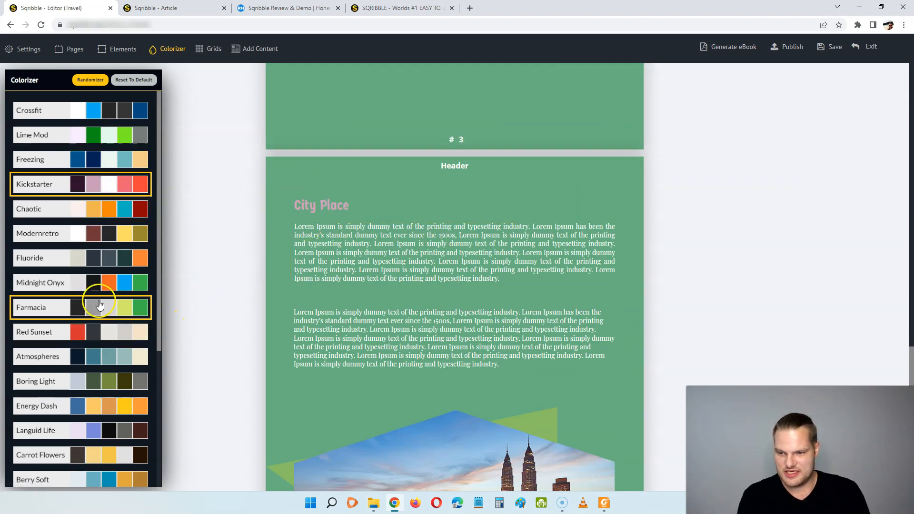
scroll(down, 3)
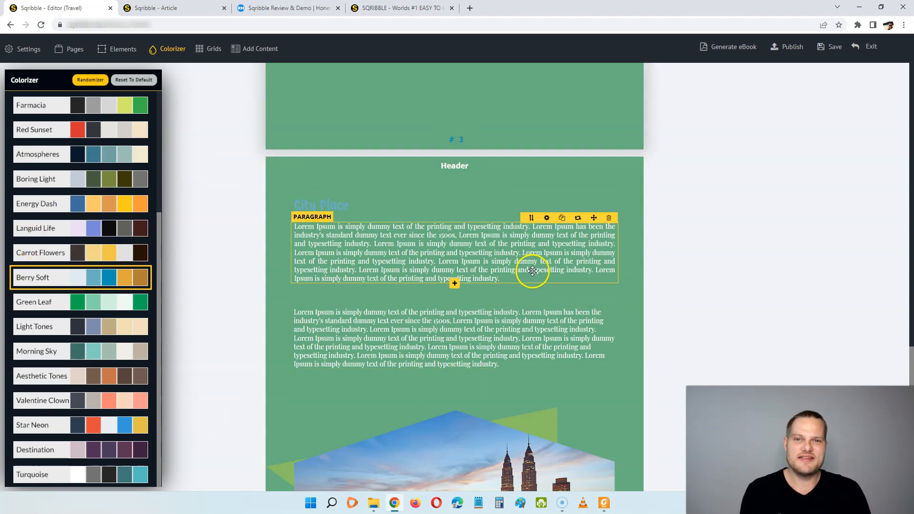
mouse_move(588, 246)
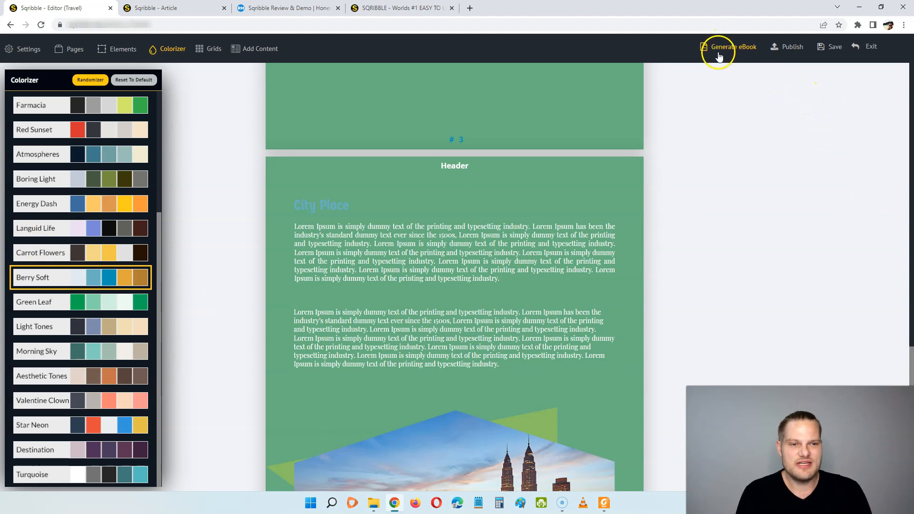
mouse_move(793, 47)
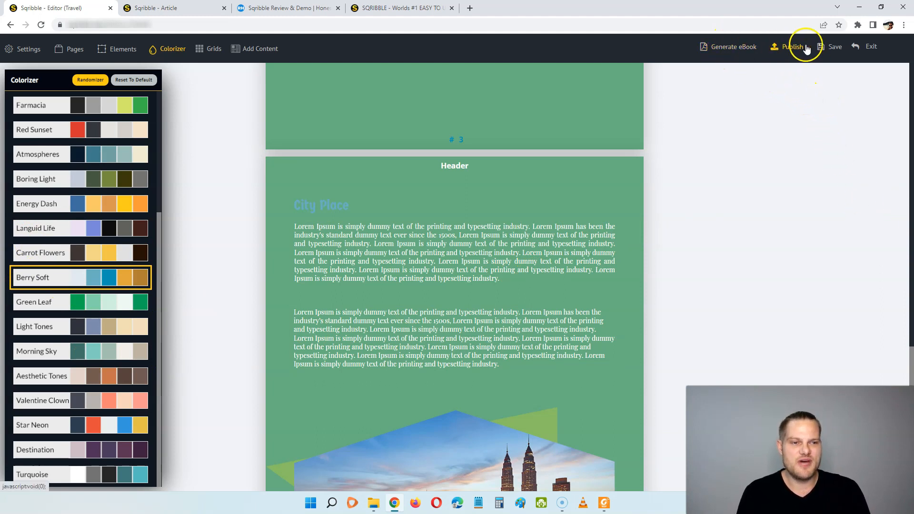
mouse_move(737, 119)
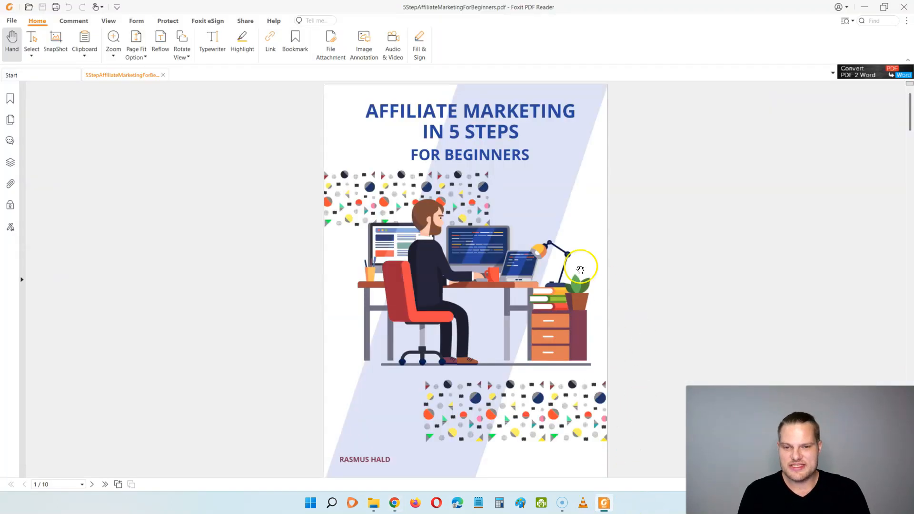
scroll(down, 3)
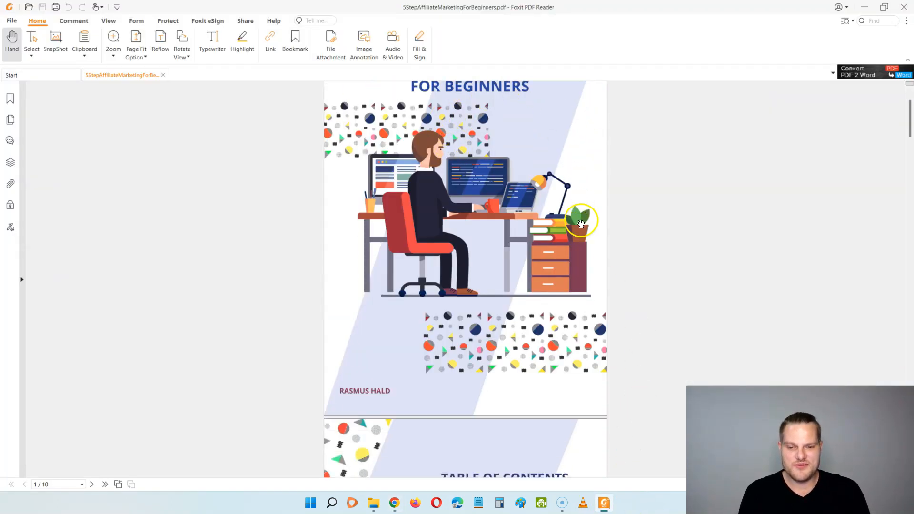
scroll(down, 3)
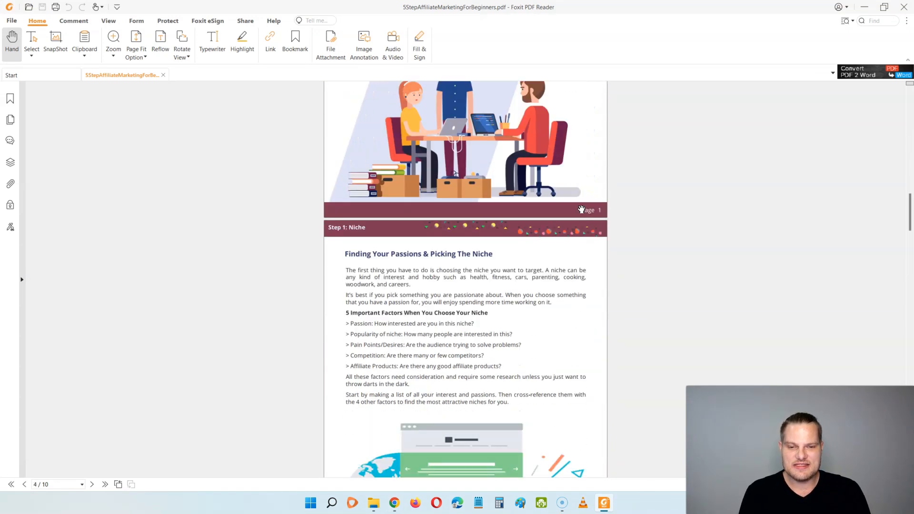
scroll(down, 3)
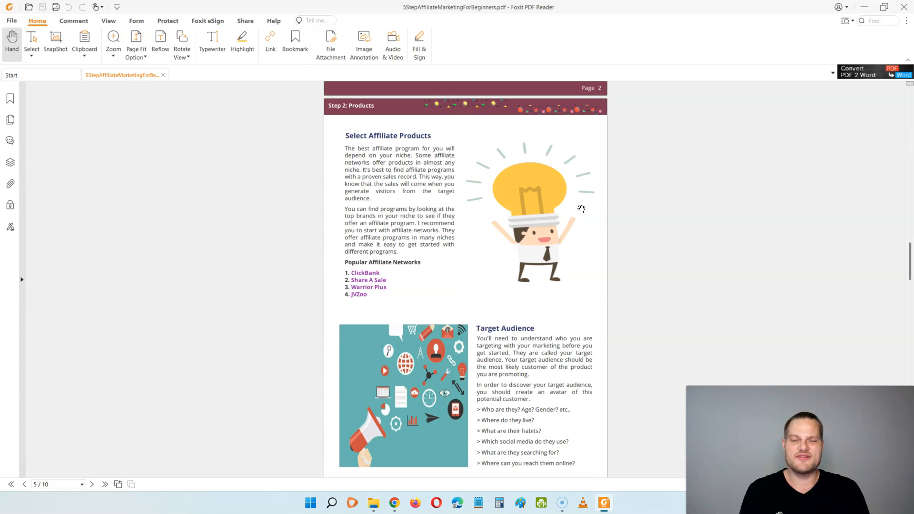
scroll(down, 3)
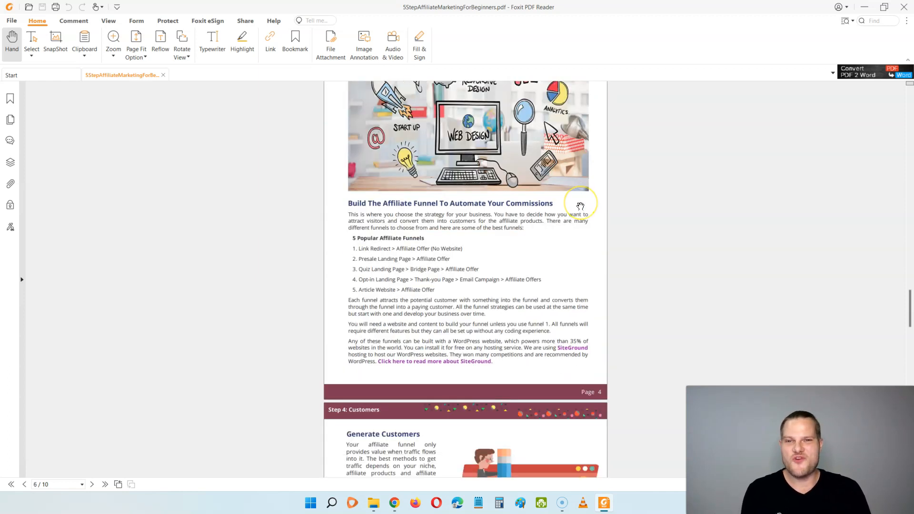
scroll(down, 3)
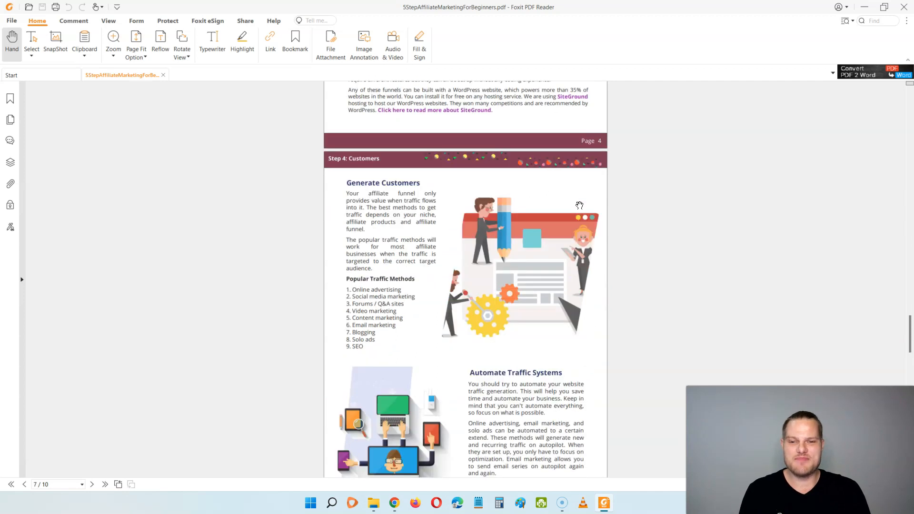
scroll(down, 3)
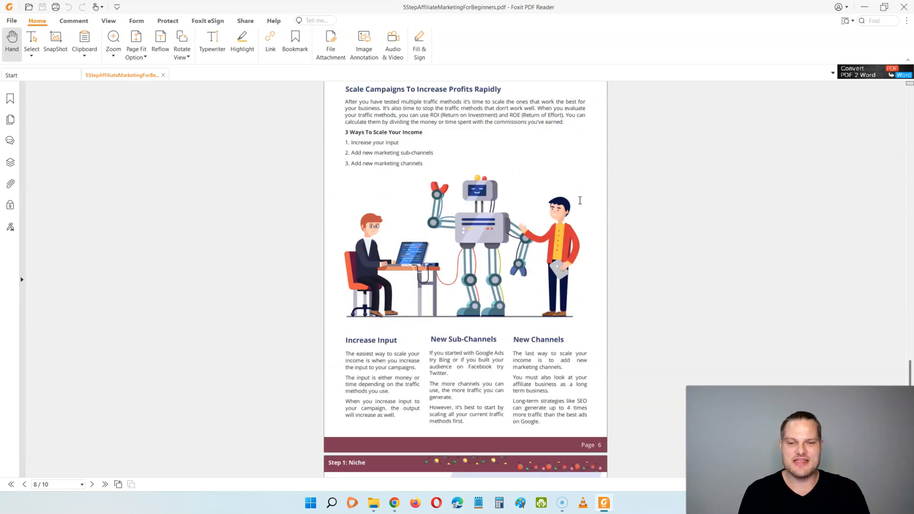
scroll(down, 3)
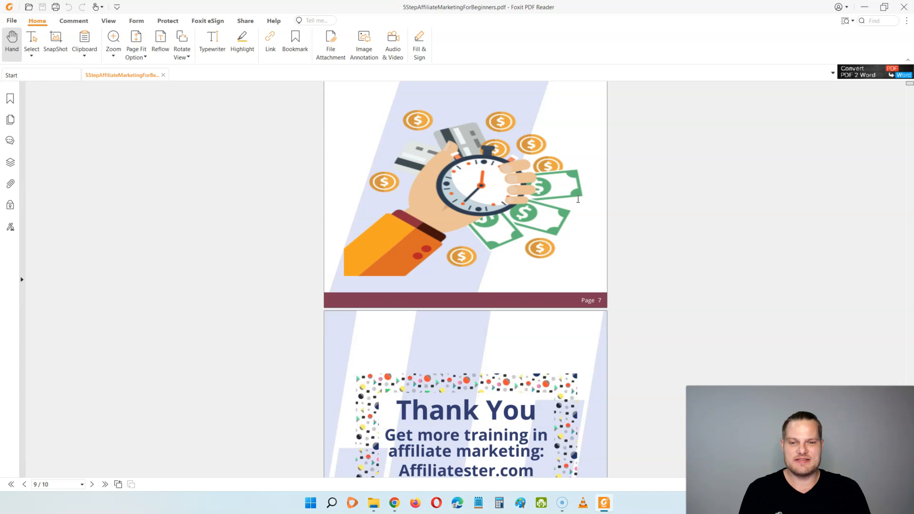
scroll(down, 3)
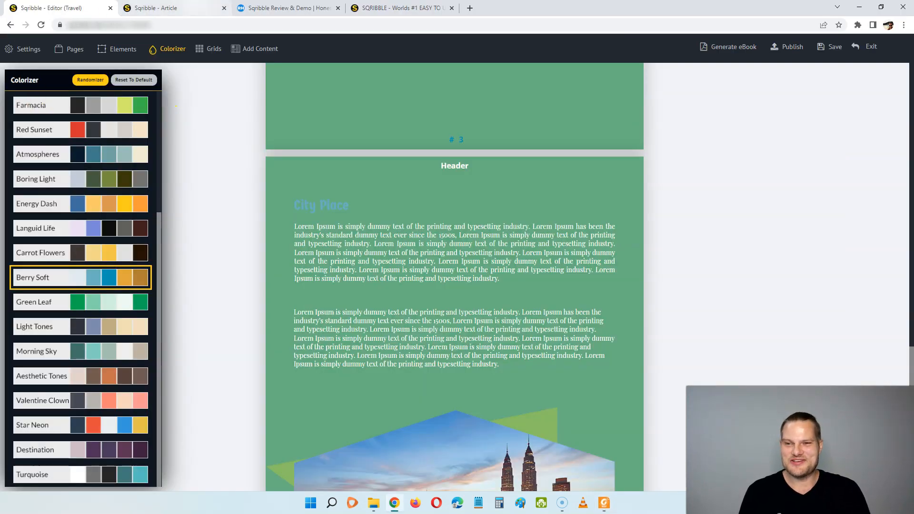
On the review page, view the $67 Frontend price and JULY2022 coupon, highlighting the last four features
click(285, 8)
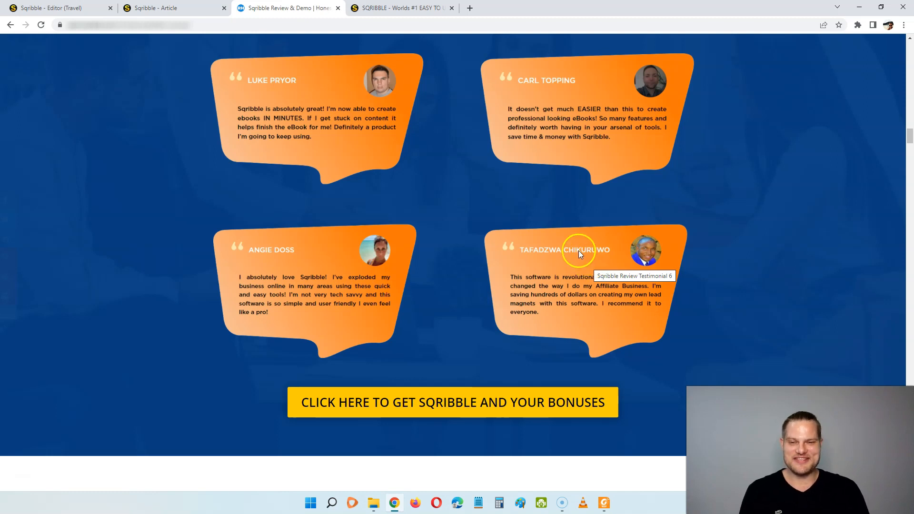
scroll(down, 3)
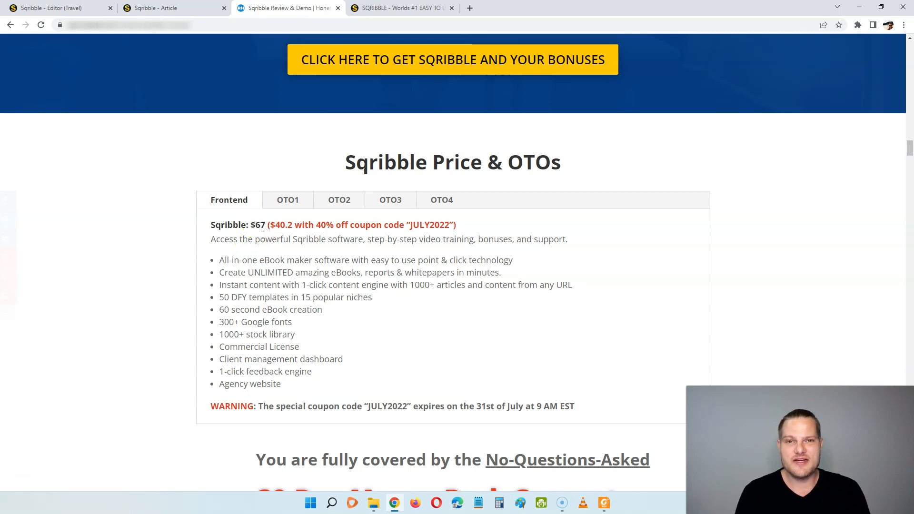
double_click(423, 224)
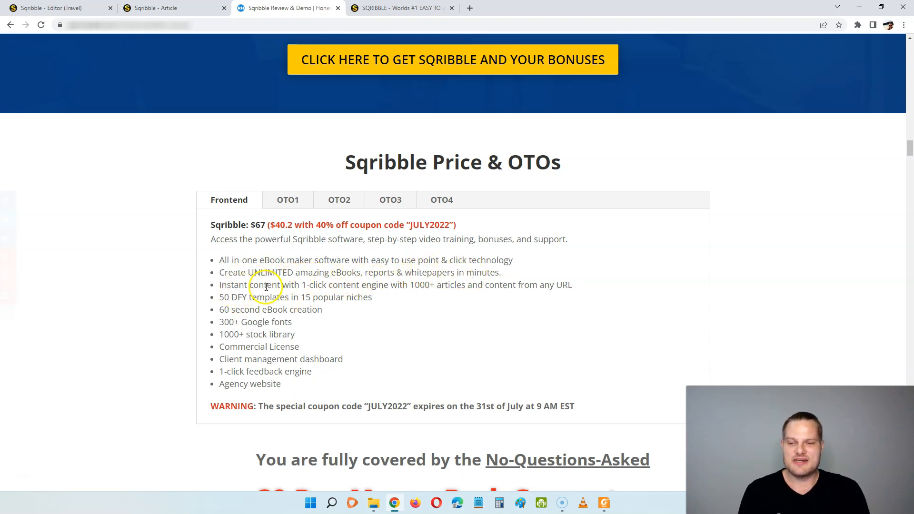
mouse_move(385, 288)
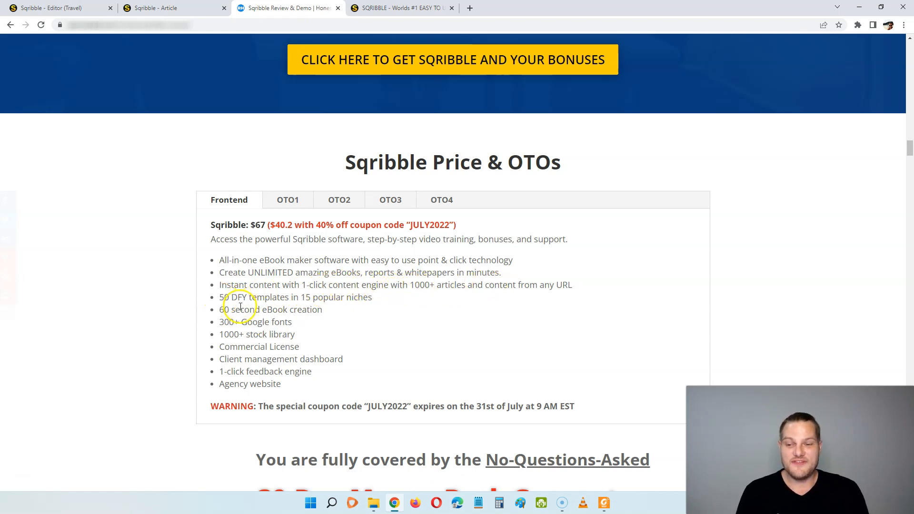
mouse_move(343, 302)
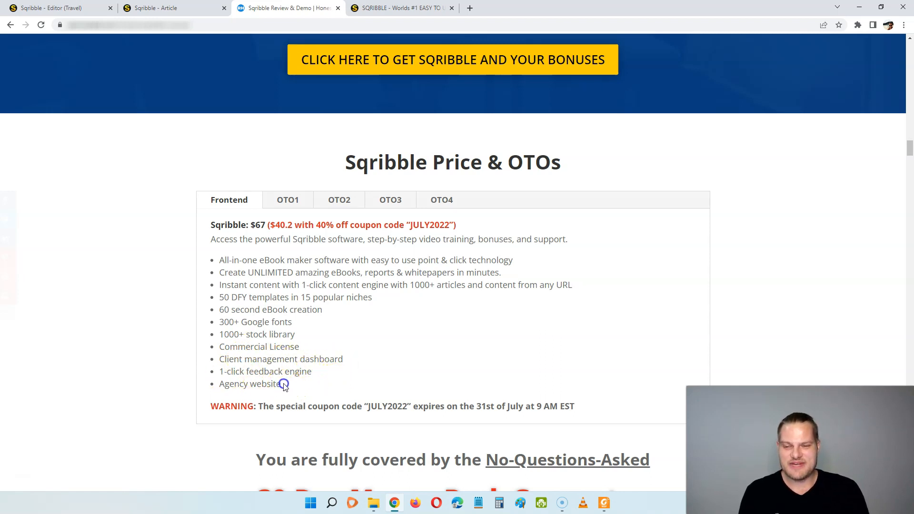
drag(219, 346, 282, 383)
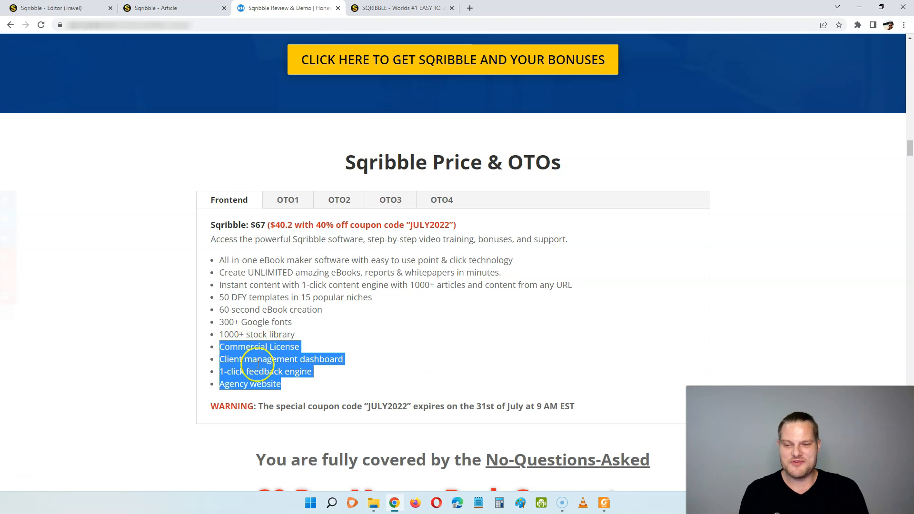
mouse_move(285, 381)
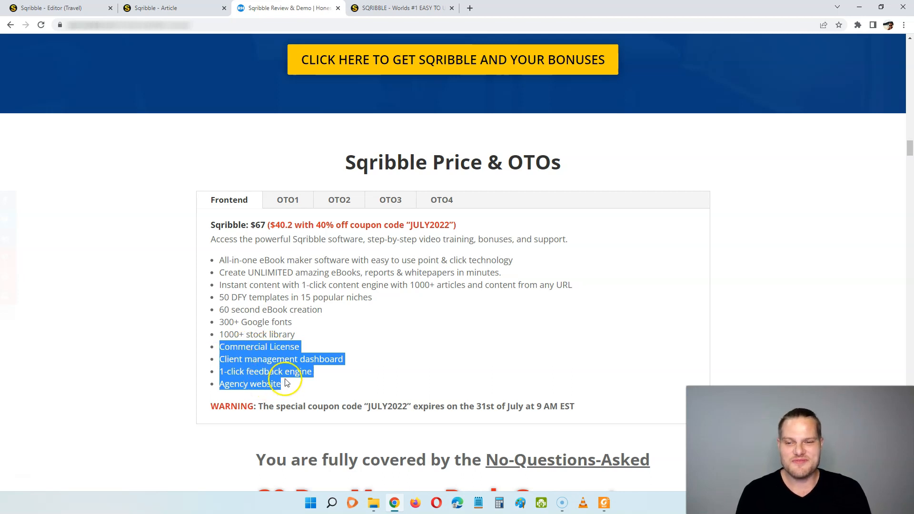
mouse_move(295, 371)
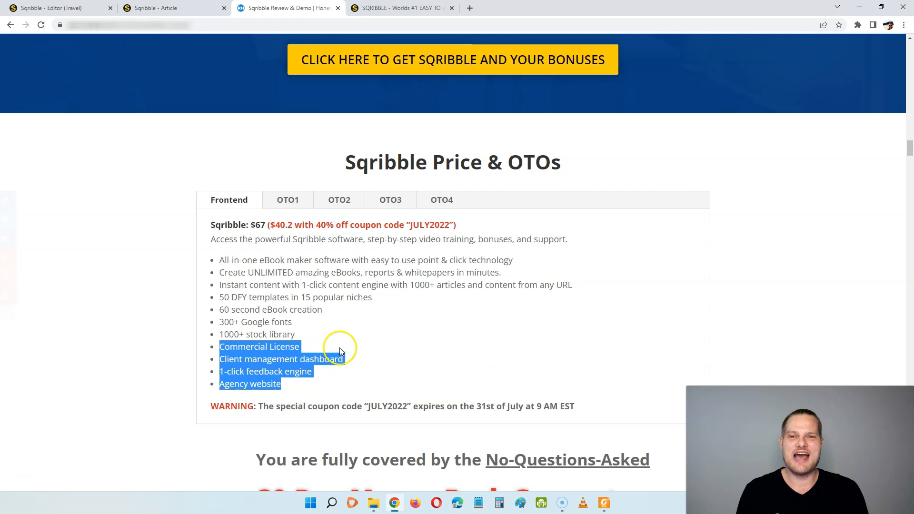
Read the OTO1 and OTO2 upsell details, picking out the 180 templates figure
click(288, 199)
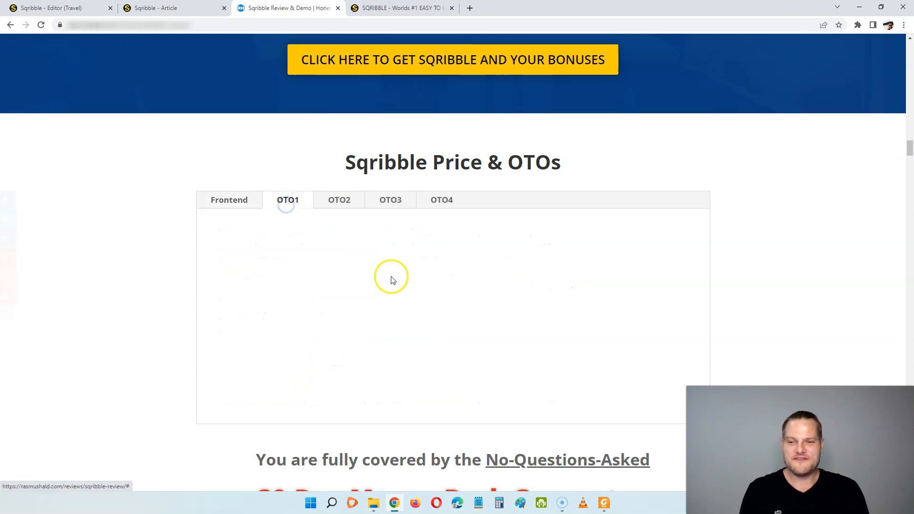
click(288, 199)
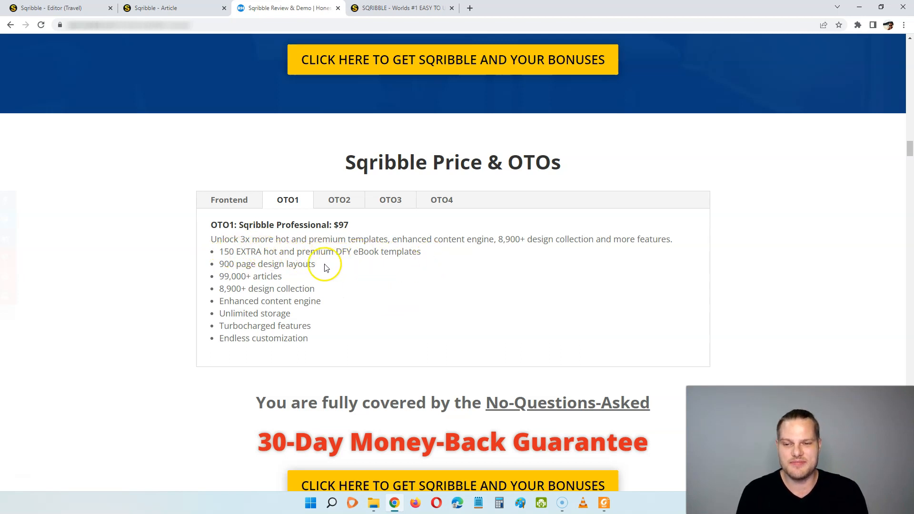
mouse_move(322, 267)
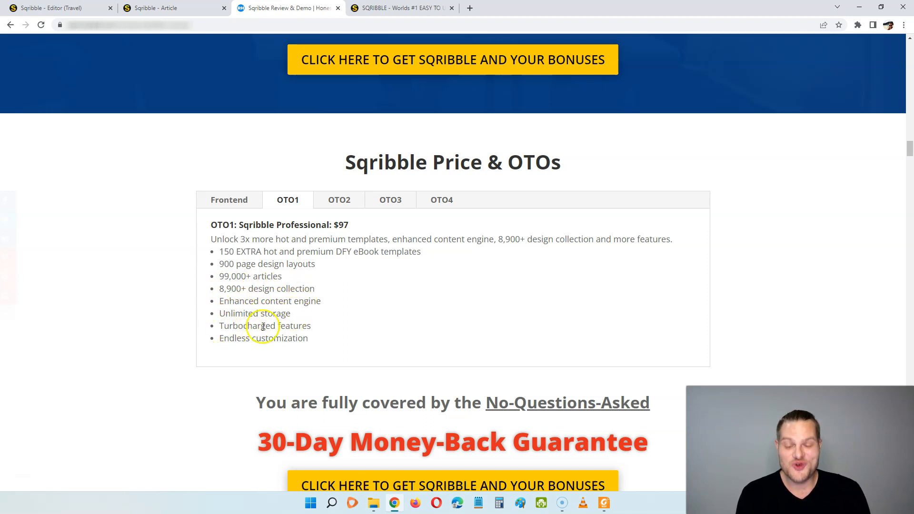
mouse_move(372, 340)
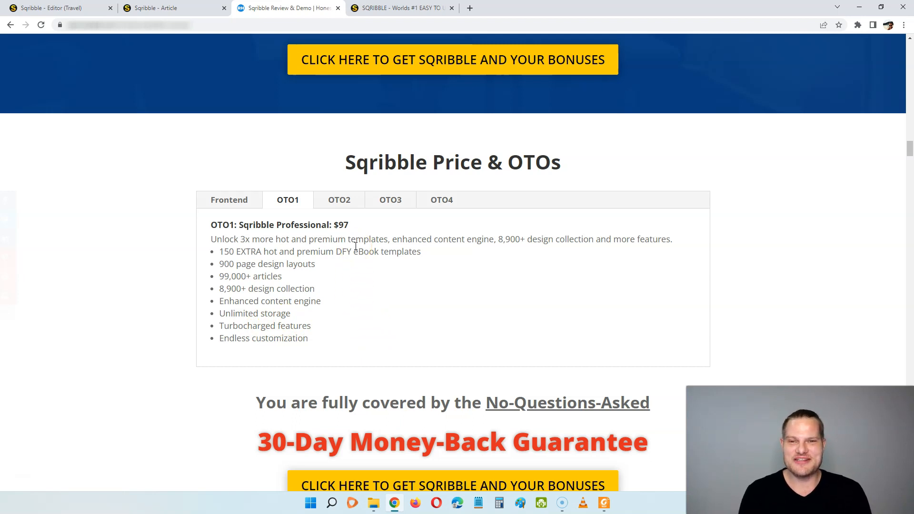
click(338, 199)
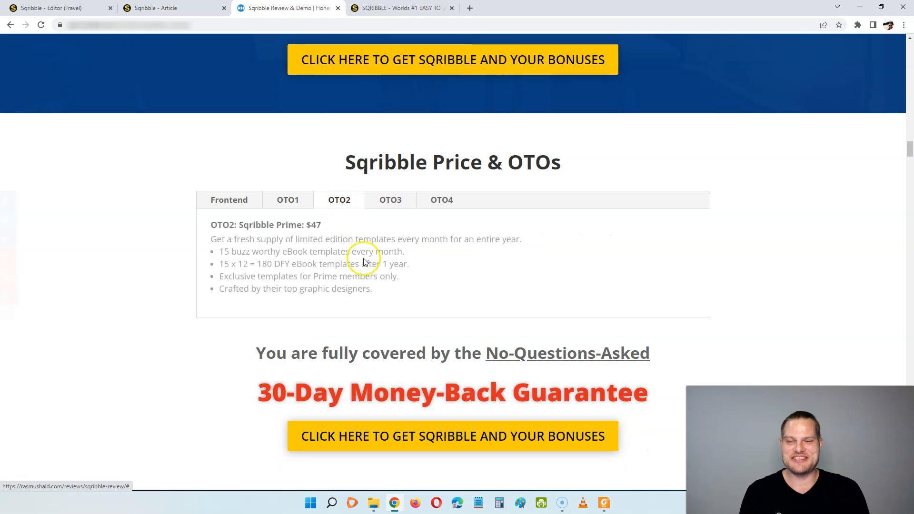
mouse_move(392, 263)
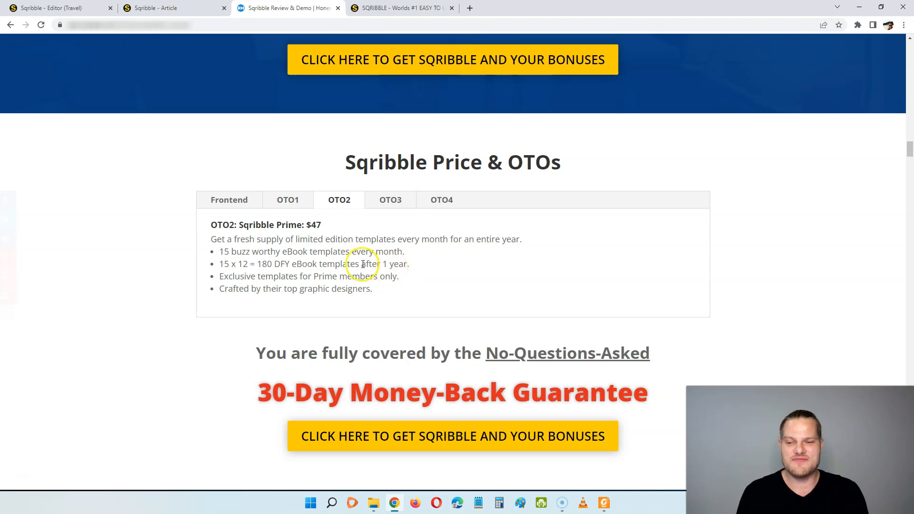
double_click(260, 263)
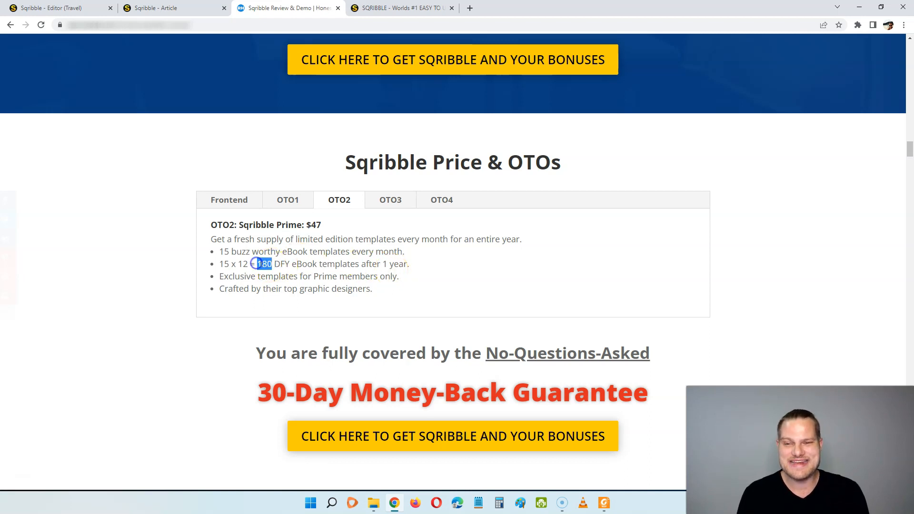
Read the OTO3 and OTO4 upsells, ending on Auto Job Finder at $197
click(389, 200)
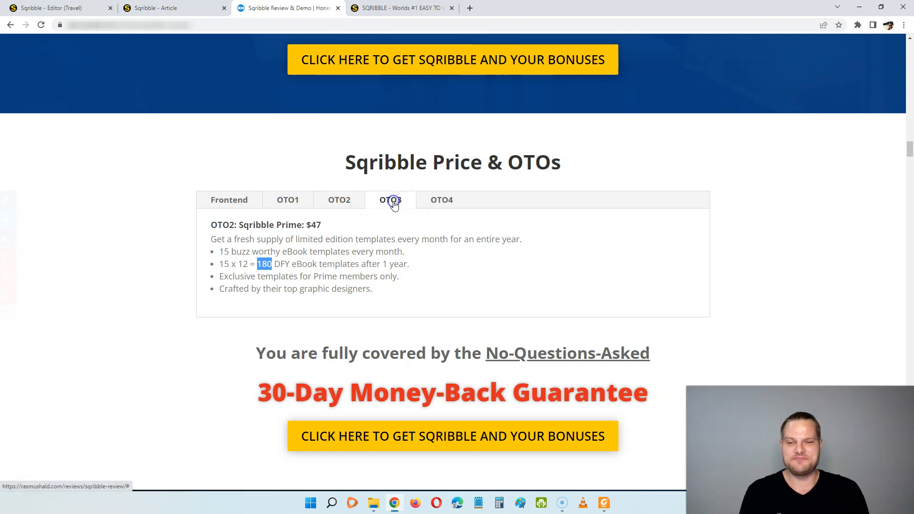
click(390, 199)
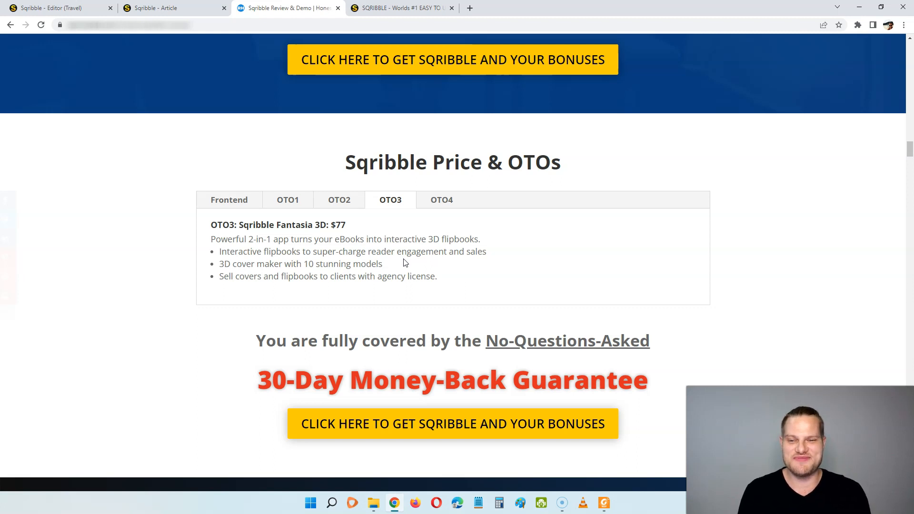
mouse_move(407, 263)
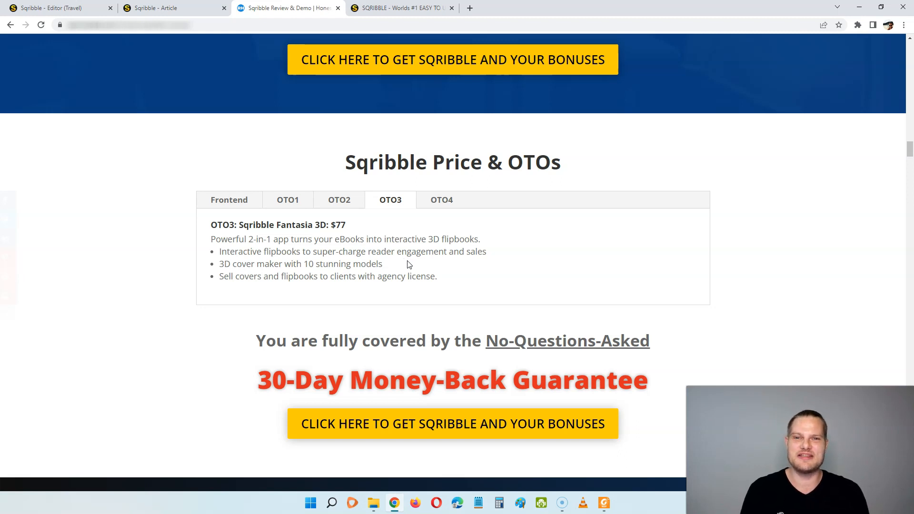
click(441, 200)
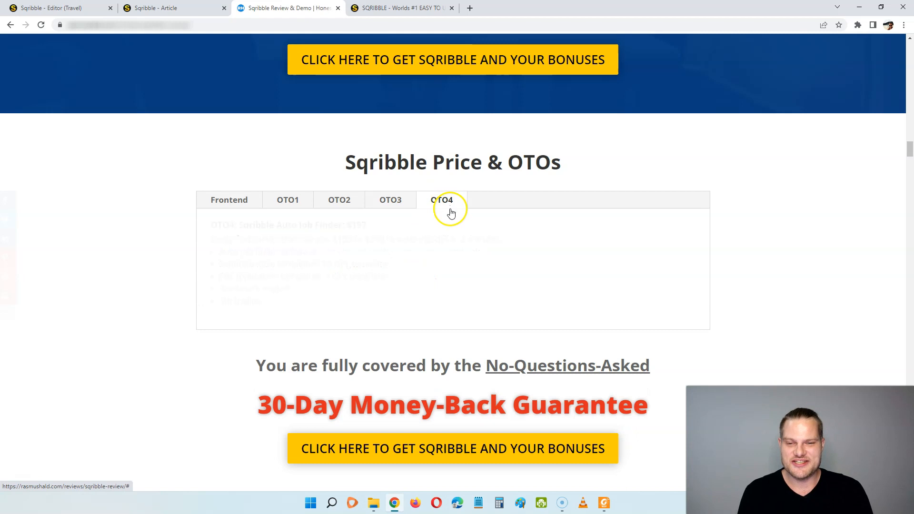
click(442, 200)
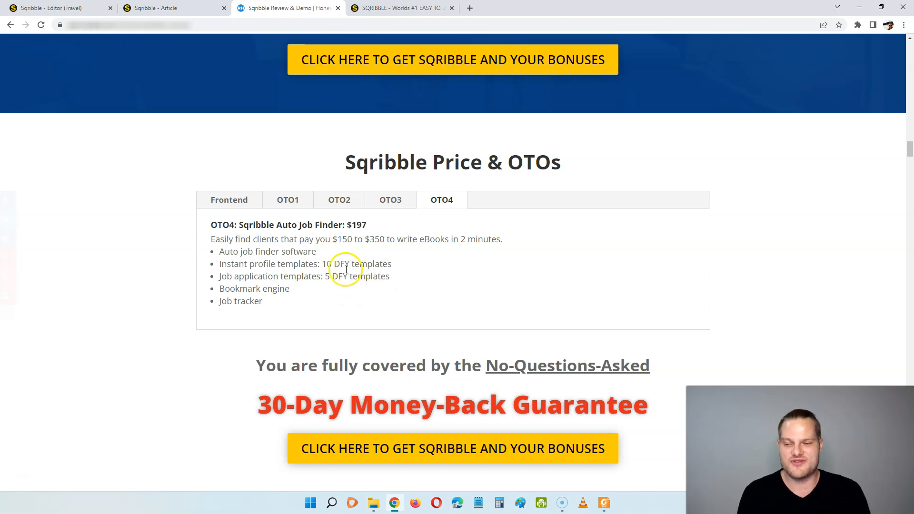
mouse_move(408, 284)
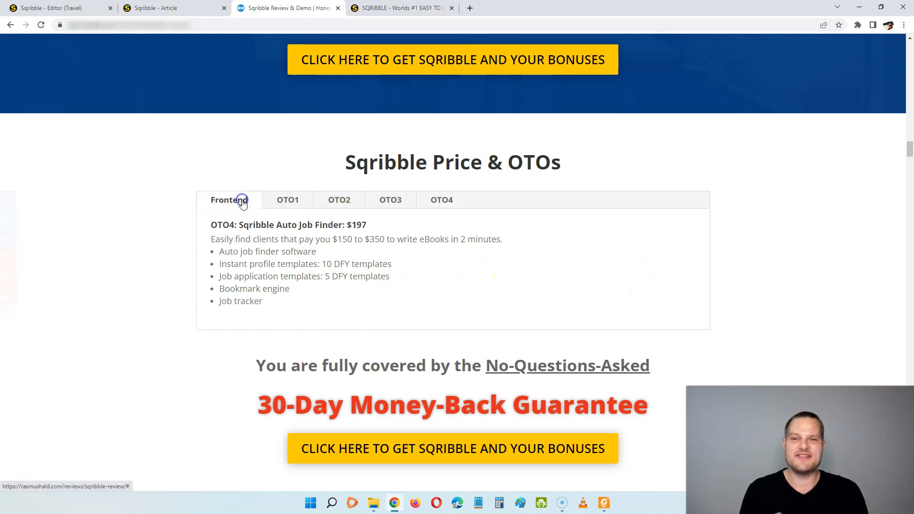
Return to the Frontend tab showing $67, or $40.2 with JULY2022, and start scrolling
click(229, 200)
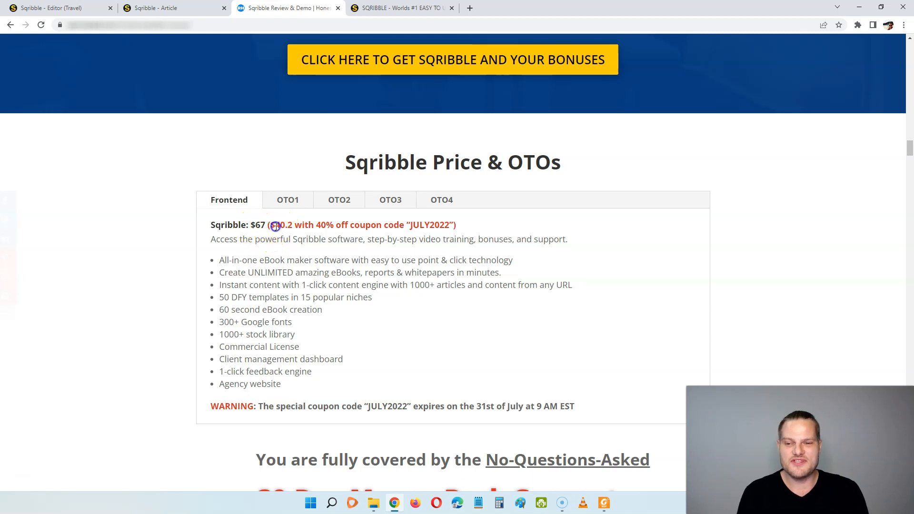
mouse_move(448, 285)
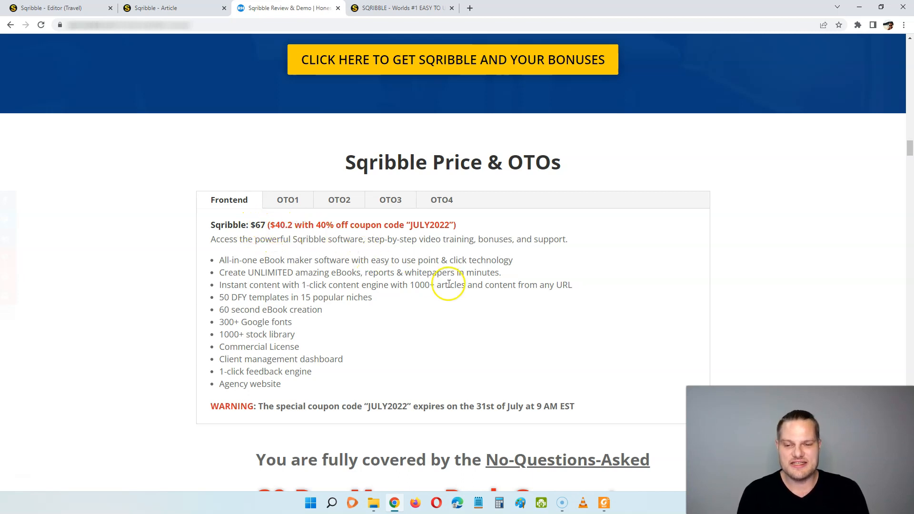
scroll(down, 3)
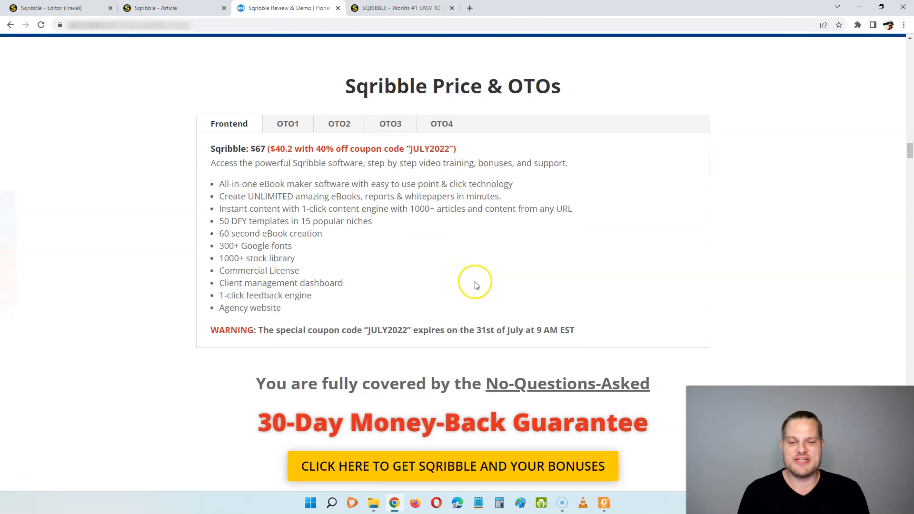
Scroll through the bonus list to bonus #7, the Vendor Package with its four items
scroll(down, 3)
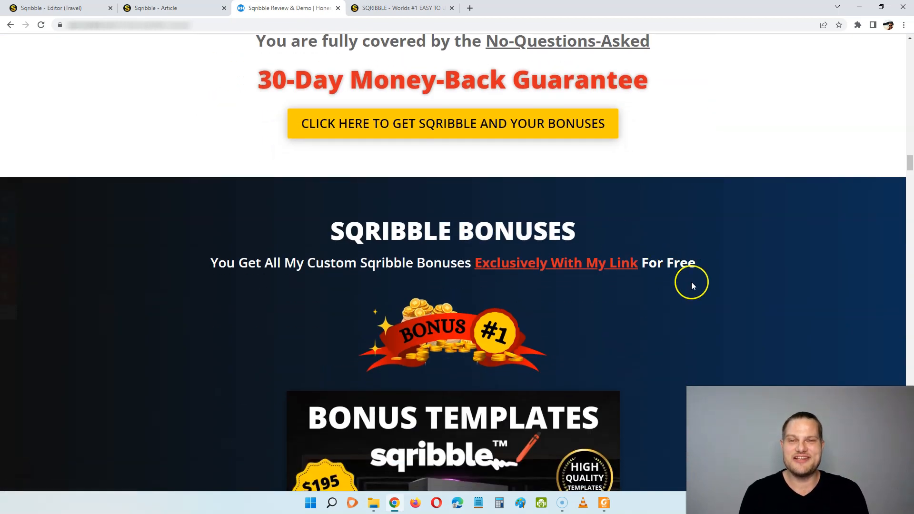
mouse_move(704, 320)
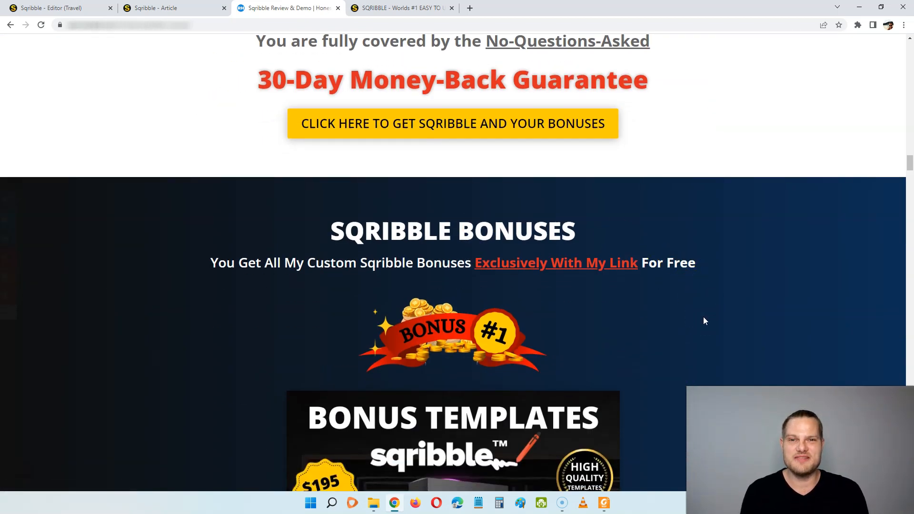
scroll(down, 3)
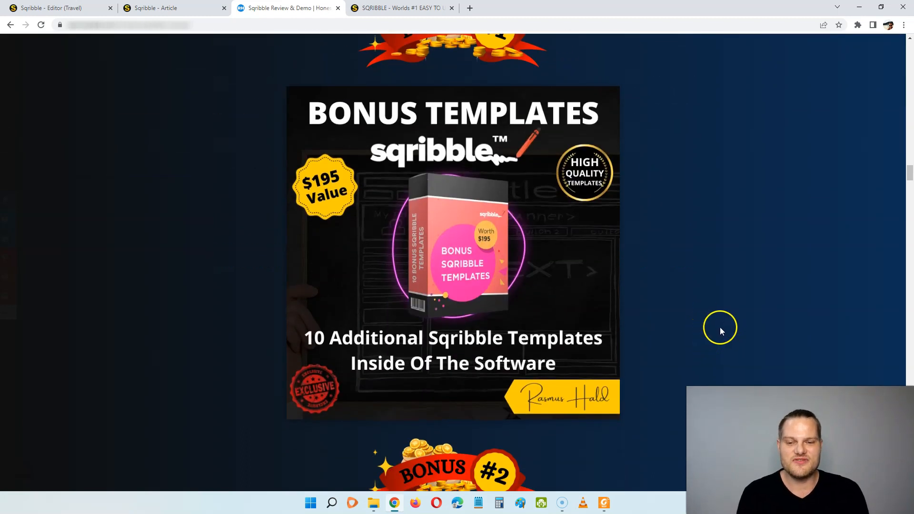
scroll(down, 3)
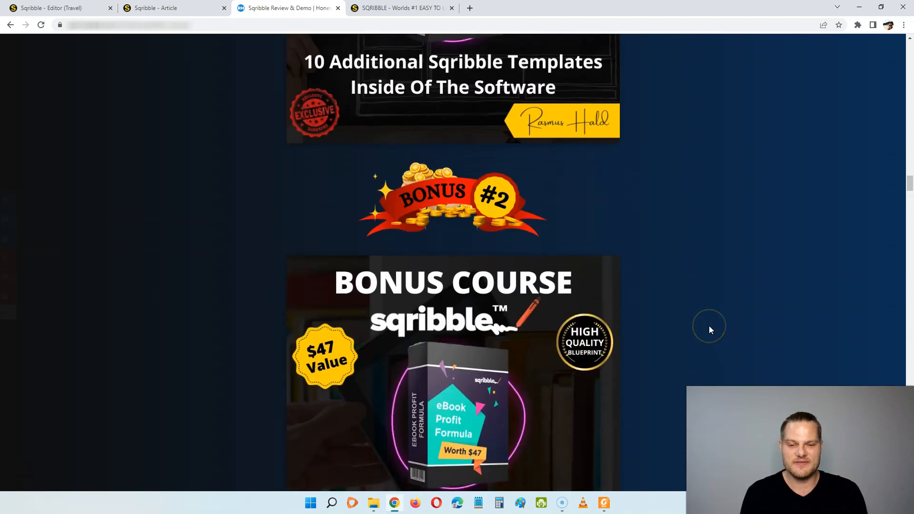
scroll(down, 3)
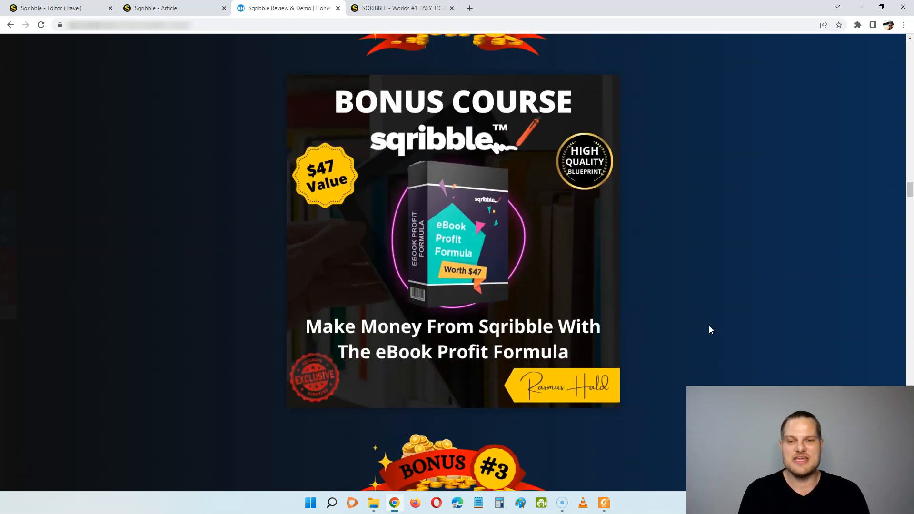
scroll(down, 3)
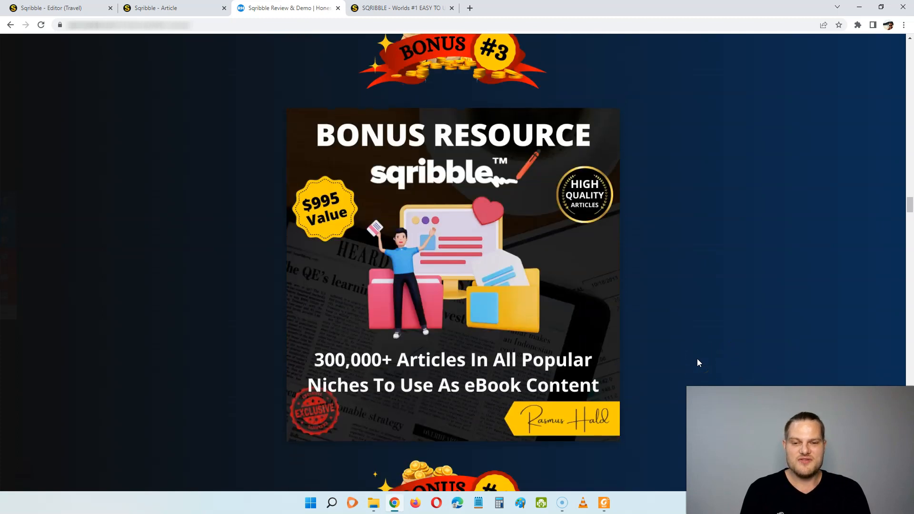
scroll(down, 3)
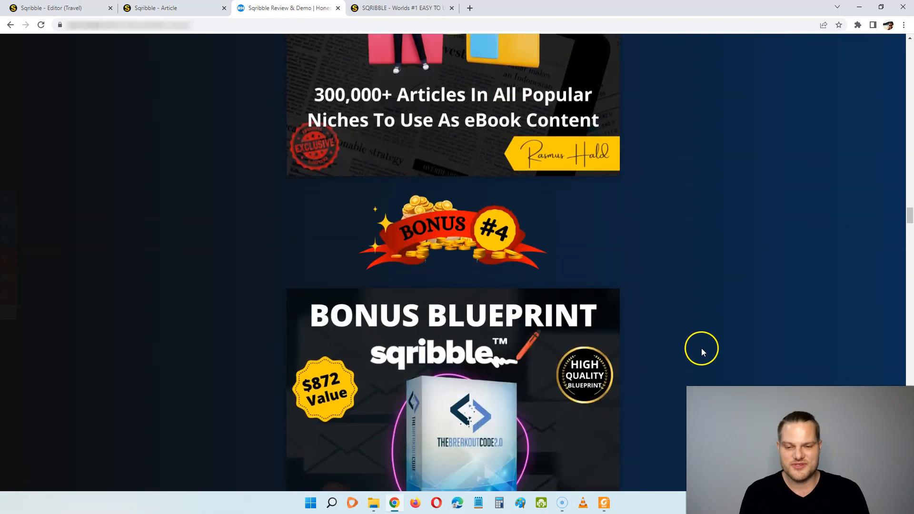
scroll(down, 3)
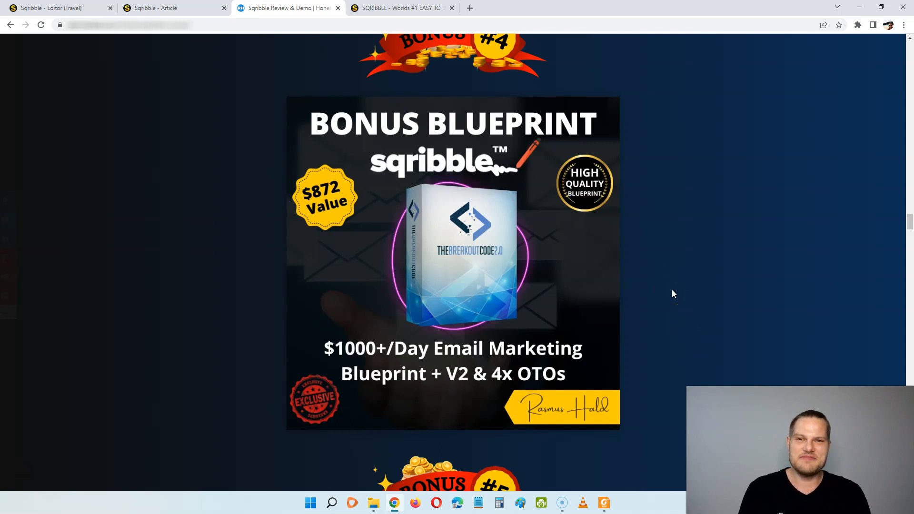
scroll(down, 3)
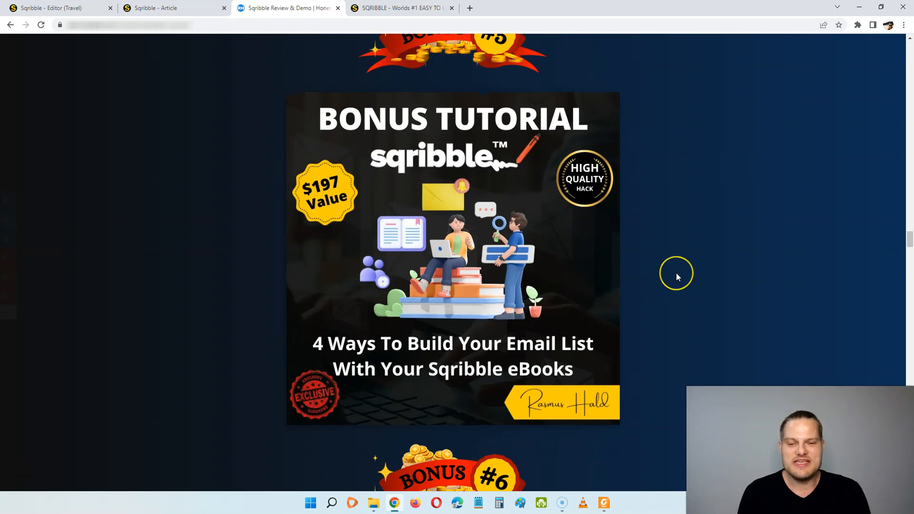
scroll(down, 3)
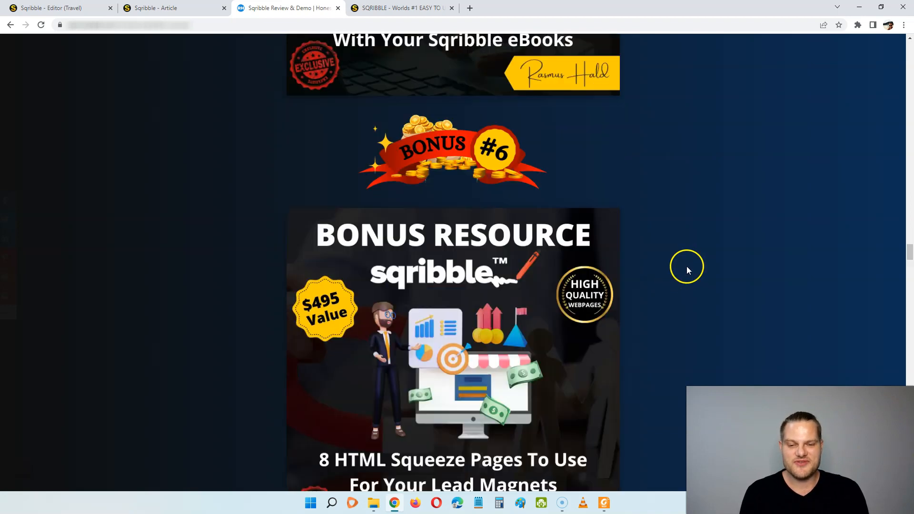
scroll(down, 3)
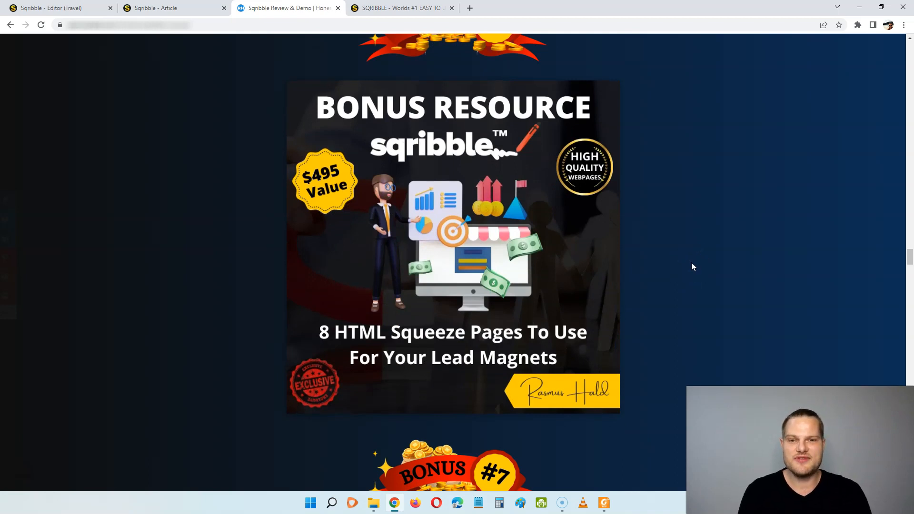
scroll(down, 3)
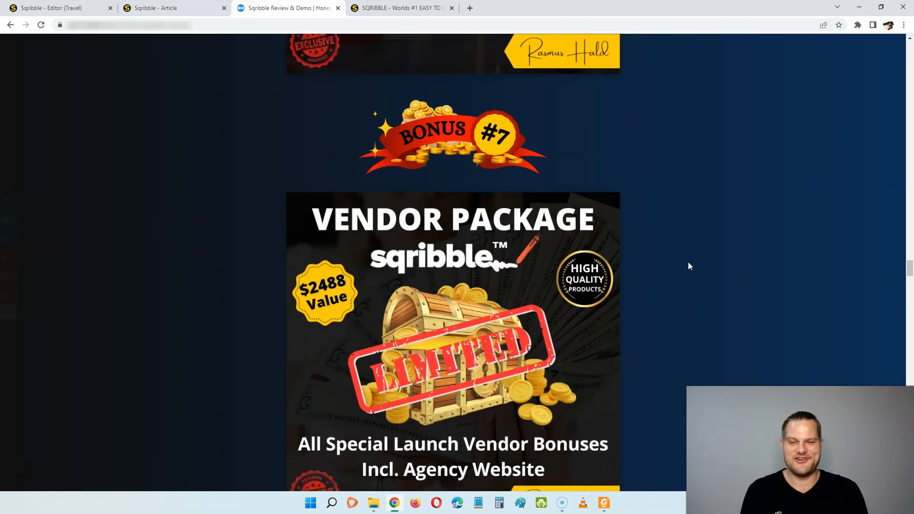
scroll(down, 3)
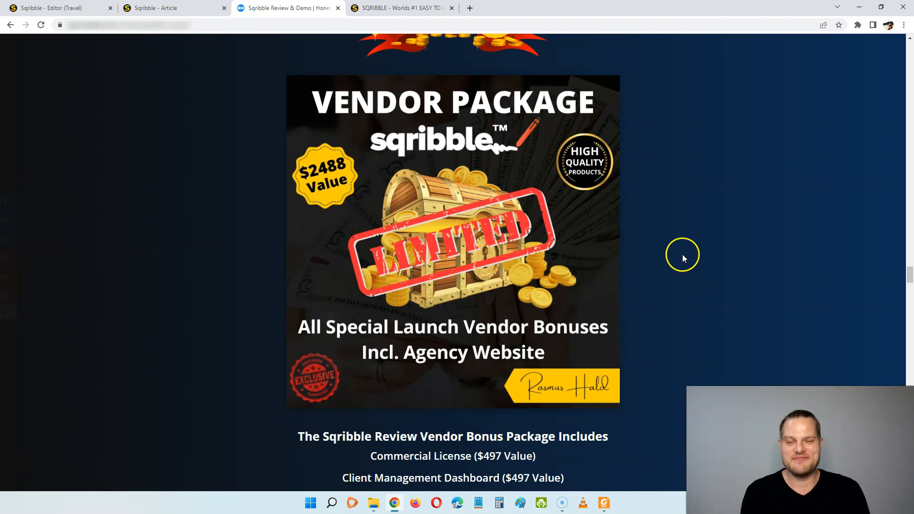
scroll(down, 3)
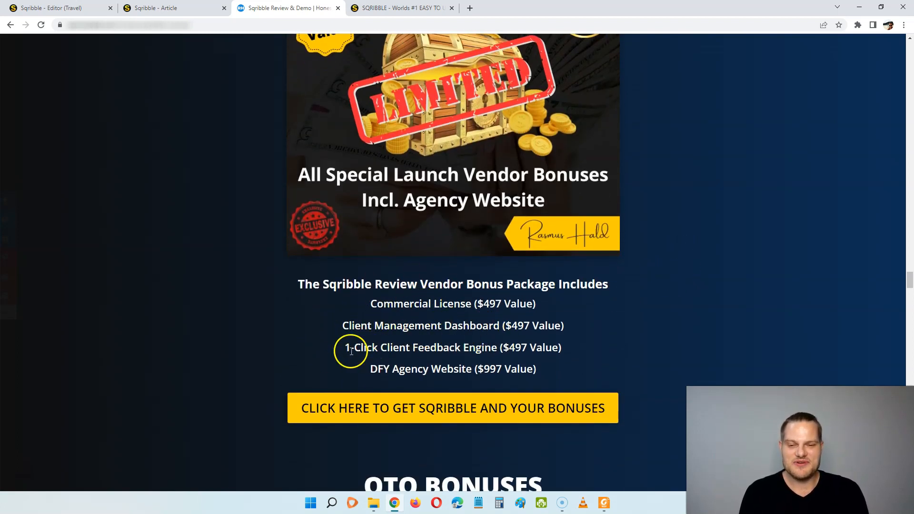
mouse_move(472, 358)
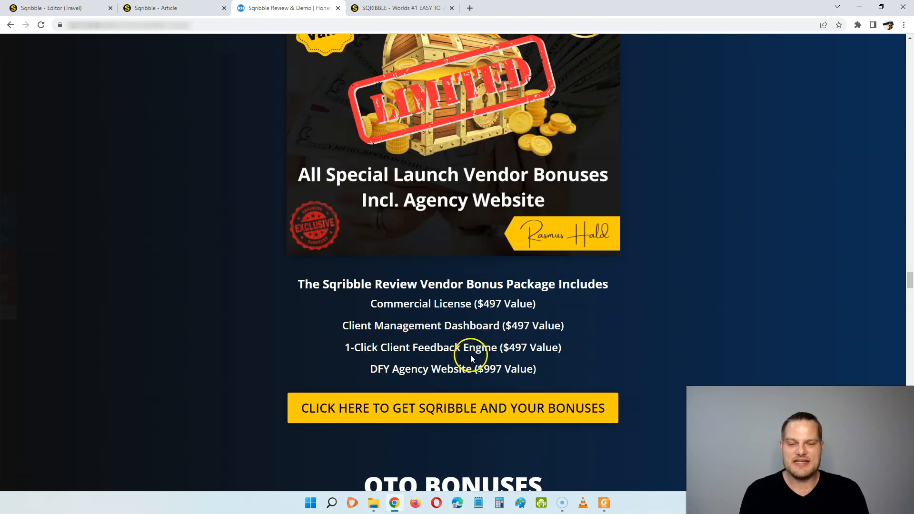
mouse_move(579, 349)
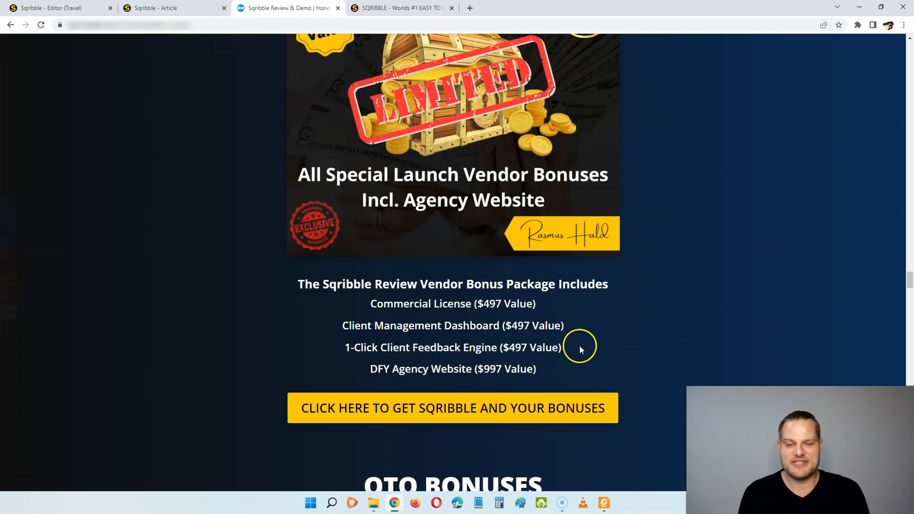
Scroll past OTO bonuses #5–#8 to the Bonus Delivery instructions and closing thank-you
scroll(down, 3)
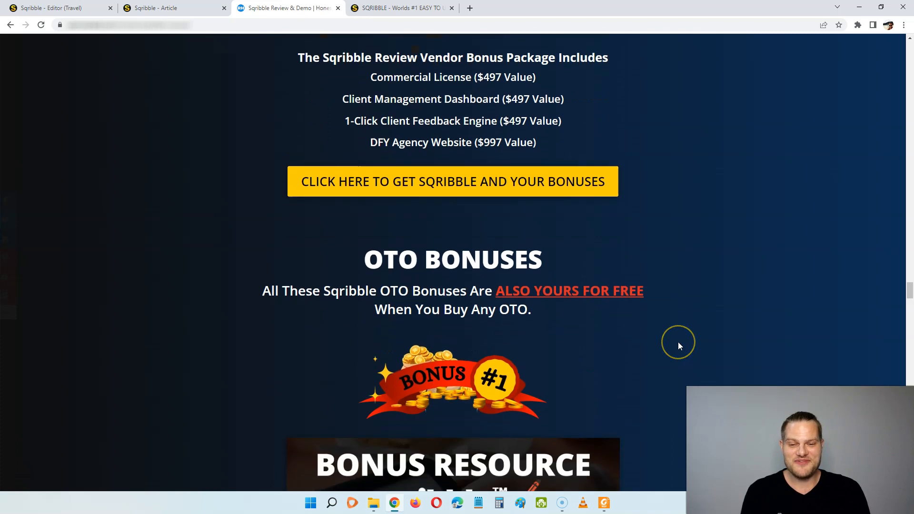
scroll(down, 3)
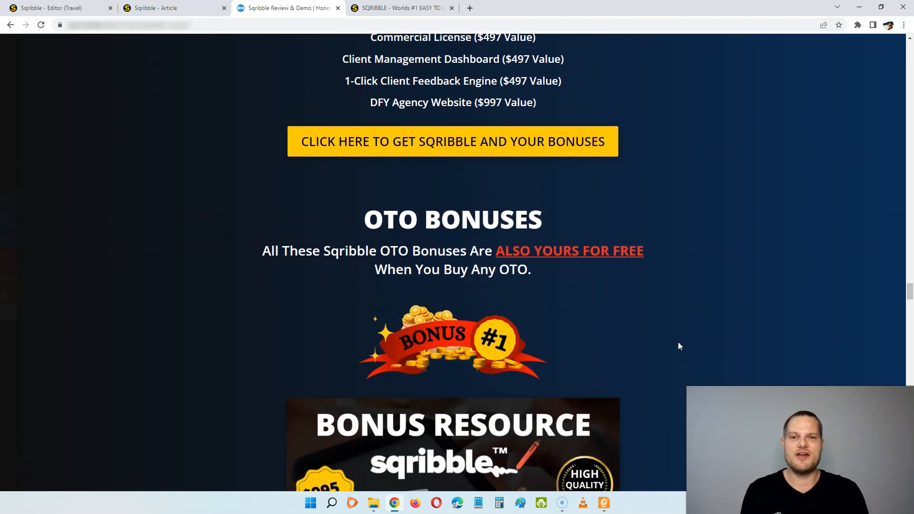
scroll(down, 3)
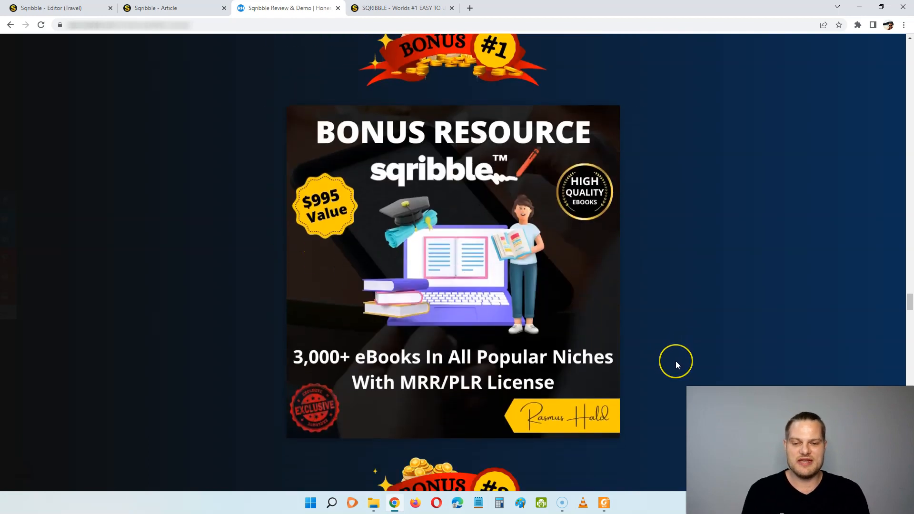
scroll(down, 3)
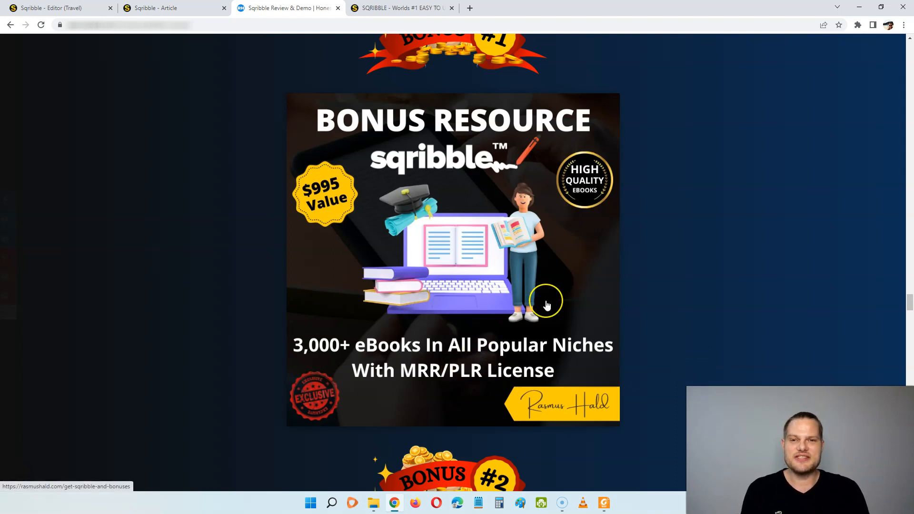
mouse_move(693, 308)
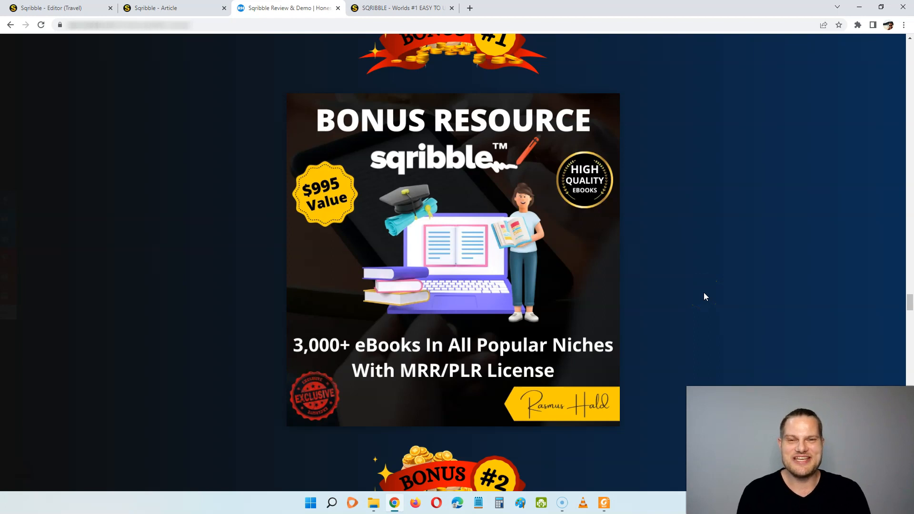
scroll(down, 3)
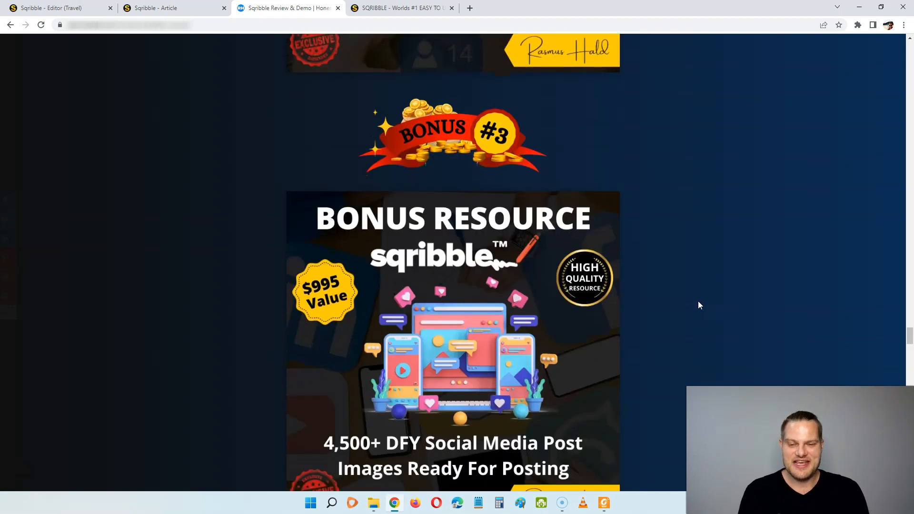
scroll(down, 3)
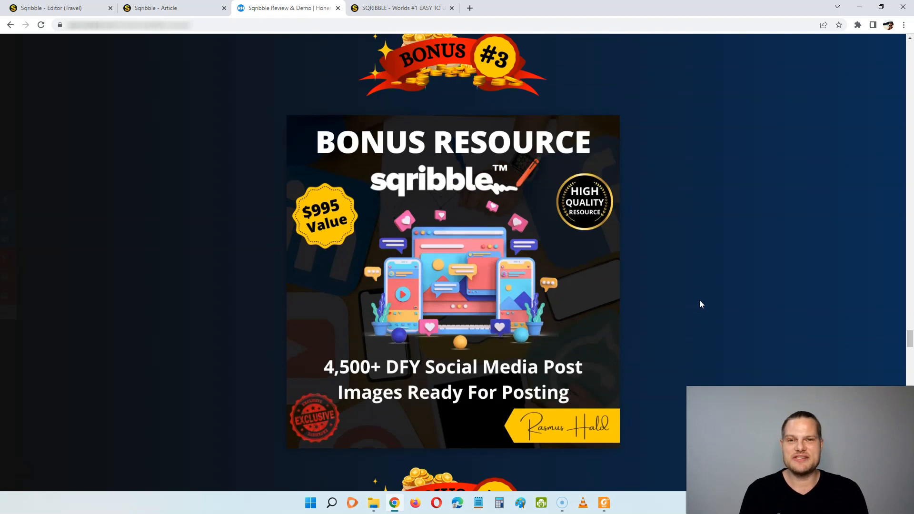
scroll(up, 3)
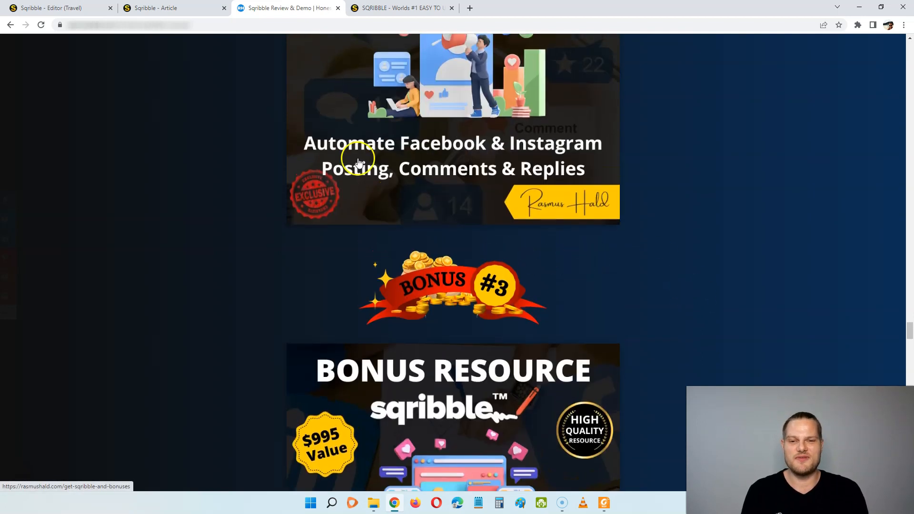
scroll(down, 3)
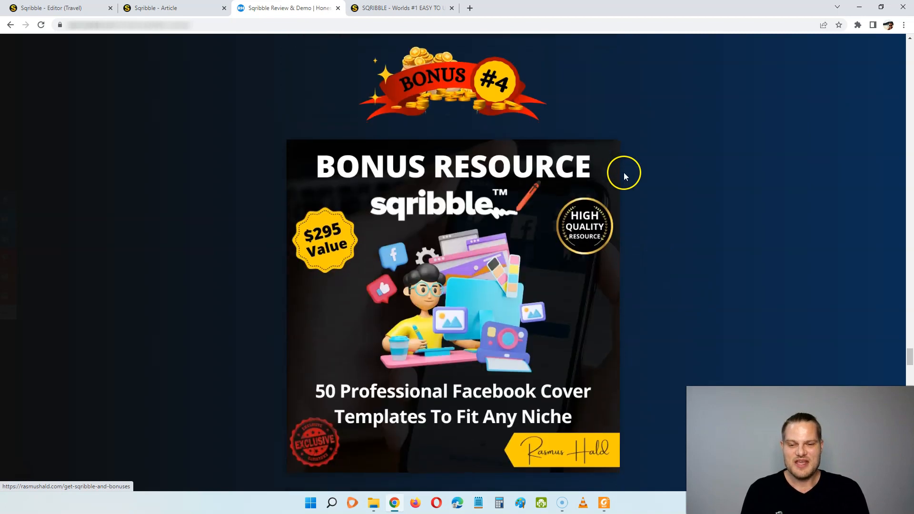
scroll(down, 3)
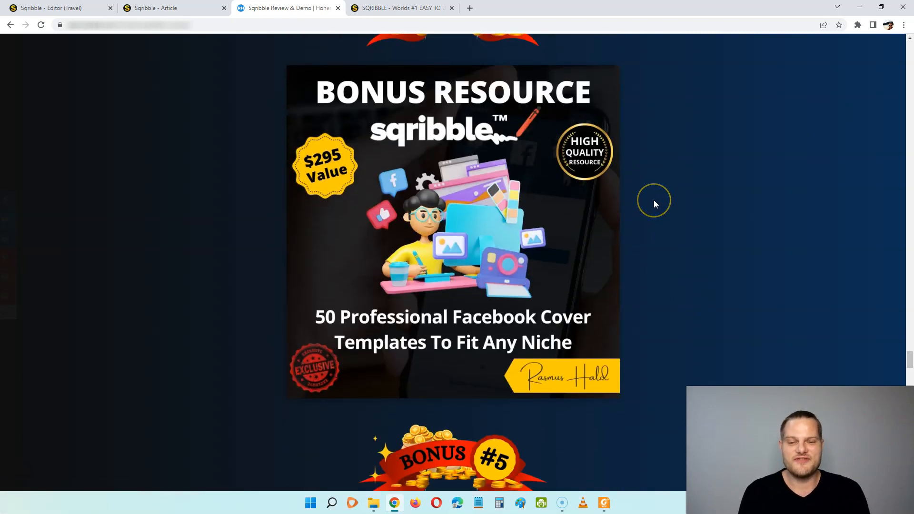
scroll(down, 3)
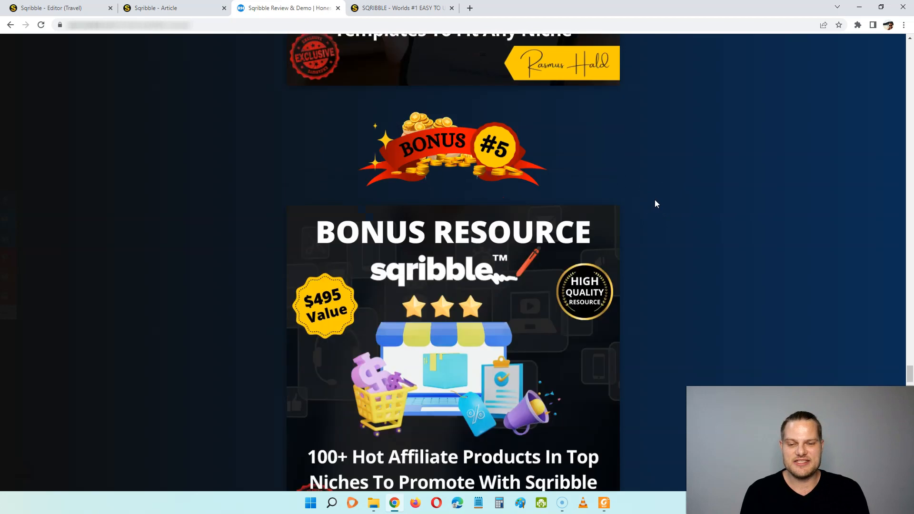
scroll(down, 3)
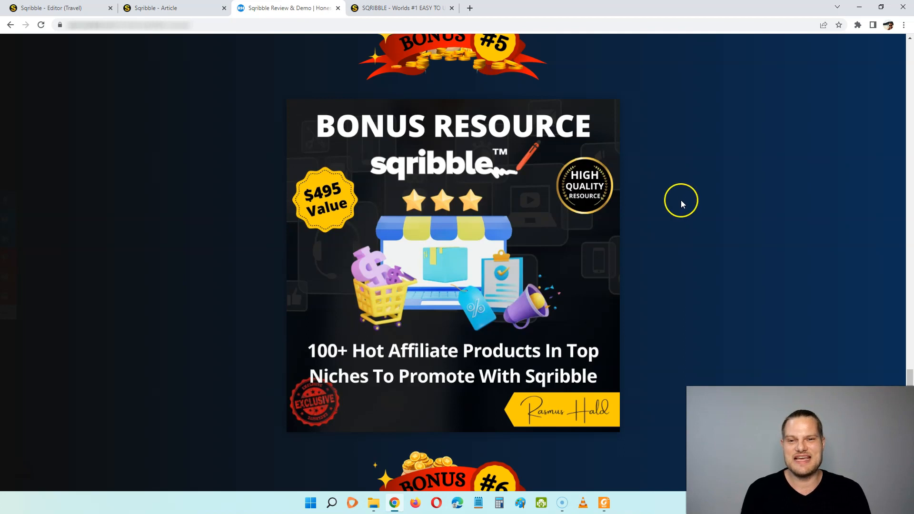
scroll(down, 3)
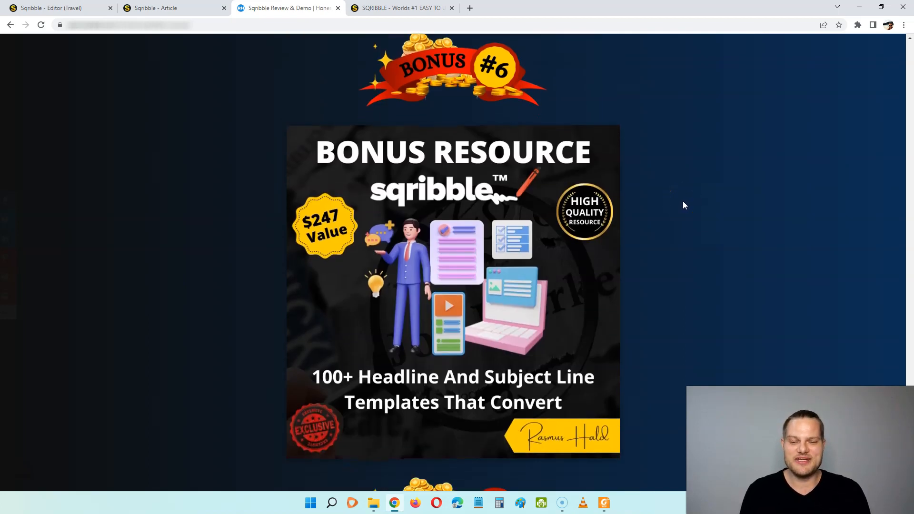
scroll(down, 3)
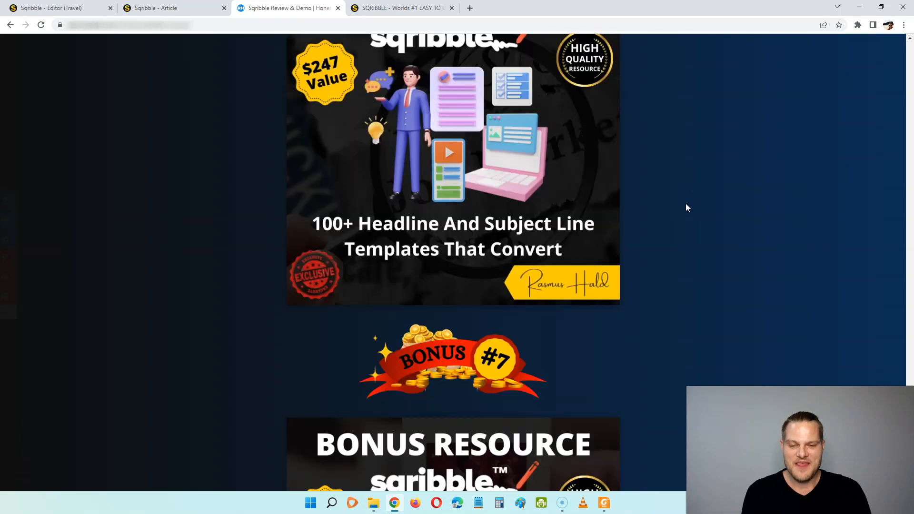
scroll(down, 3)
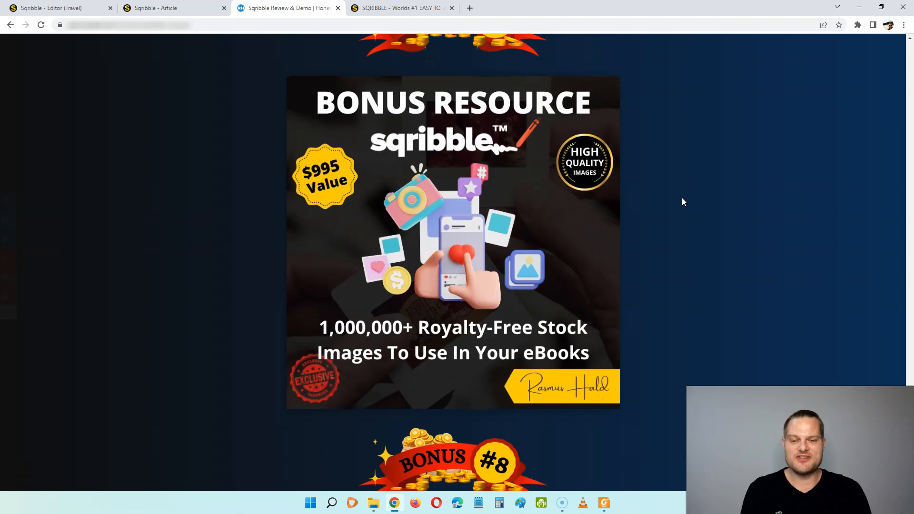
scroll(down, 3)
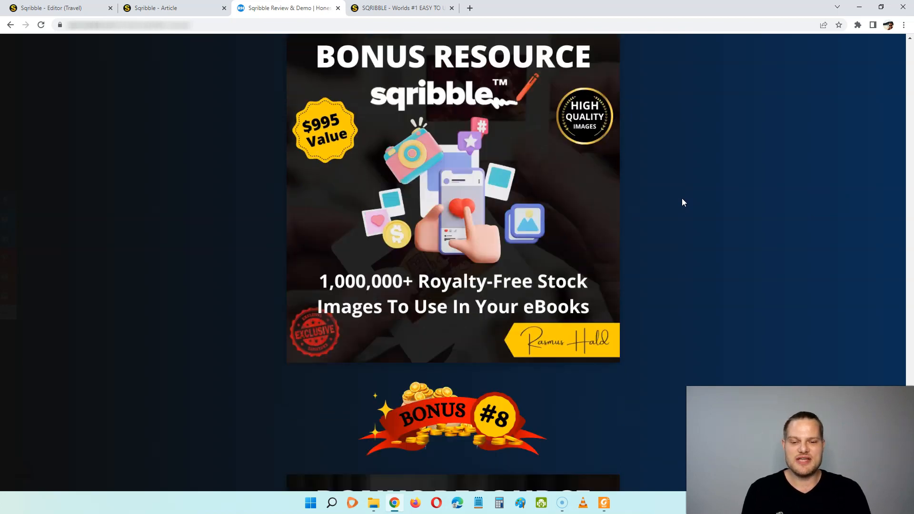
scroll(down, 3)
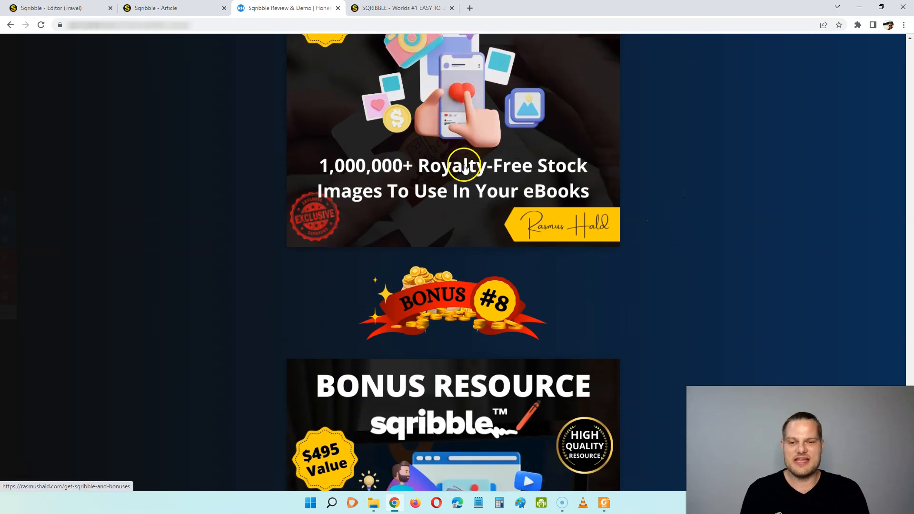
scroll(down, 3)
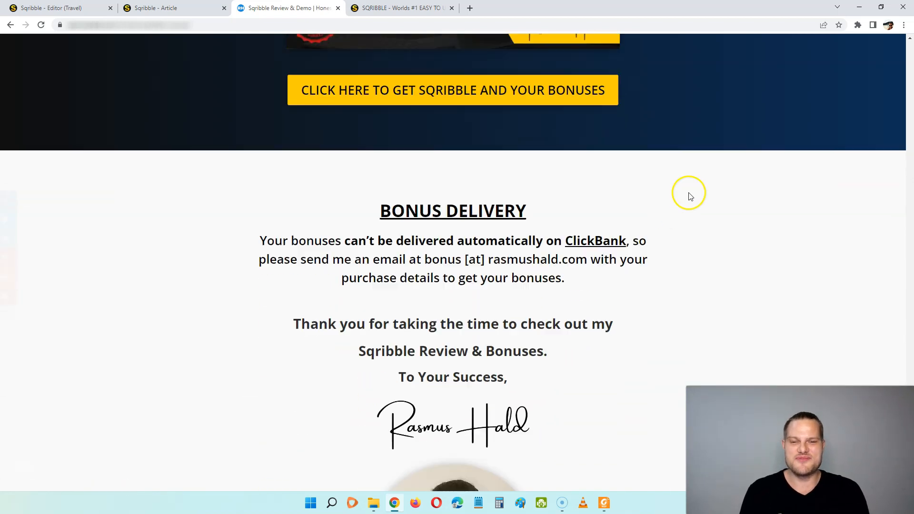
scroll(down, 3)
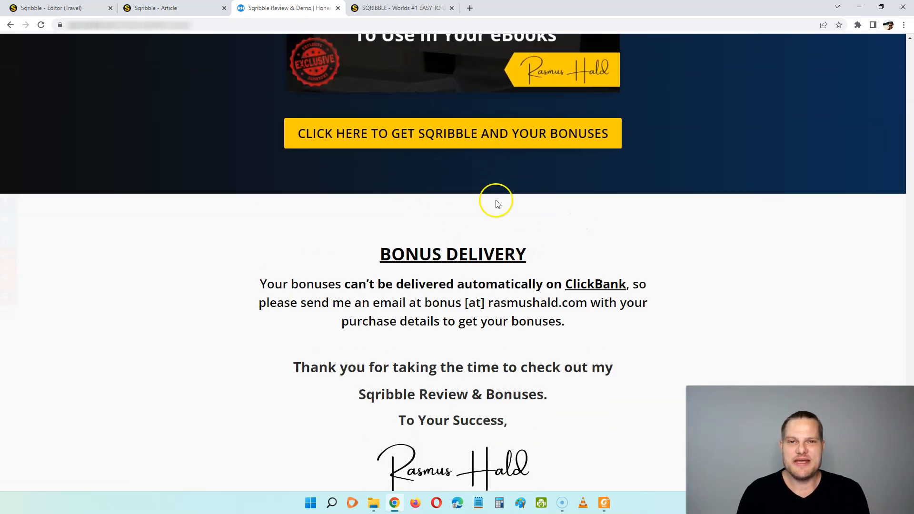
mouse_move(535, 248)
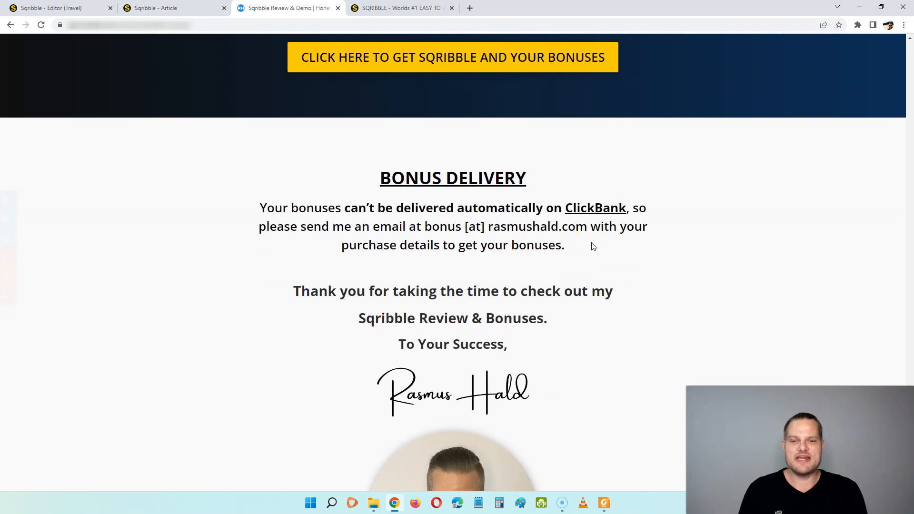
drag(423, 226, 588, 226)
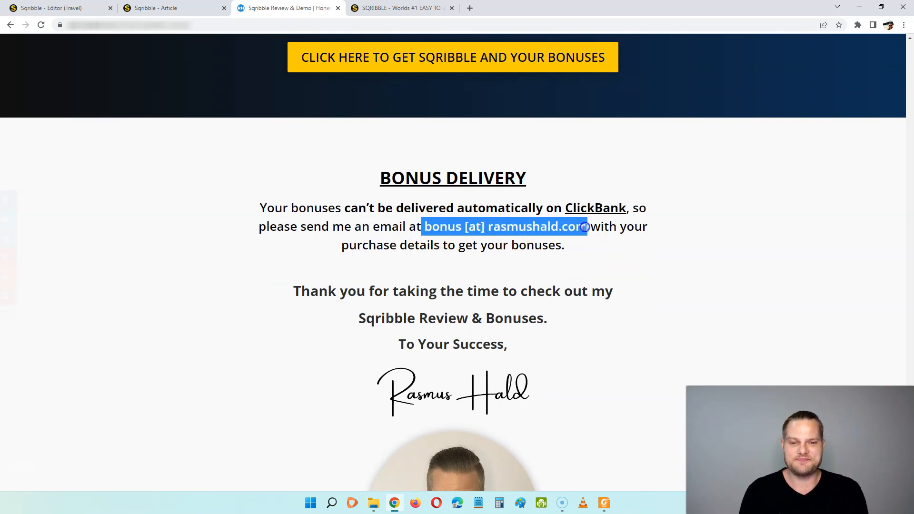
click(627, 256)
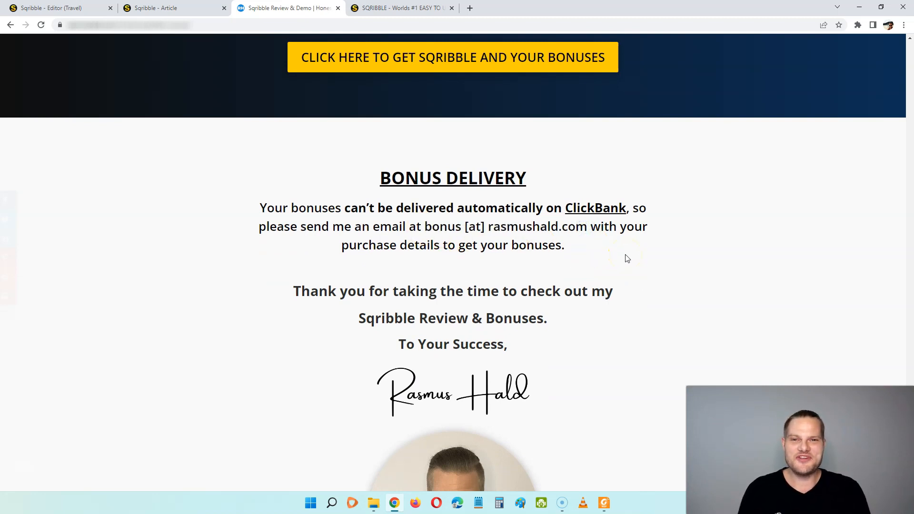